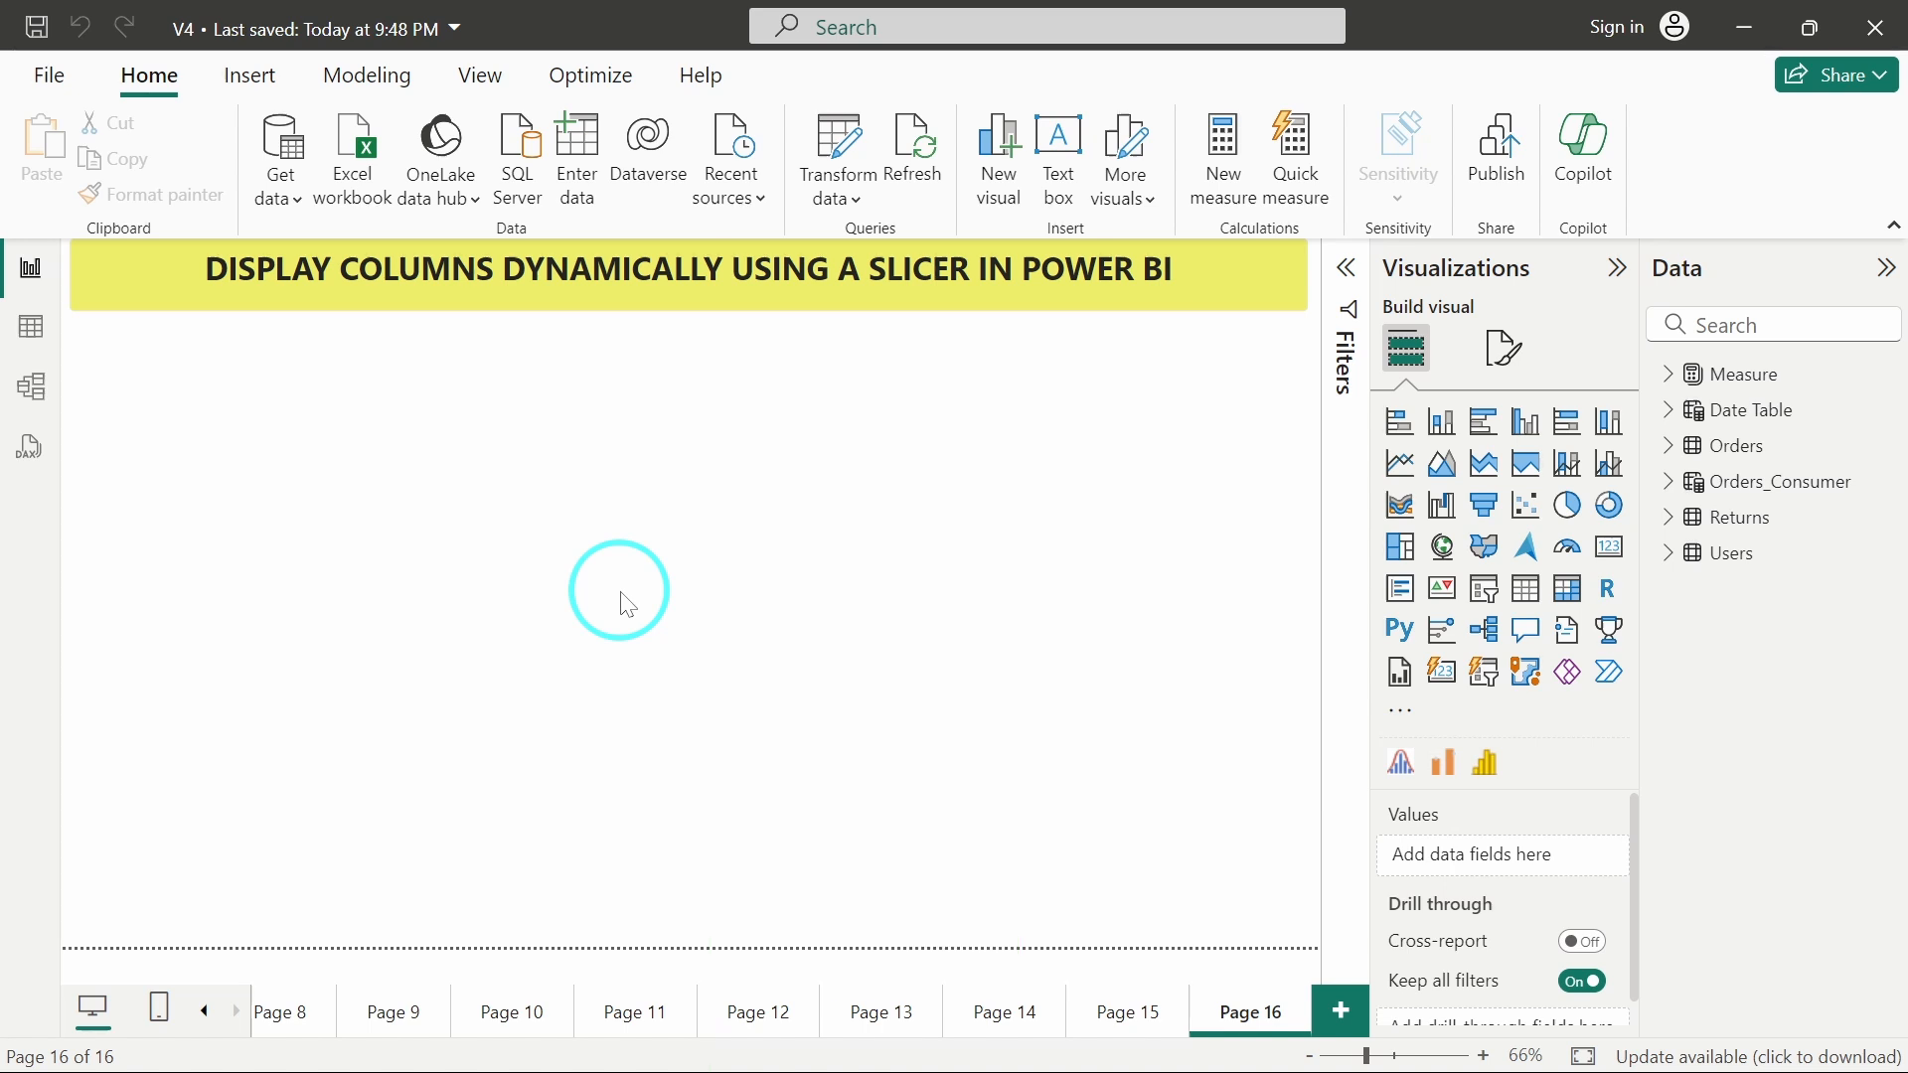
mouse_move(30, 328)
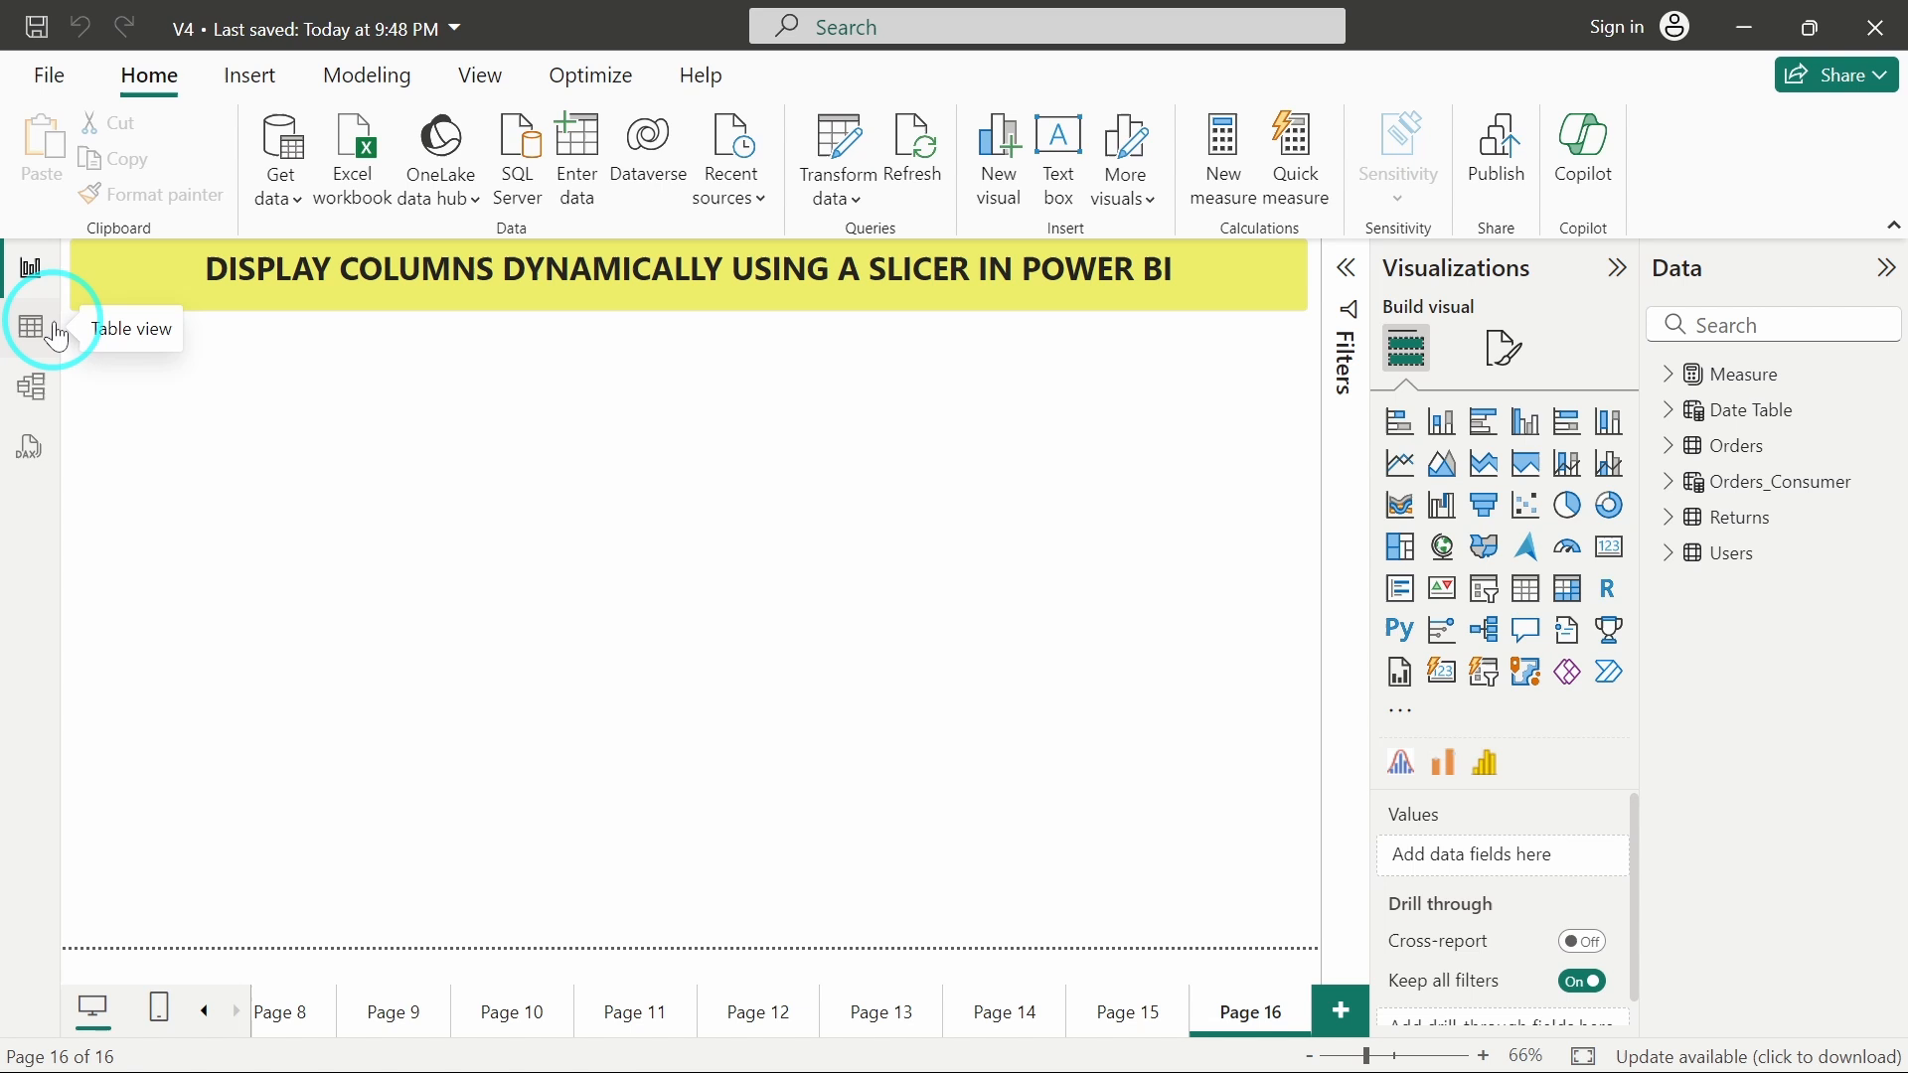
Switch to Table view to inspect the Orders table's rows and columns
left_click(29, 326)
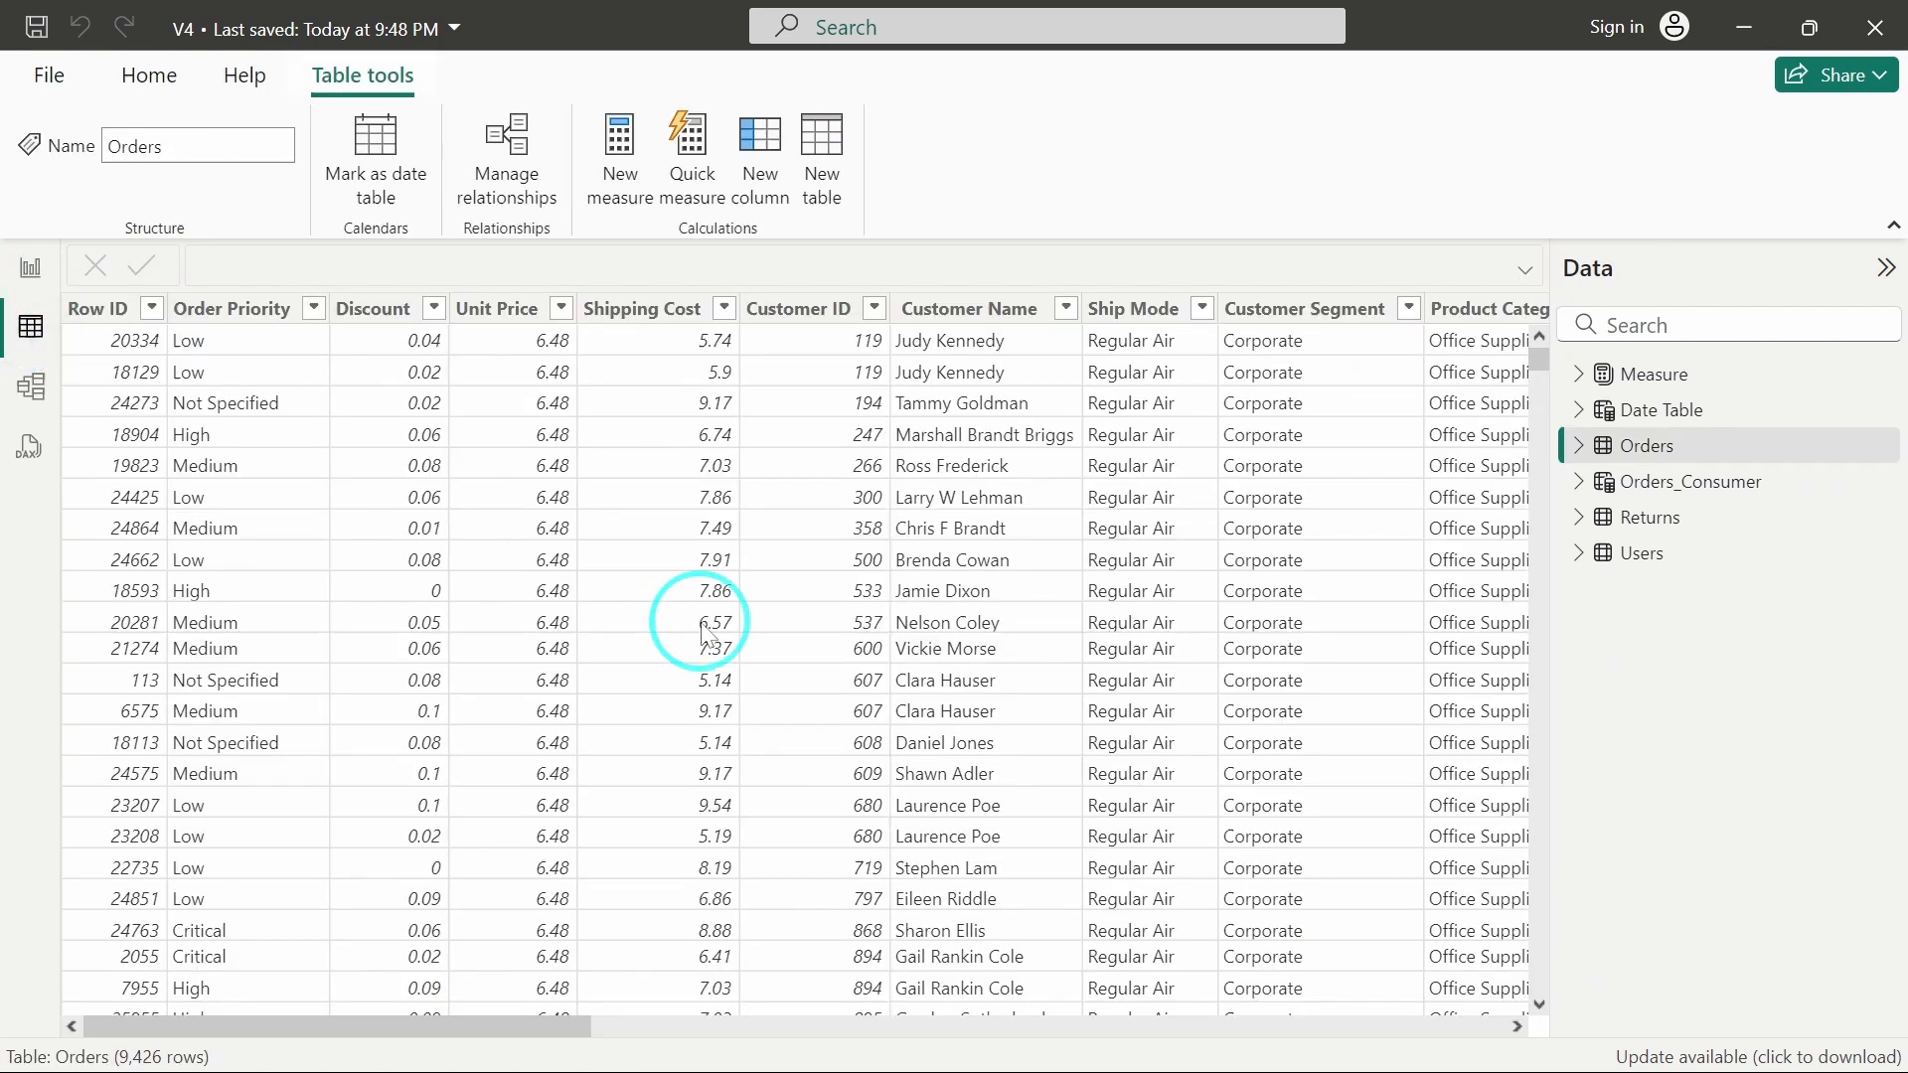
mouse_move(813, 503)
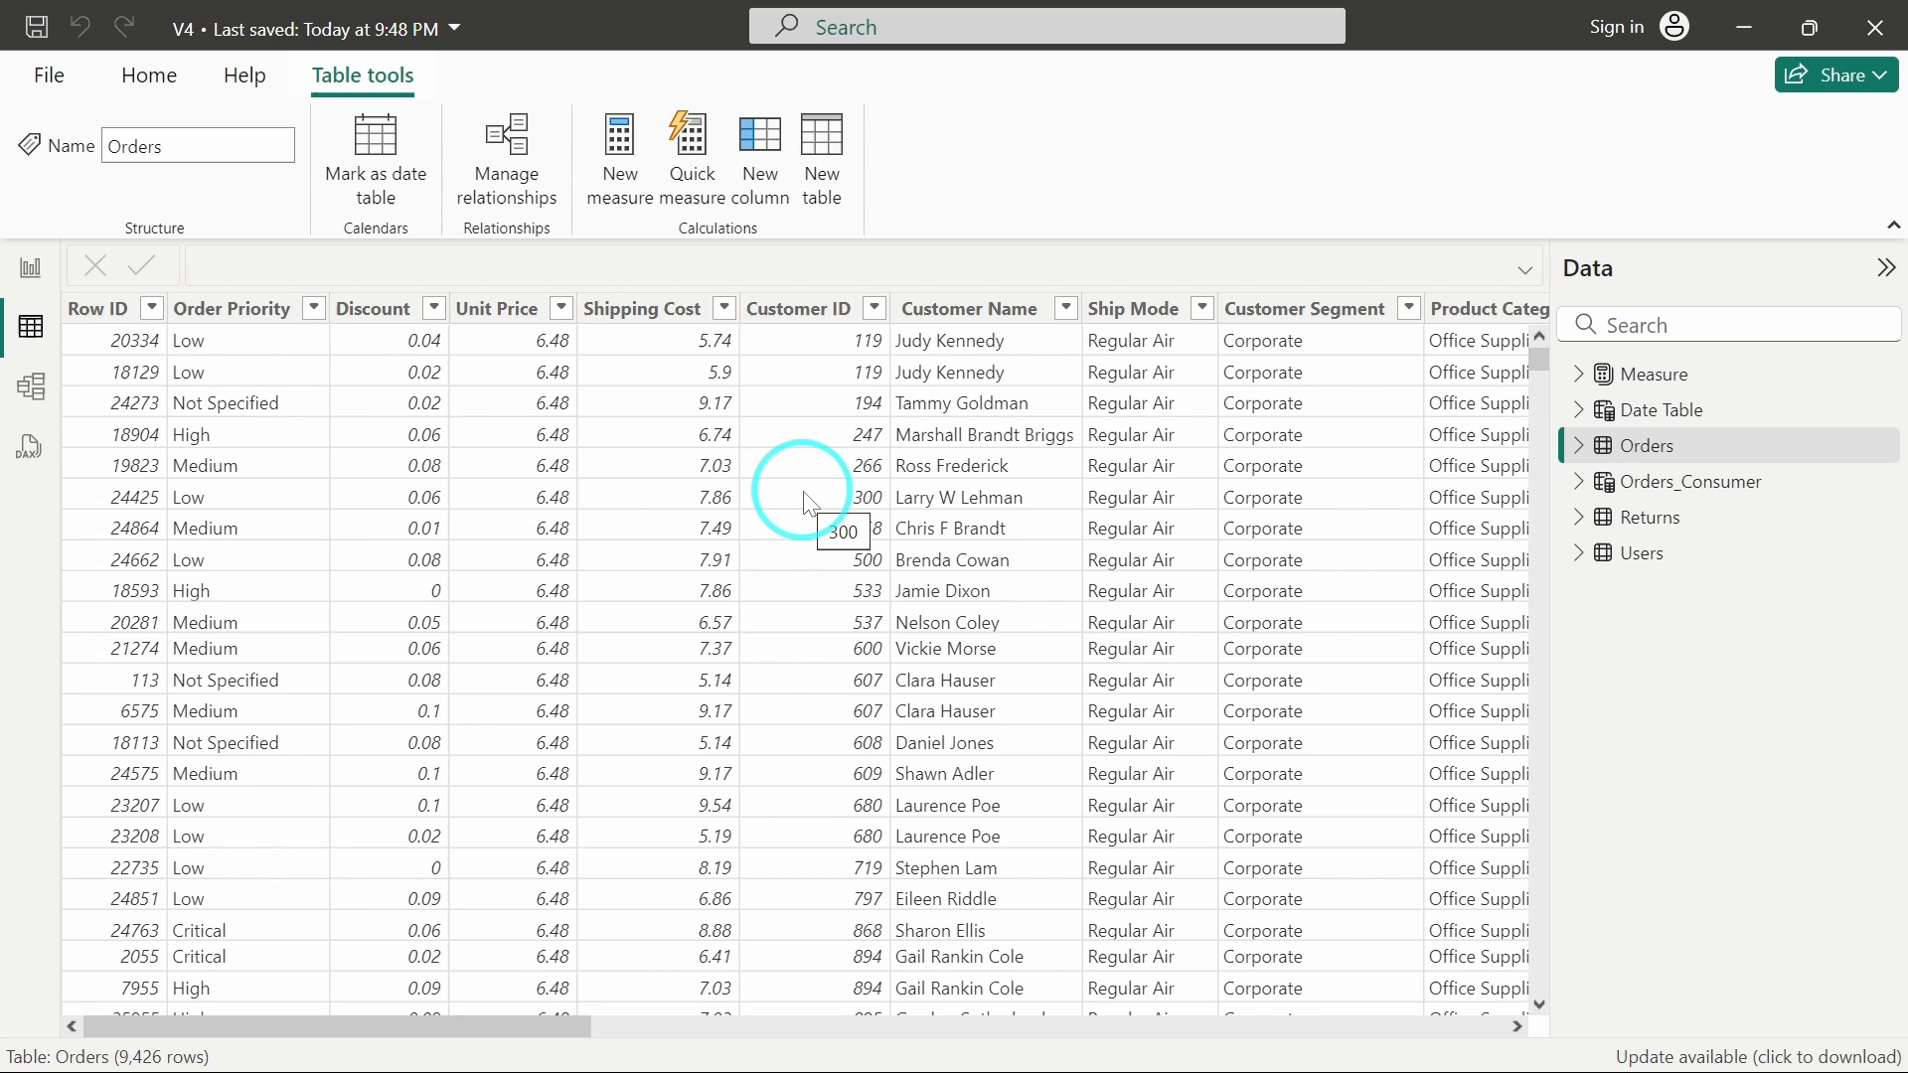
mouse_move(602, 554)
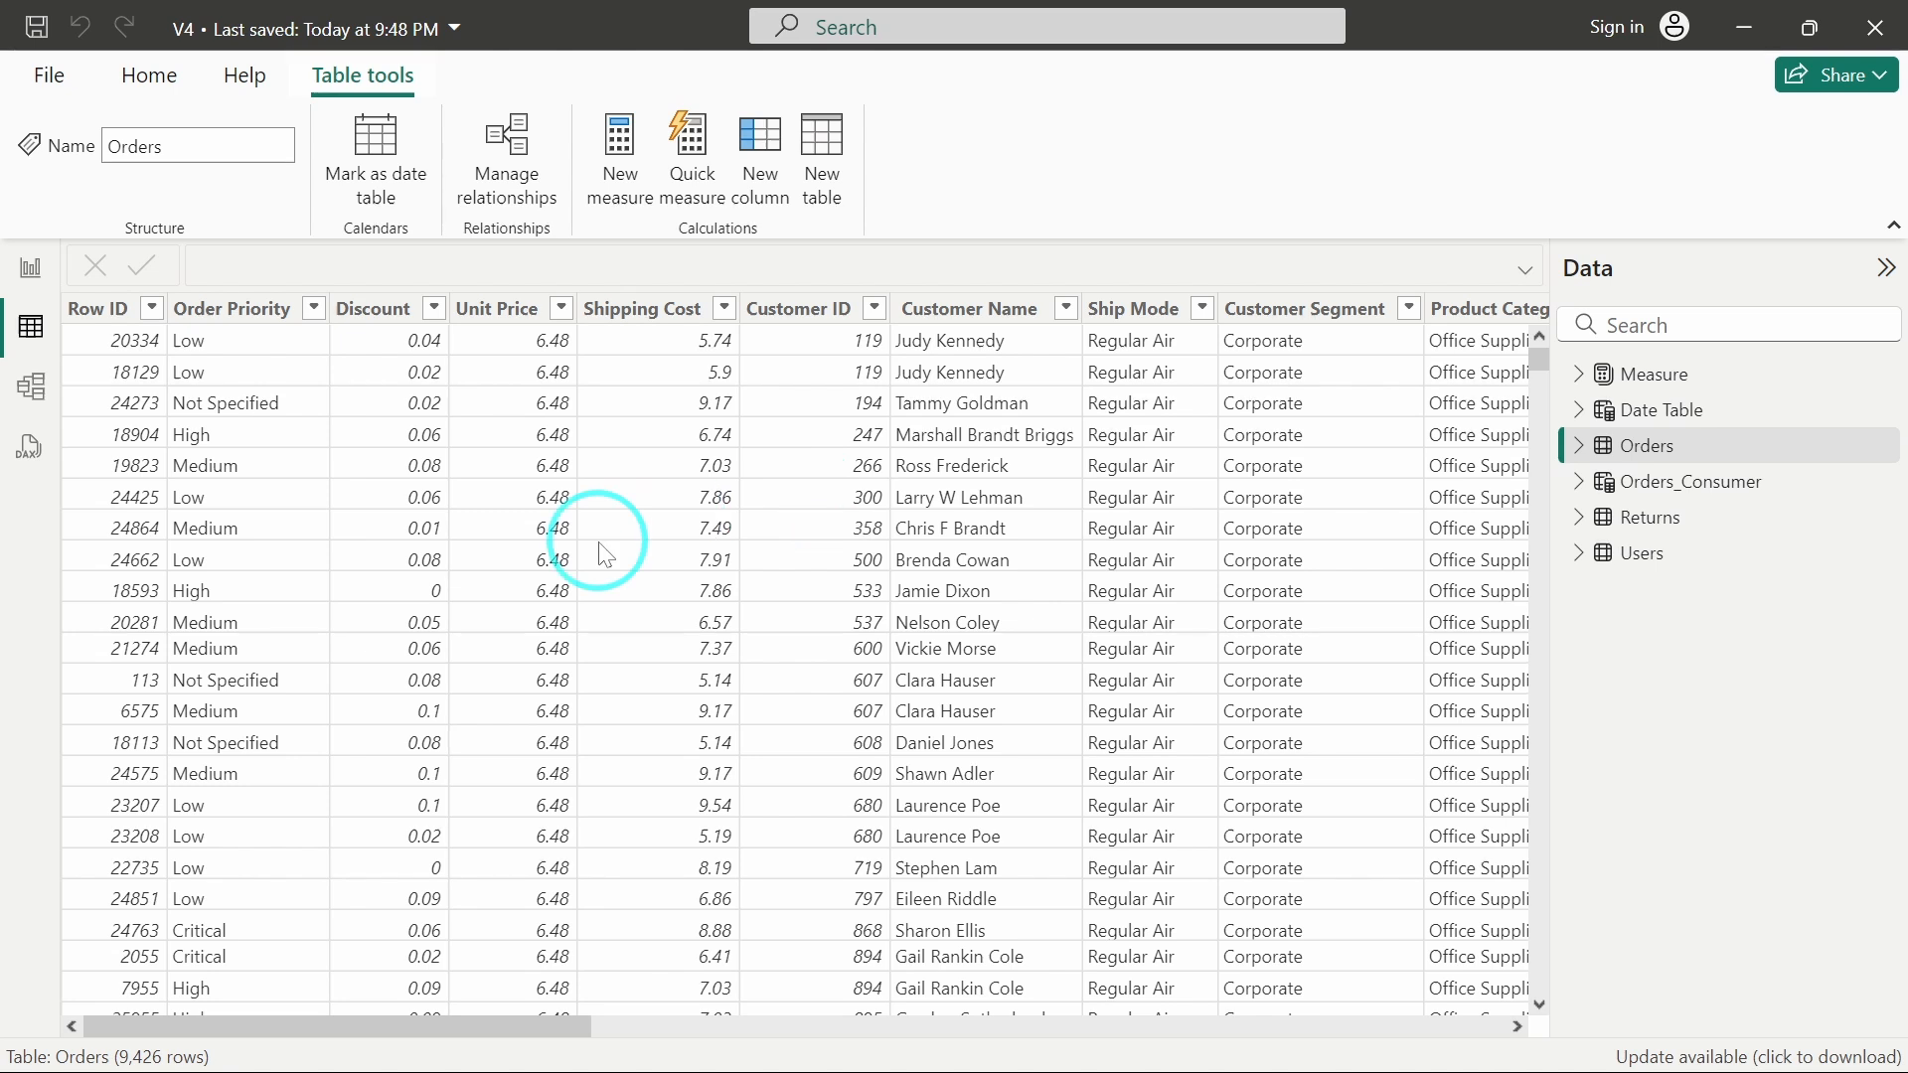
mouse_move(115, 582)
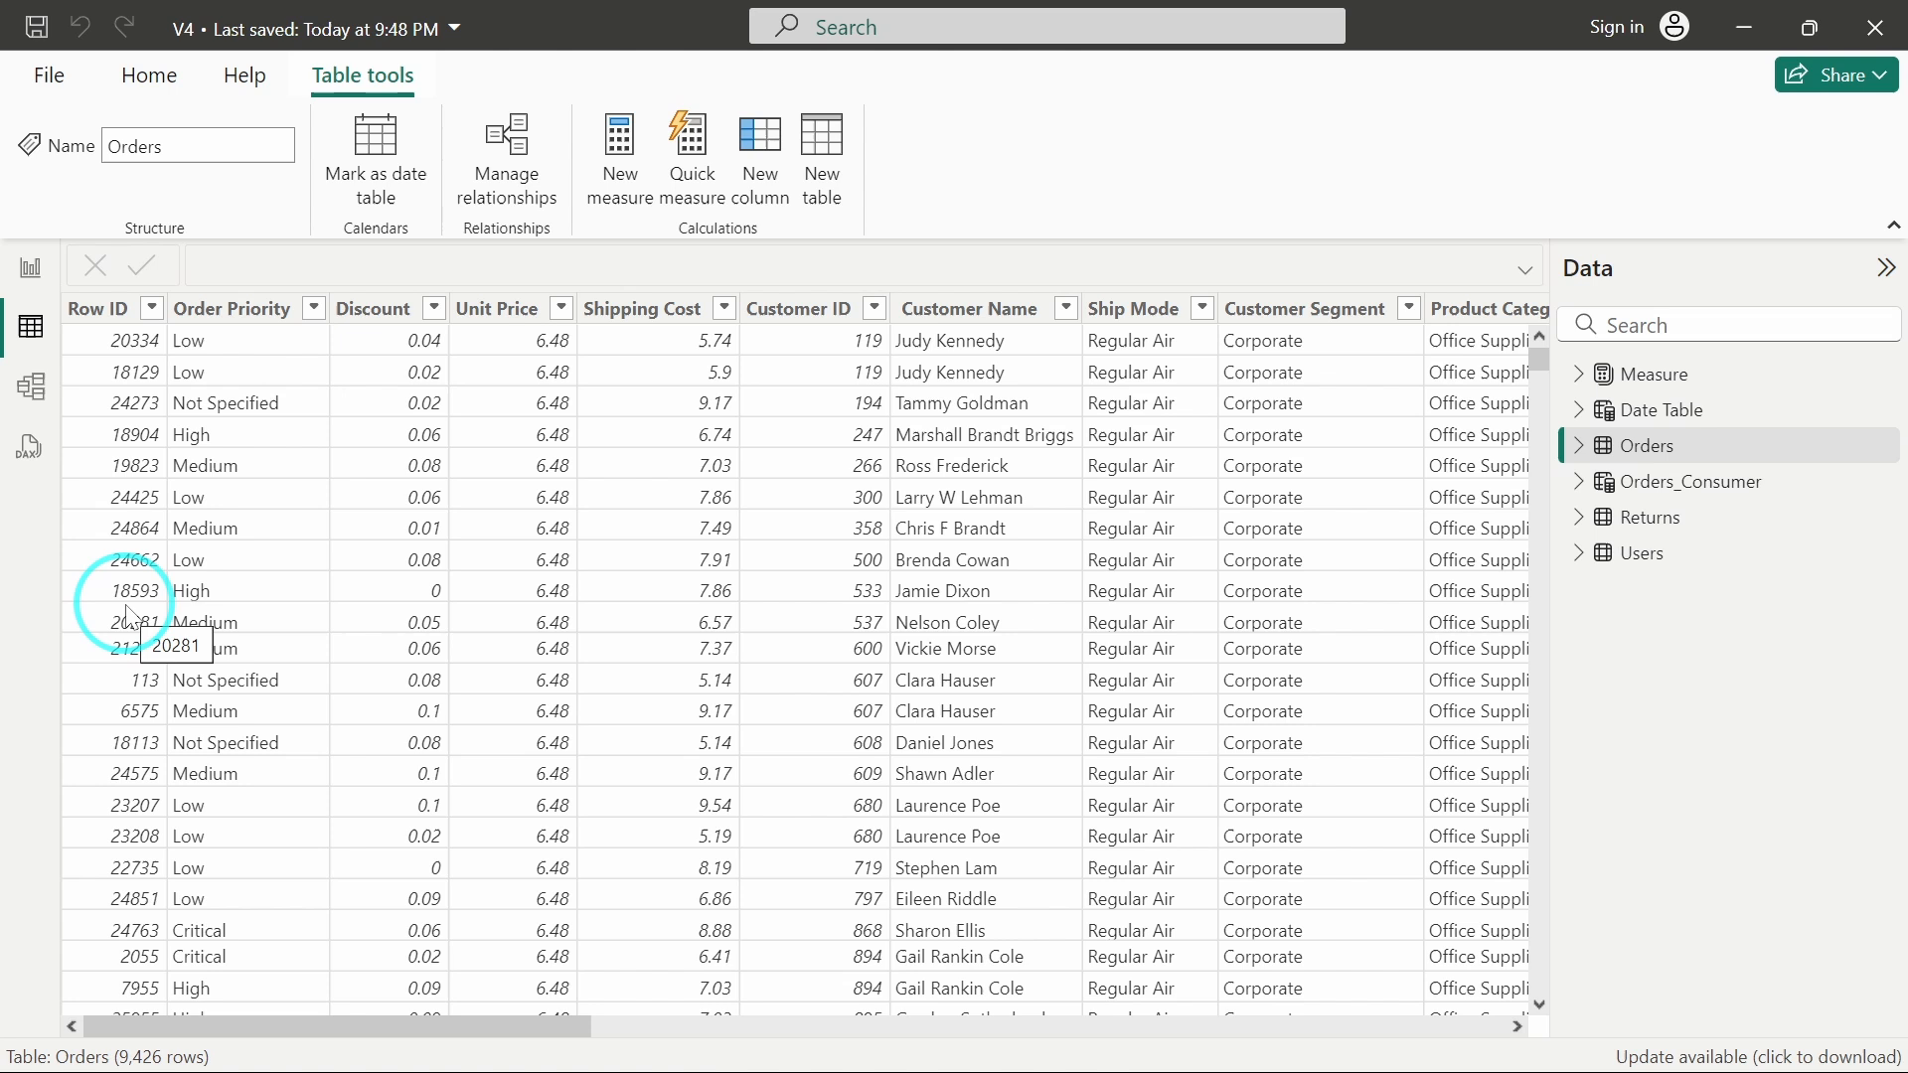
mouse_move(30, 264)
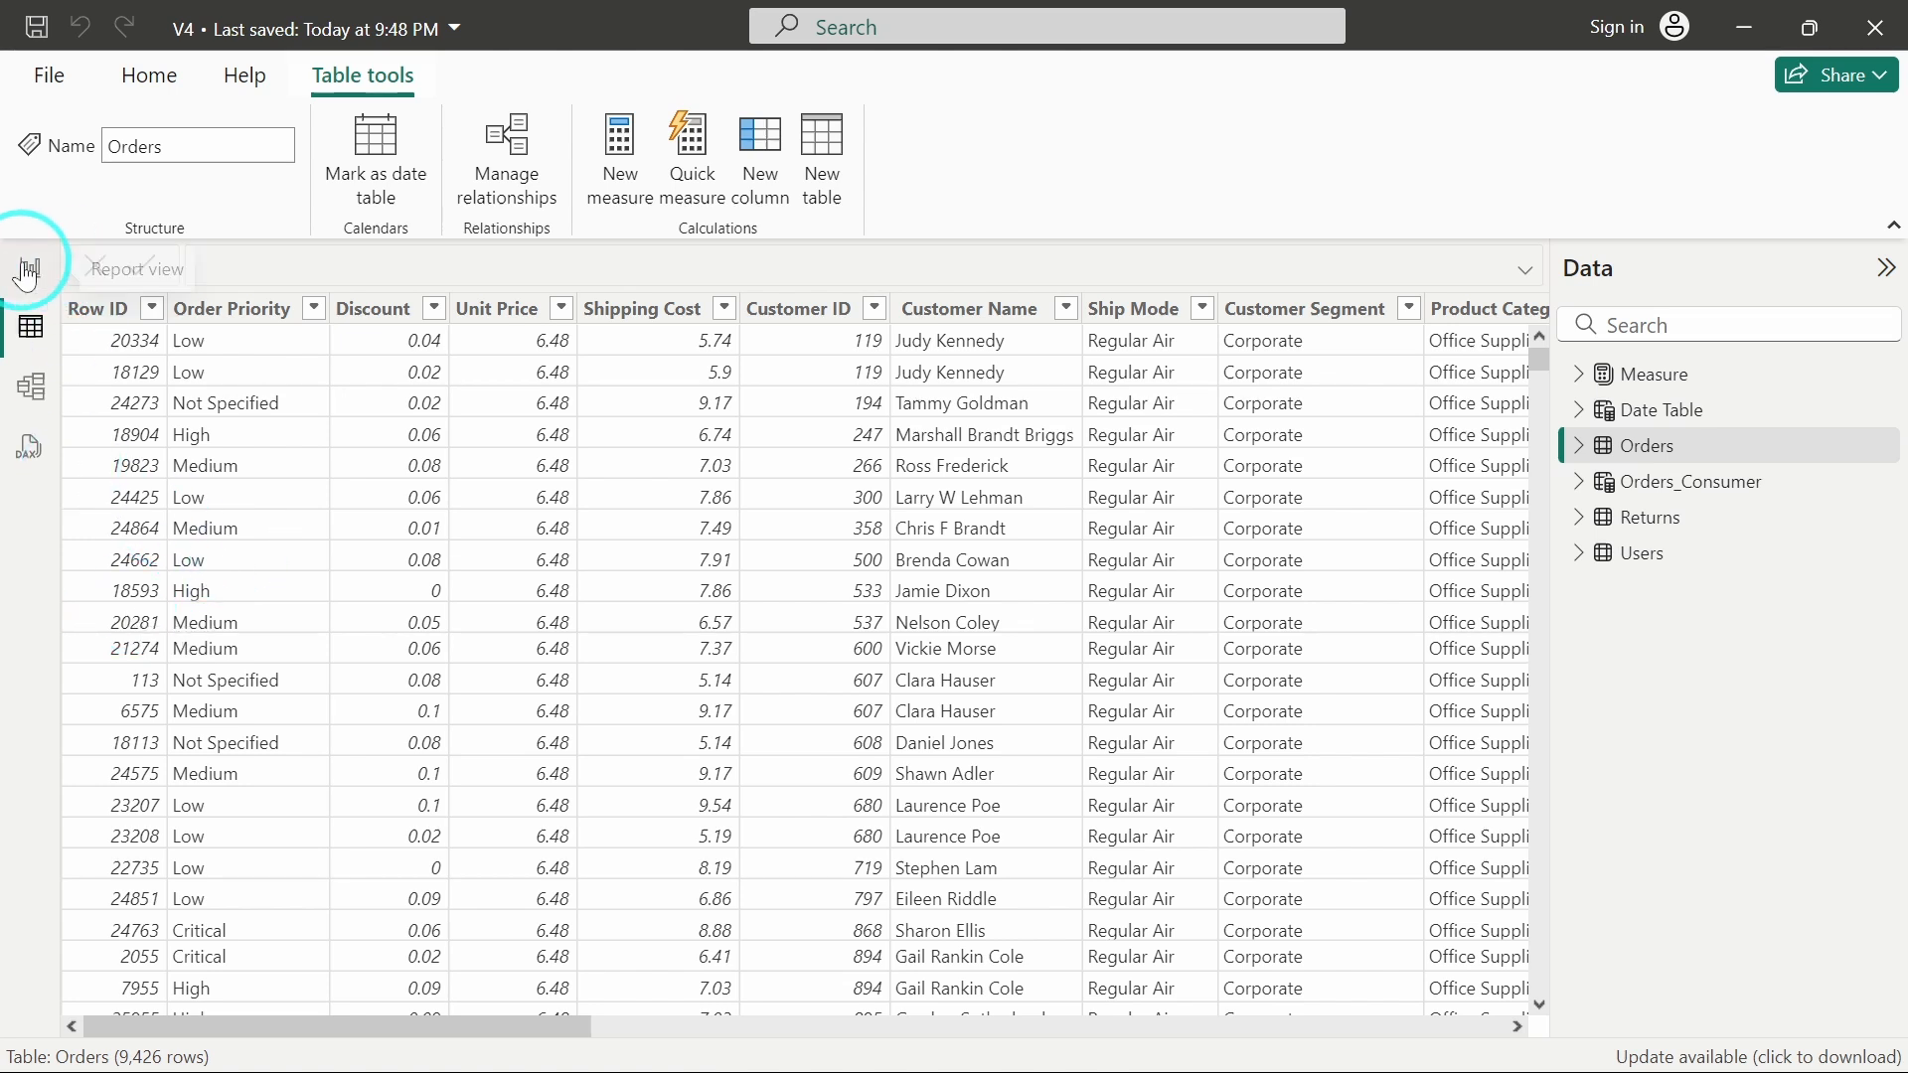
Open Transform data, select the Orders query and its Row ID column, ready to unpivot
left_click(30, 268)
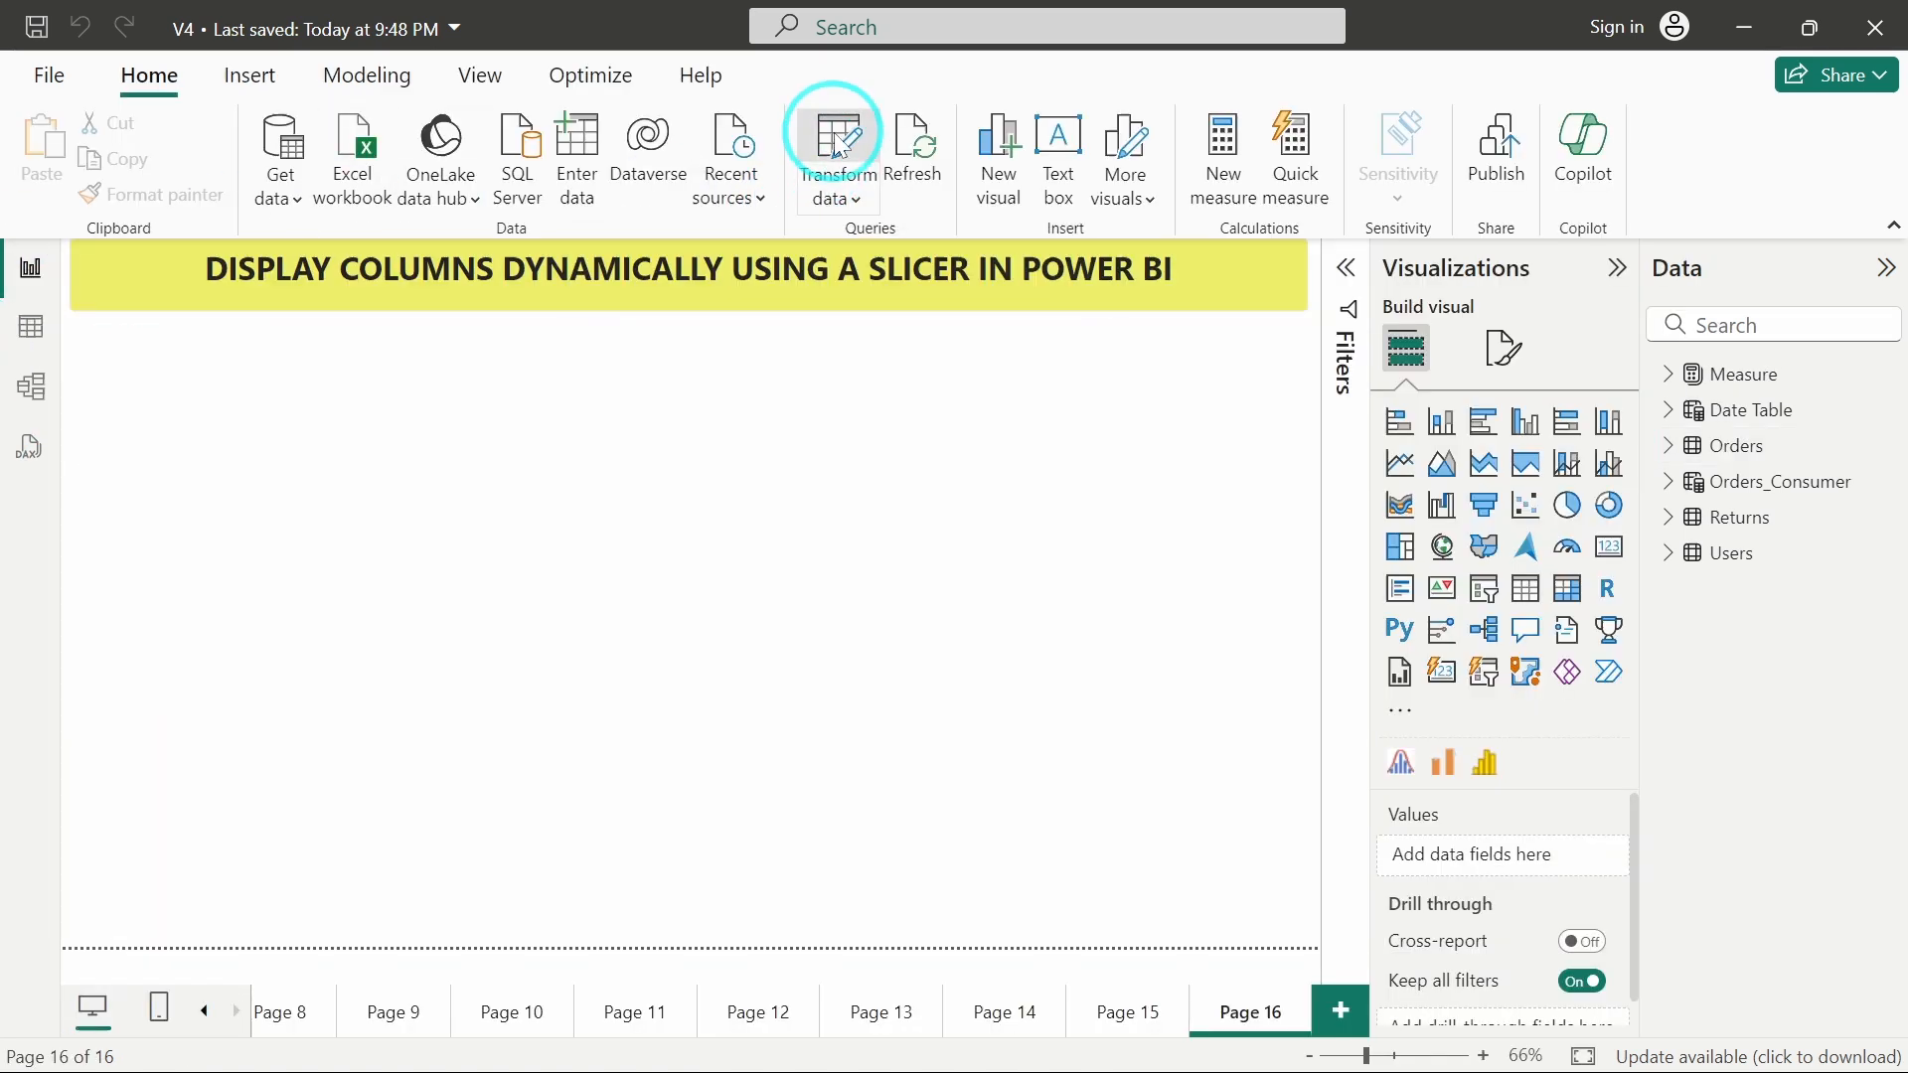
left_click(834, 149)
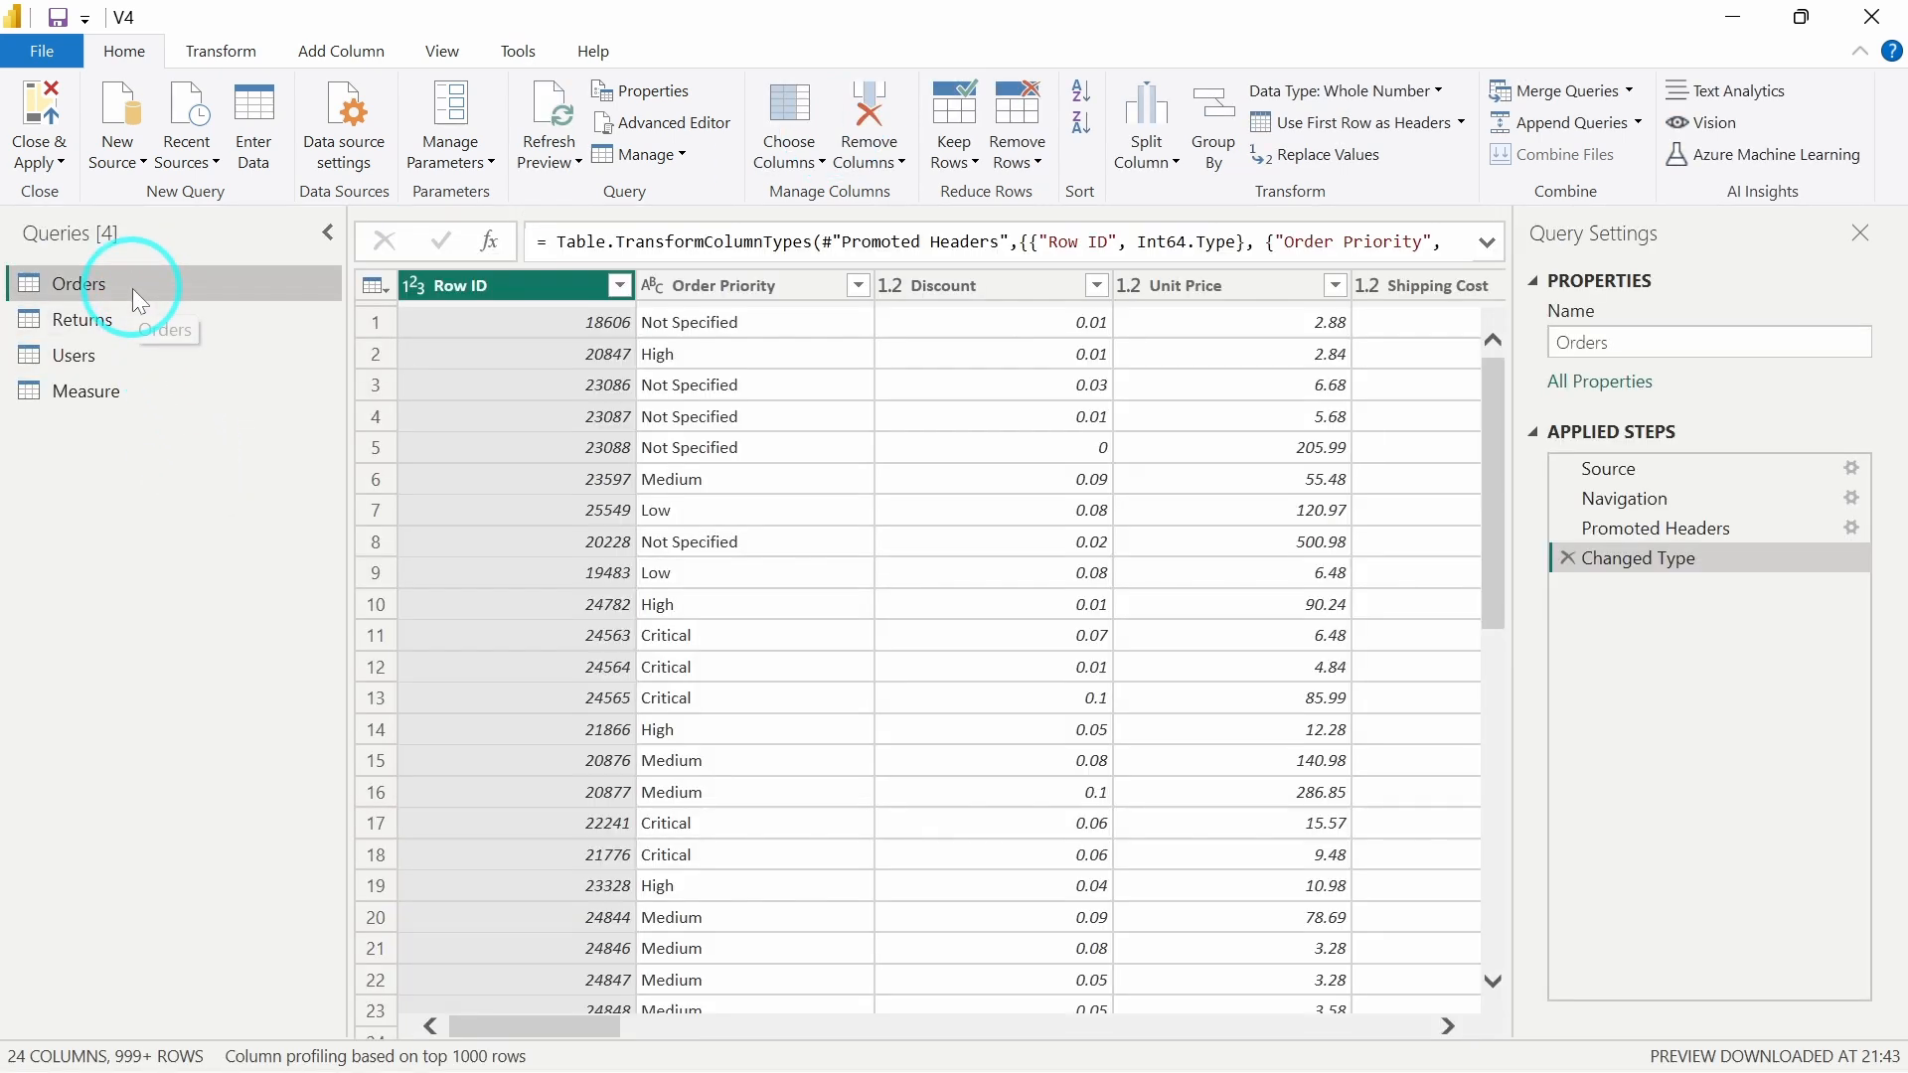
mouse_move(767, 554)
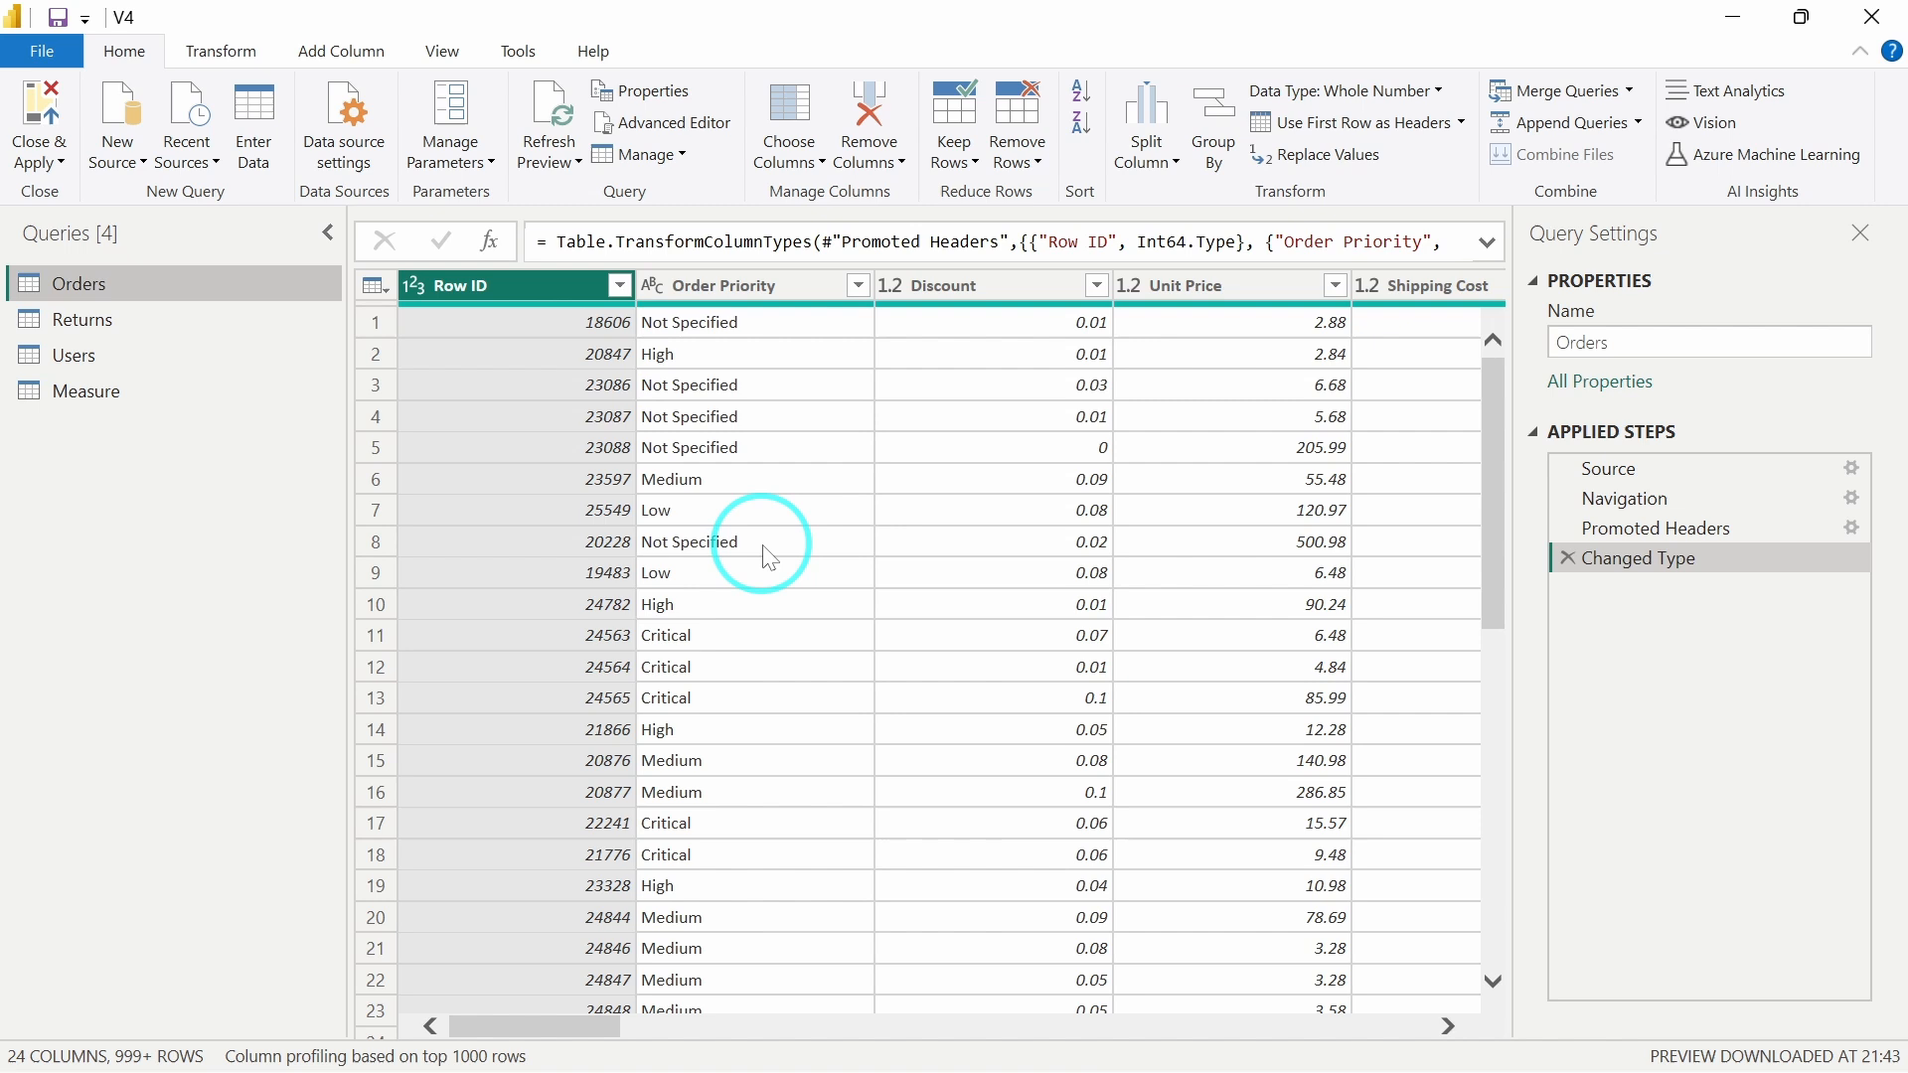
left_click(475, 285)
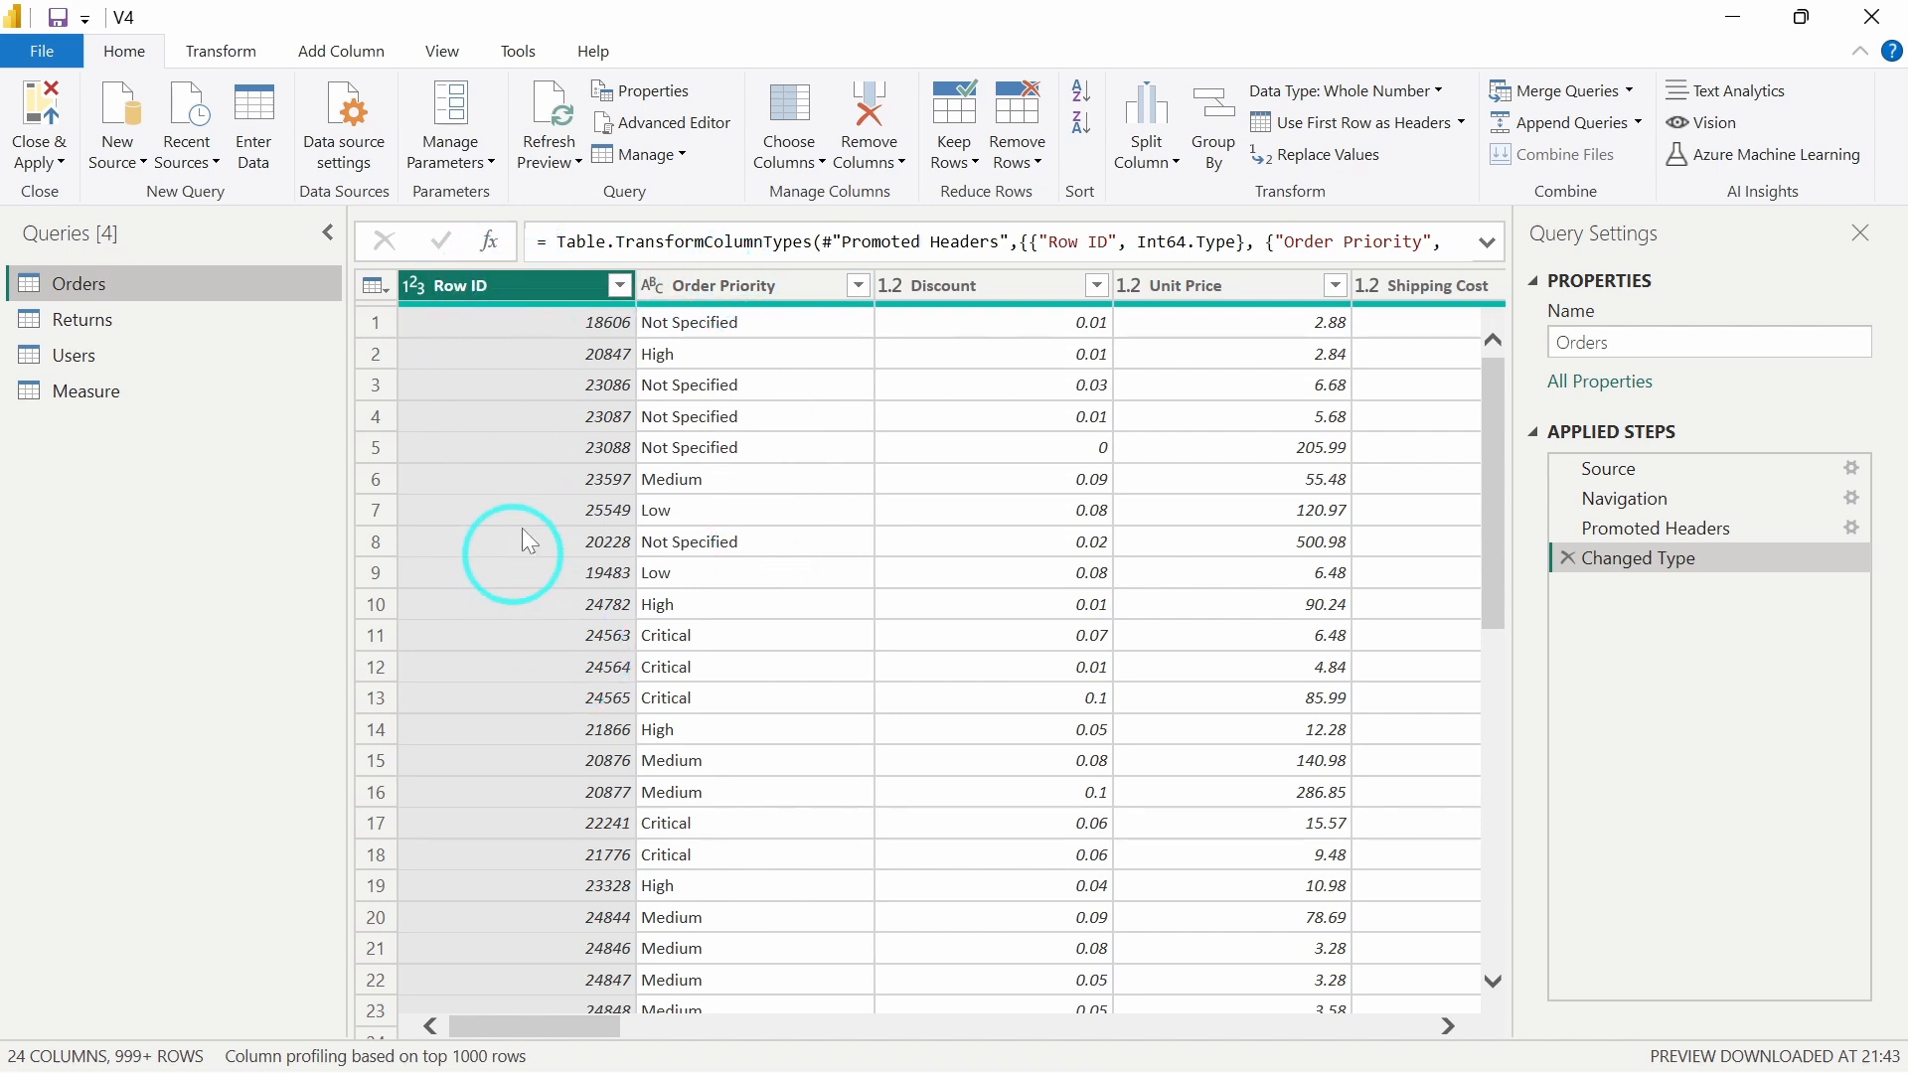
left_click(220, 52)
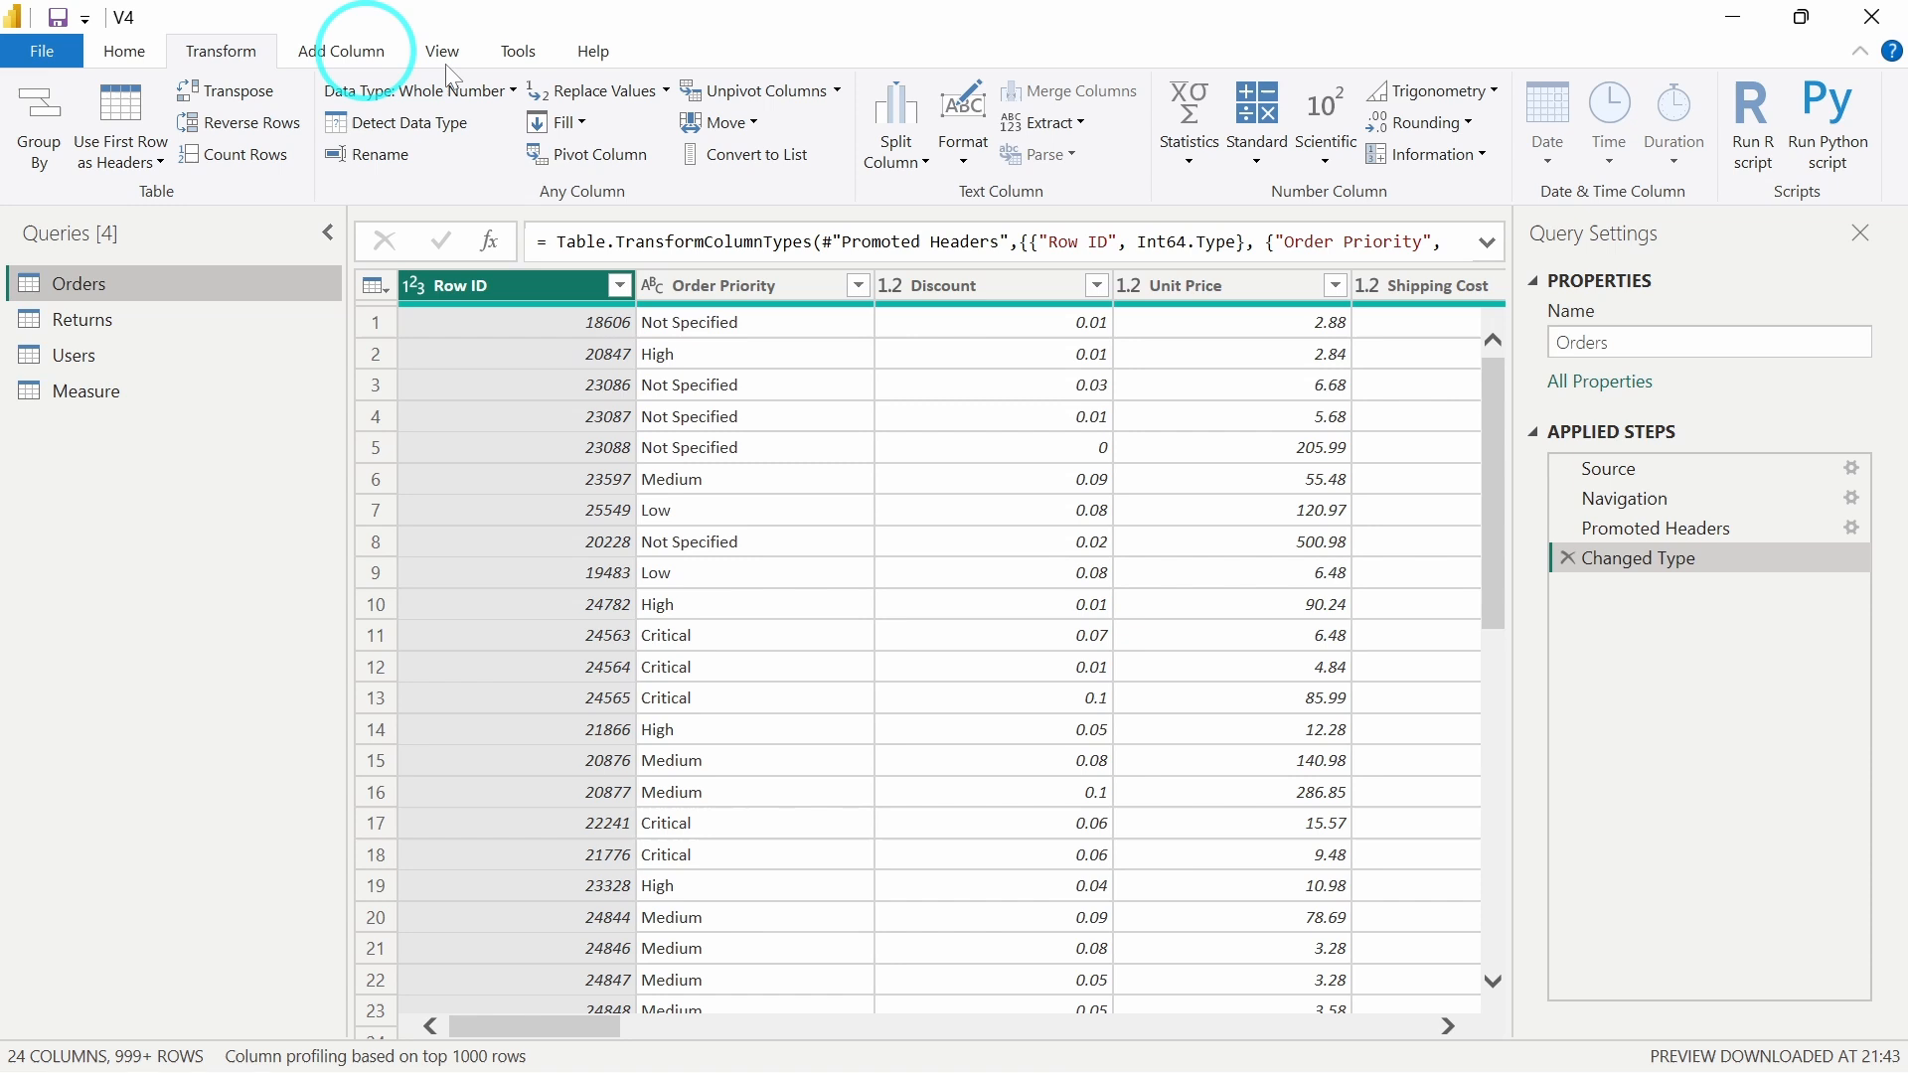
left_click(836, 90)
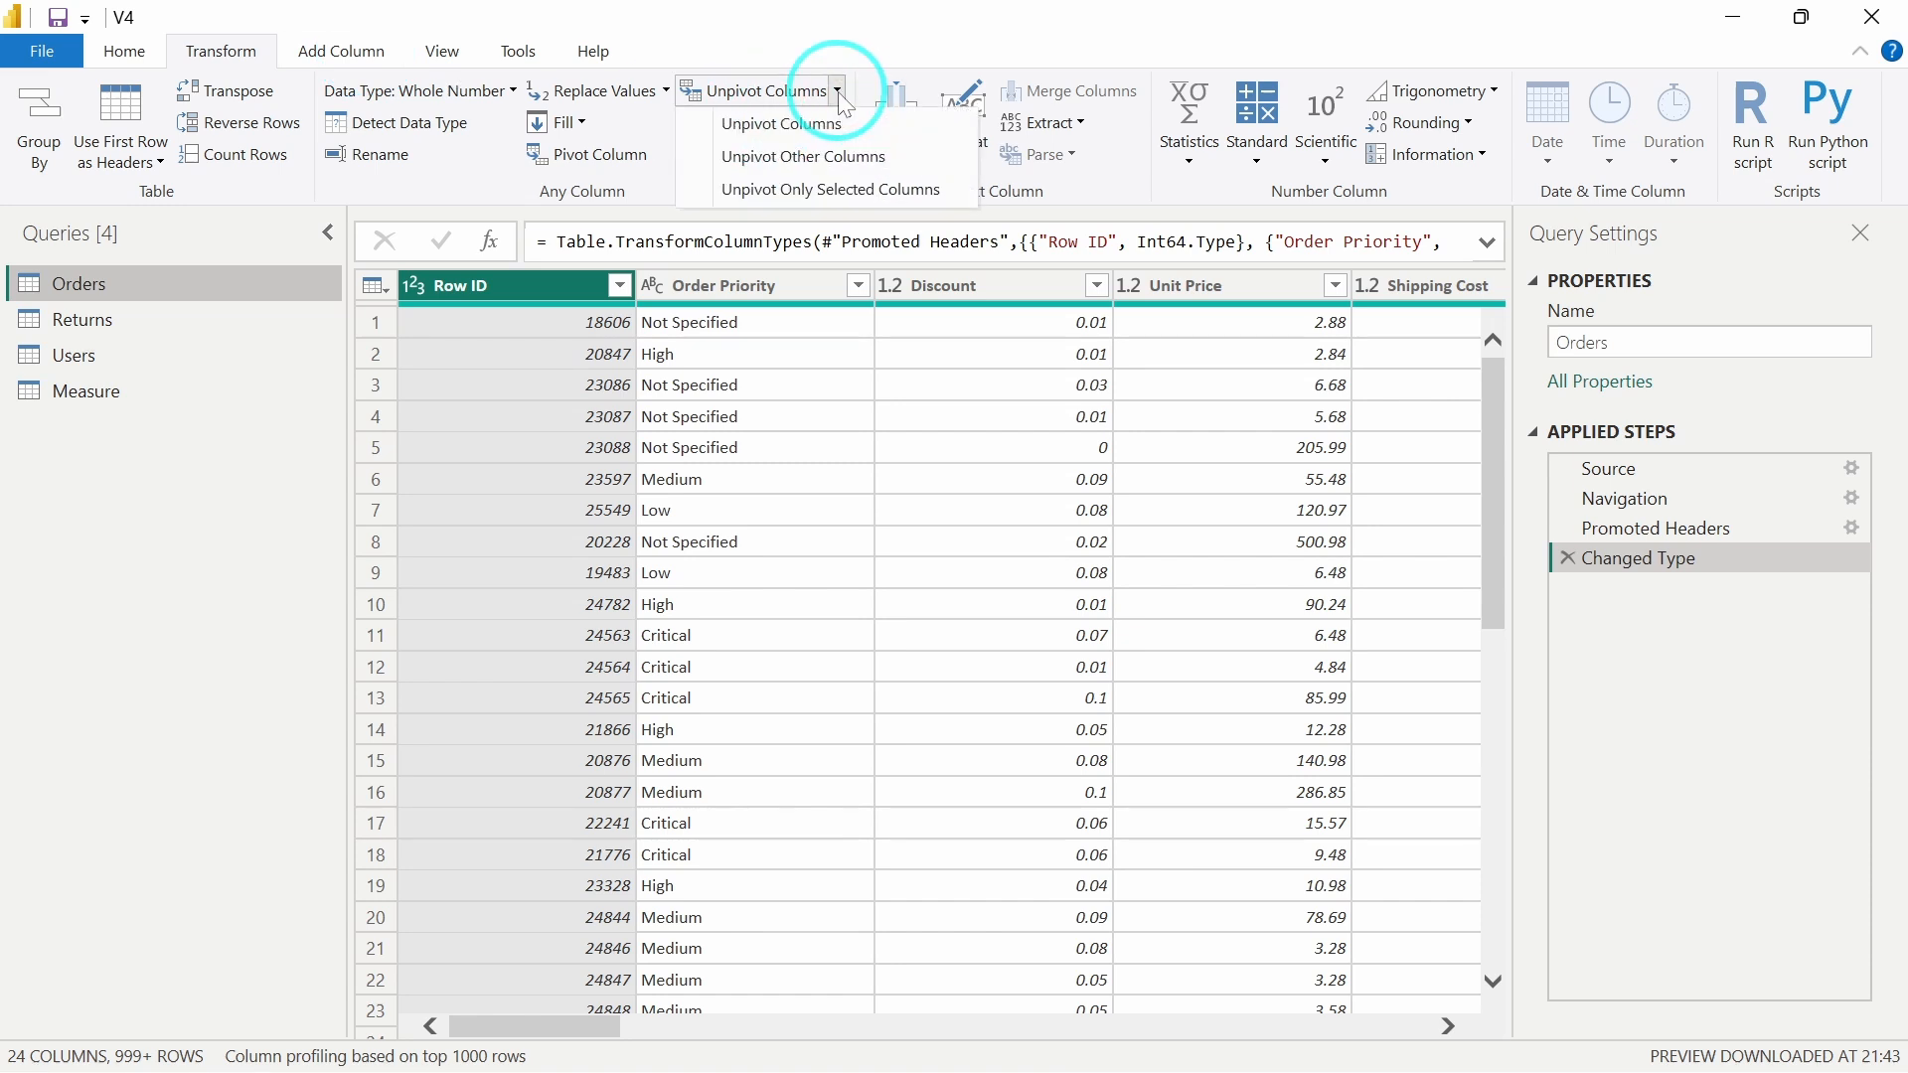
mouse_move(815, 155)
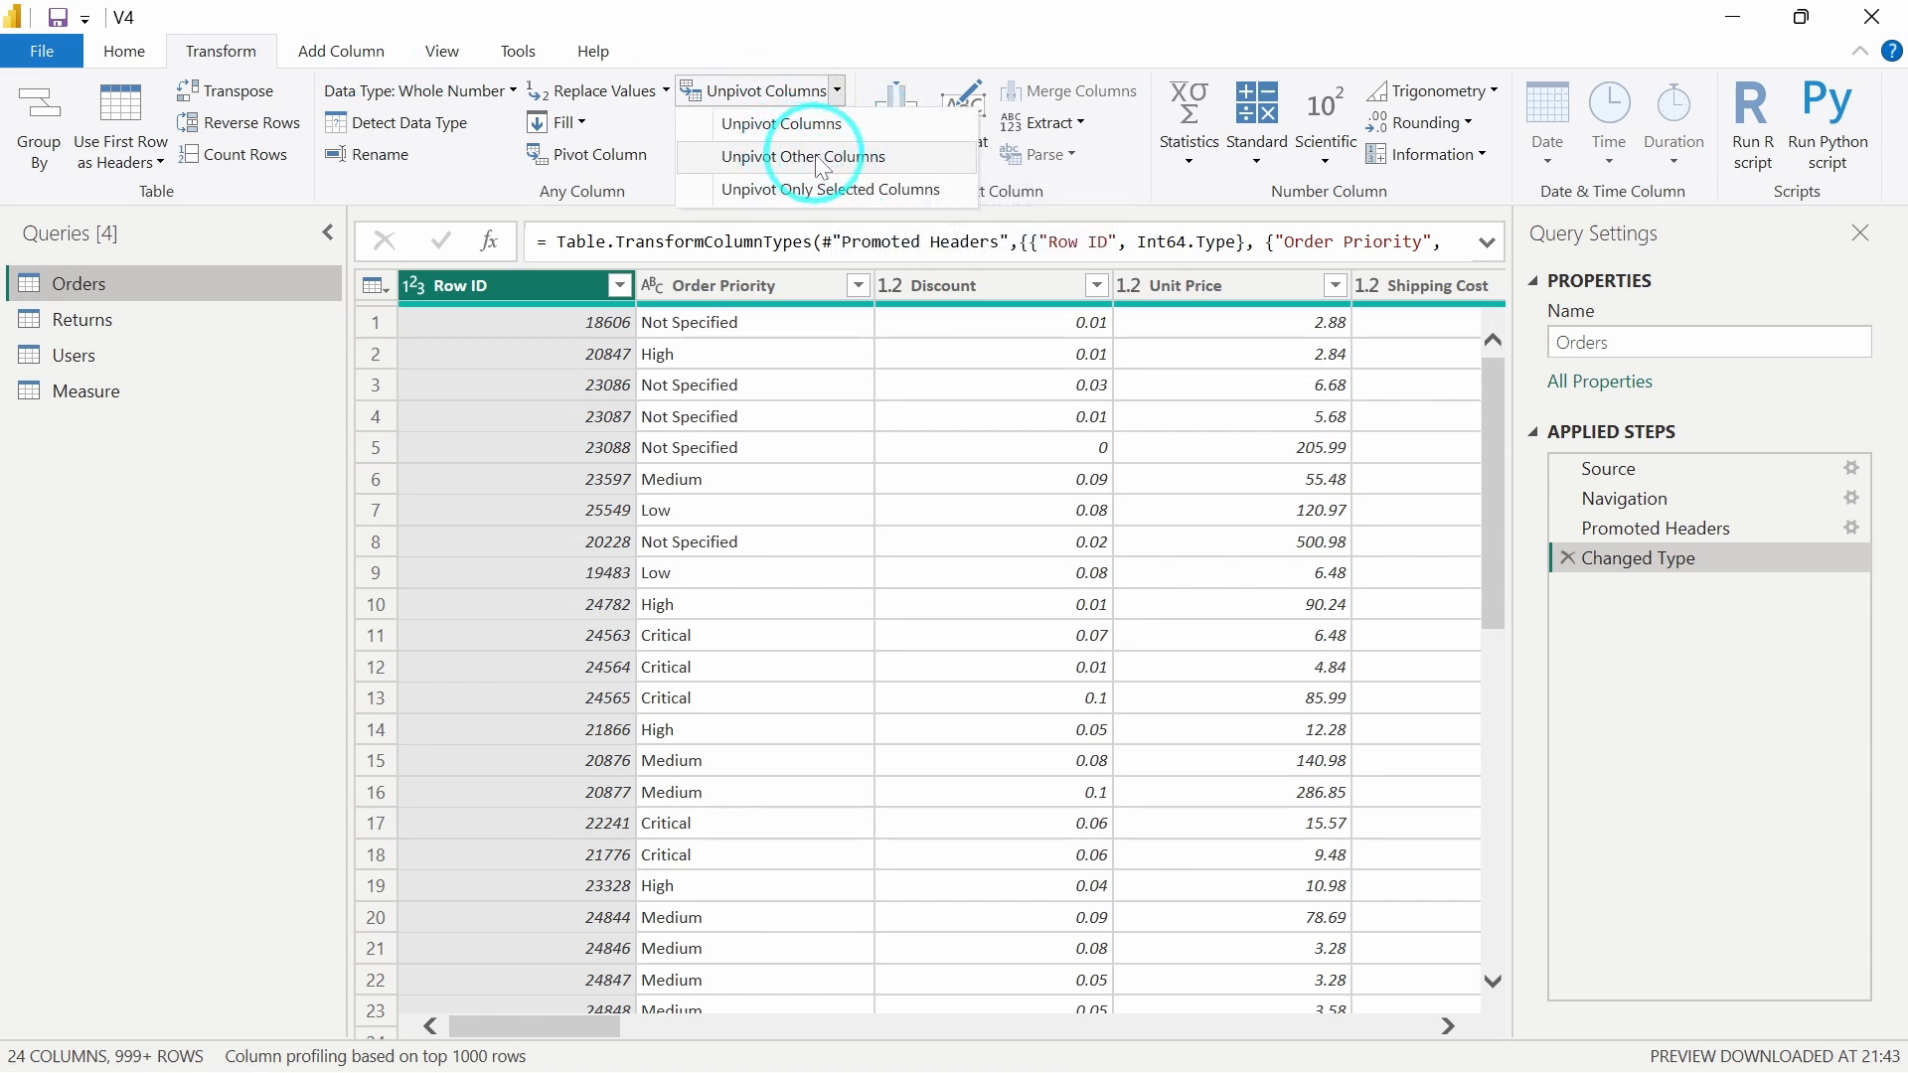
Unpivot all Orders columns other than Row ID into Attribute and Value pairs
left_click(830, 155)
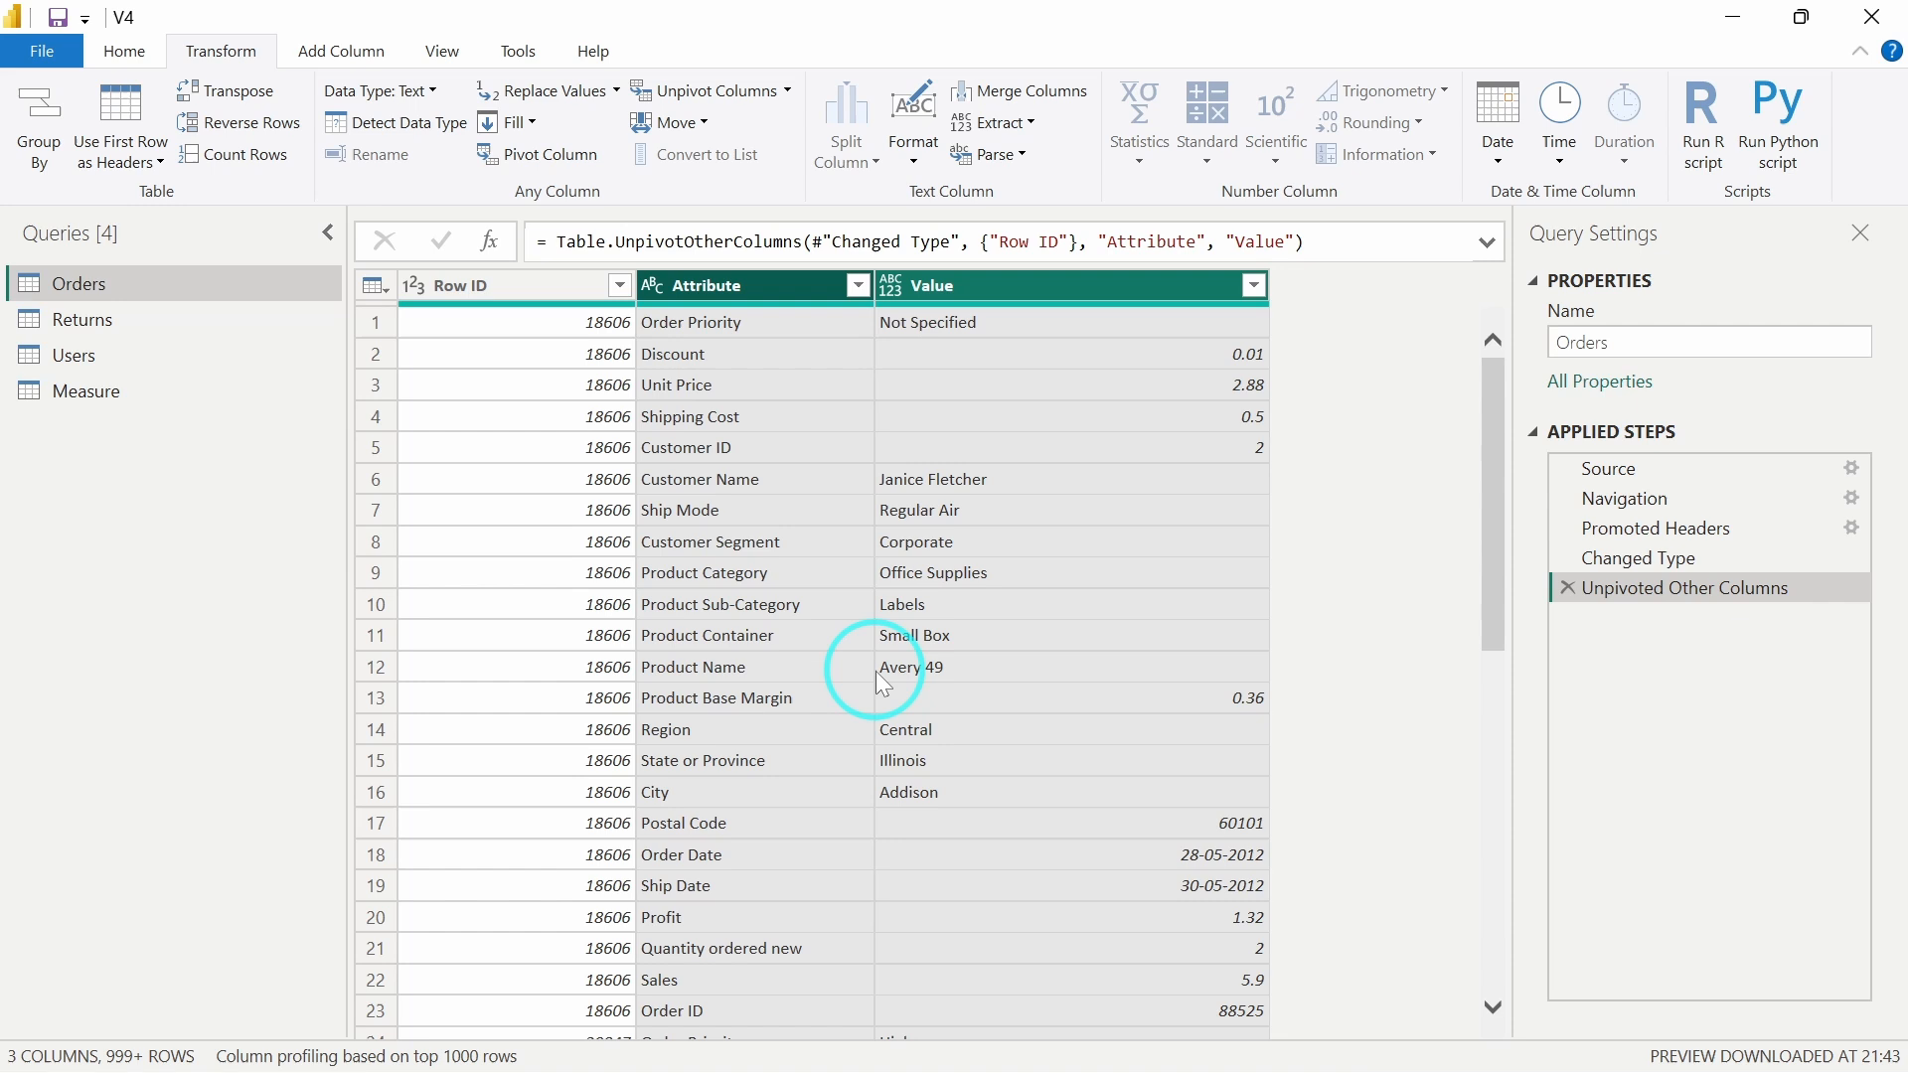
mouse_move(729, 644)
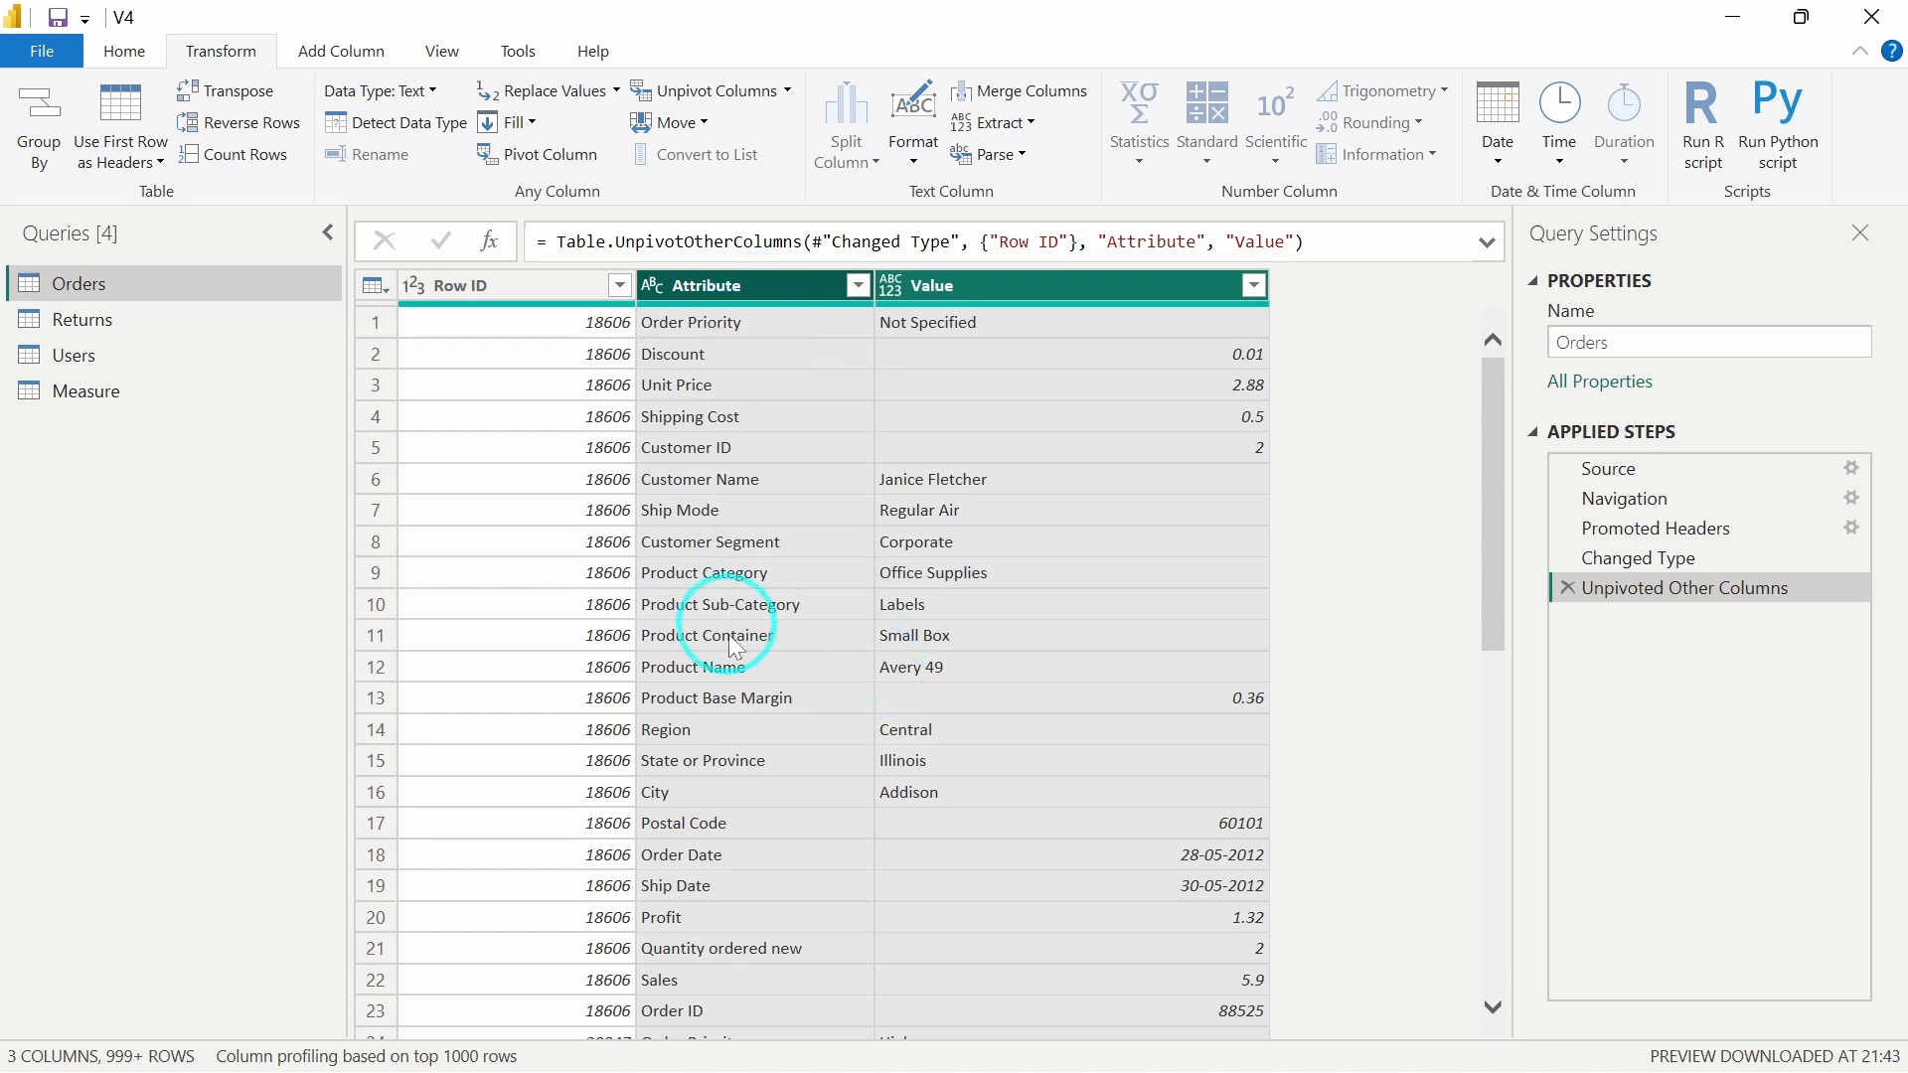
mouse_move(1003, 475)
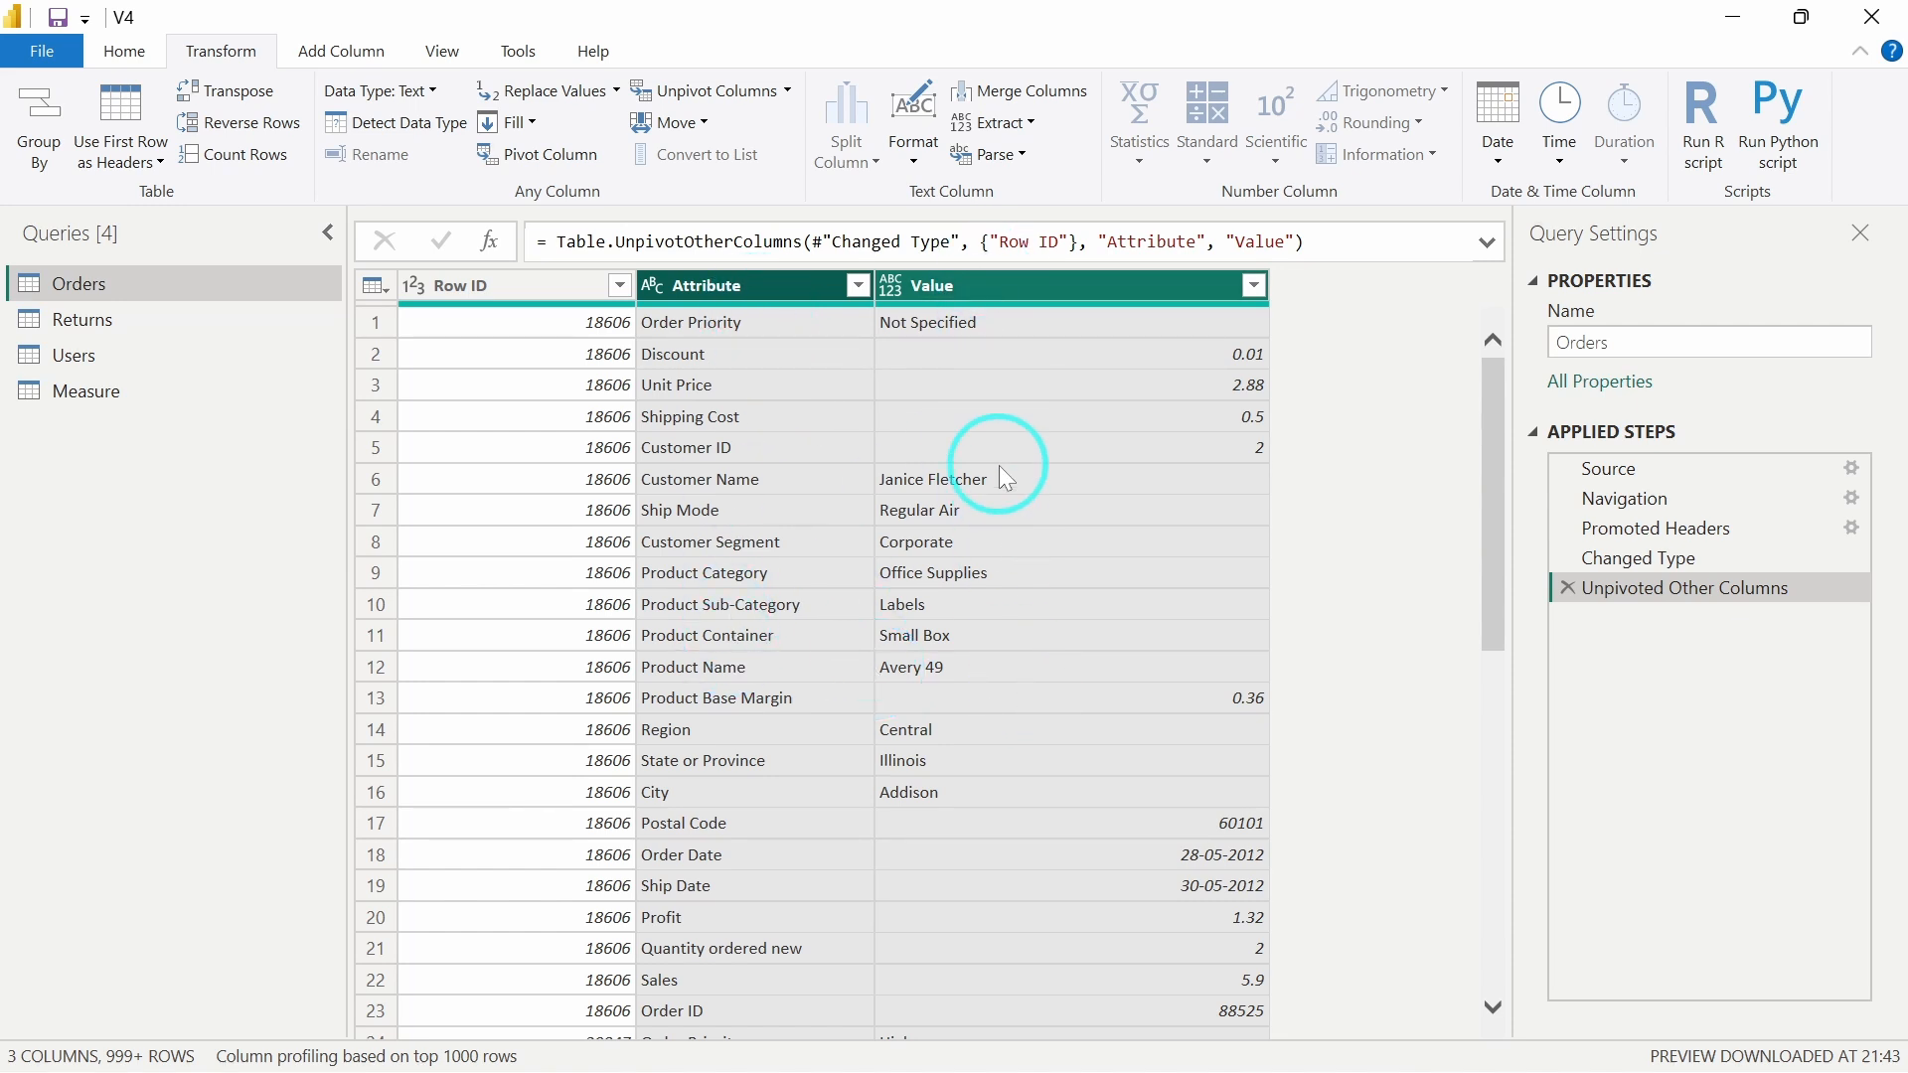
mouse_move(755, 320)
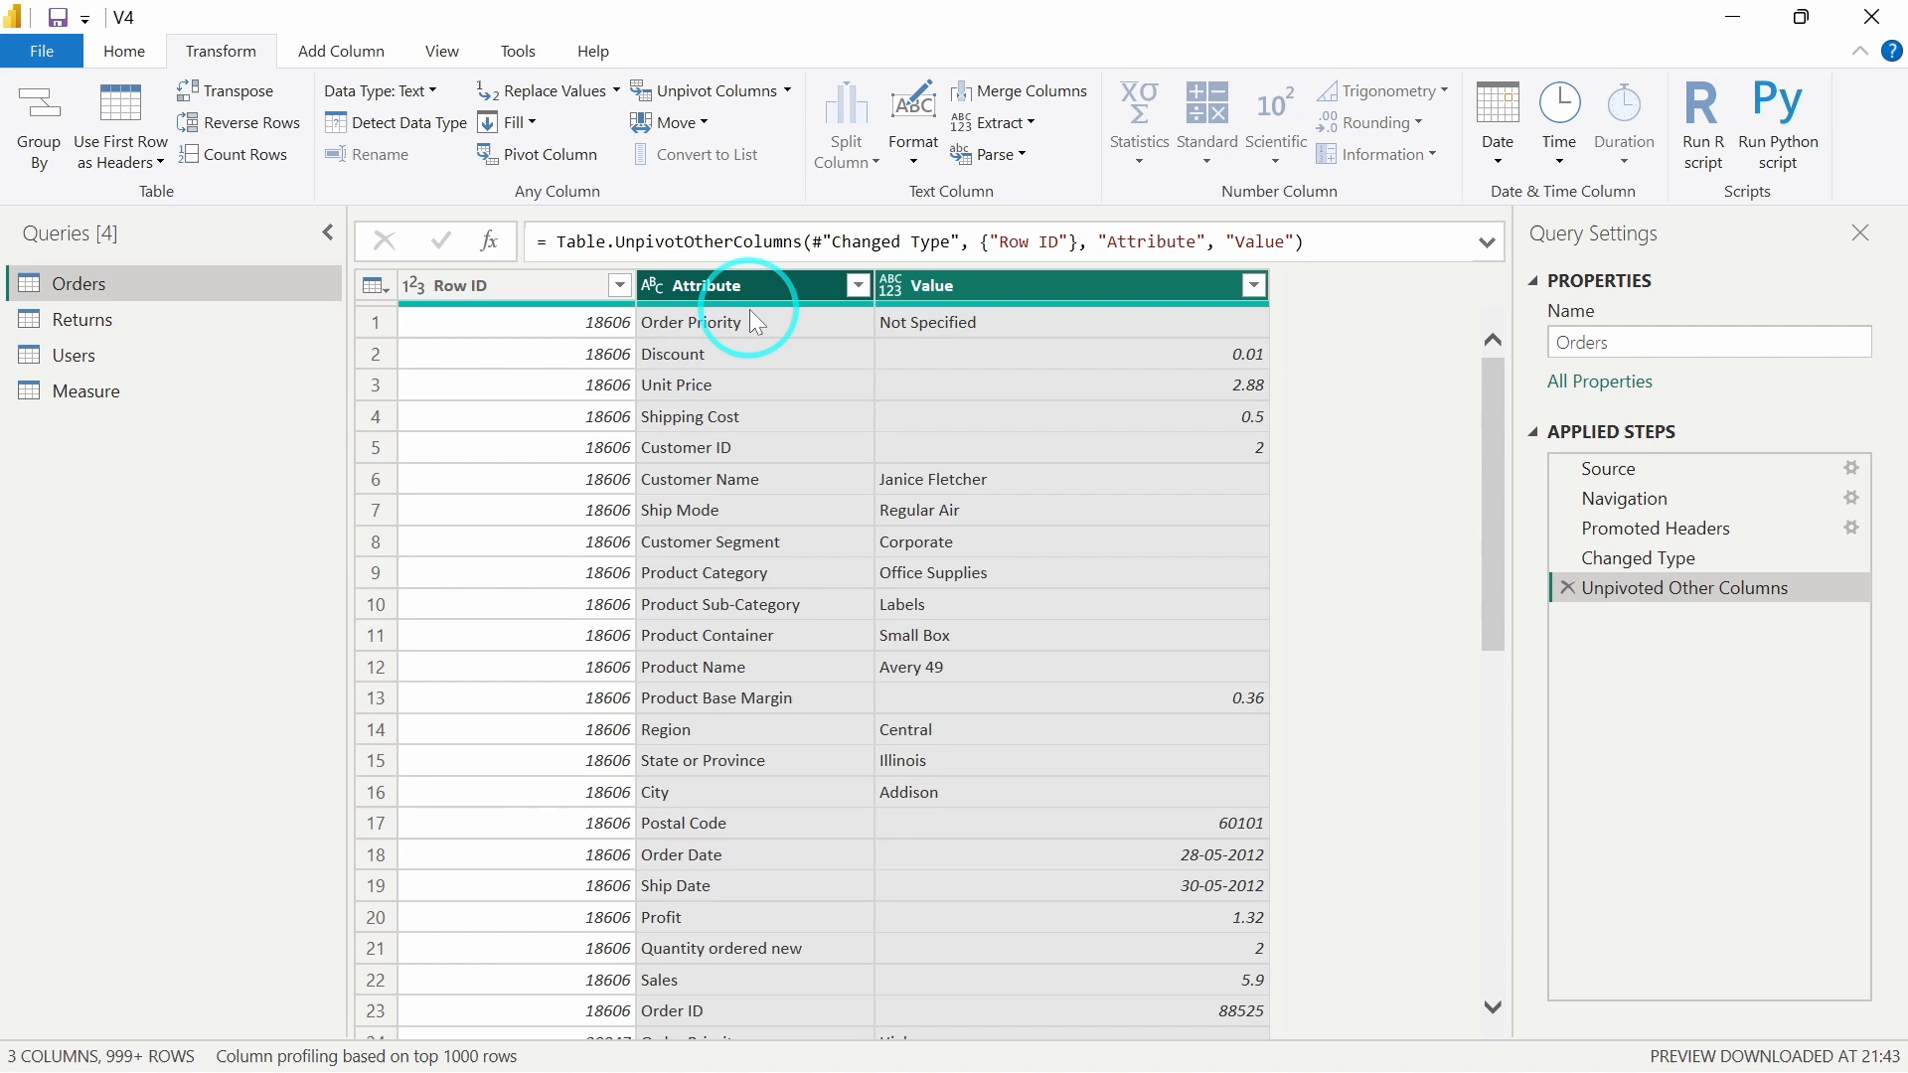
mouse_move(881, 383)
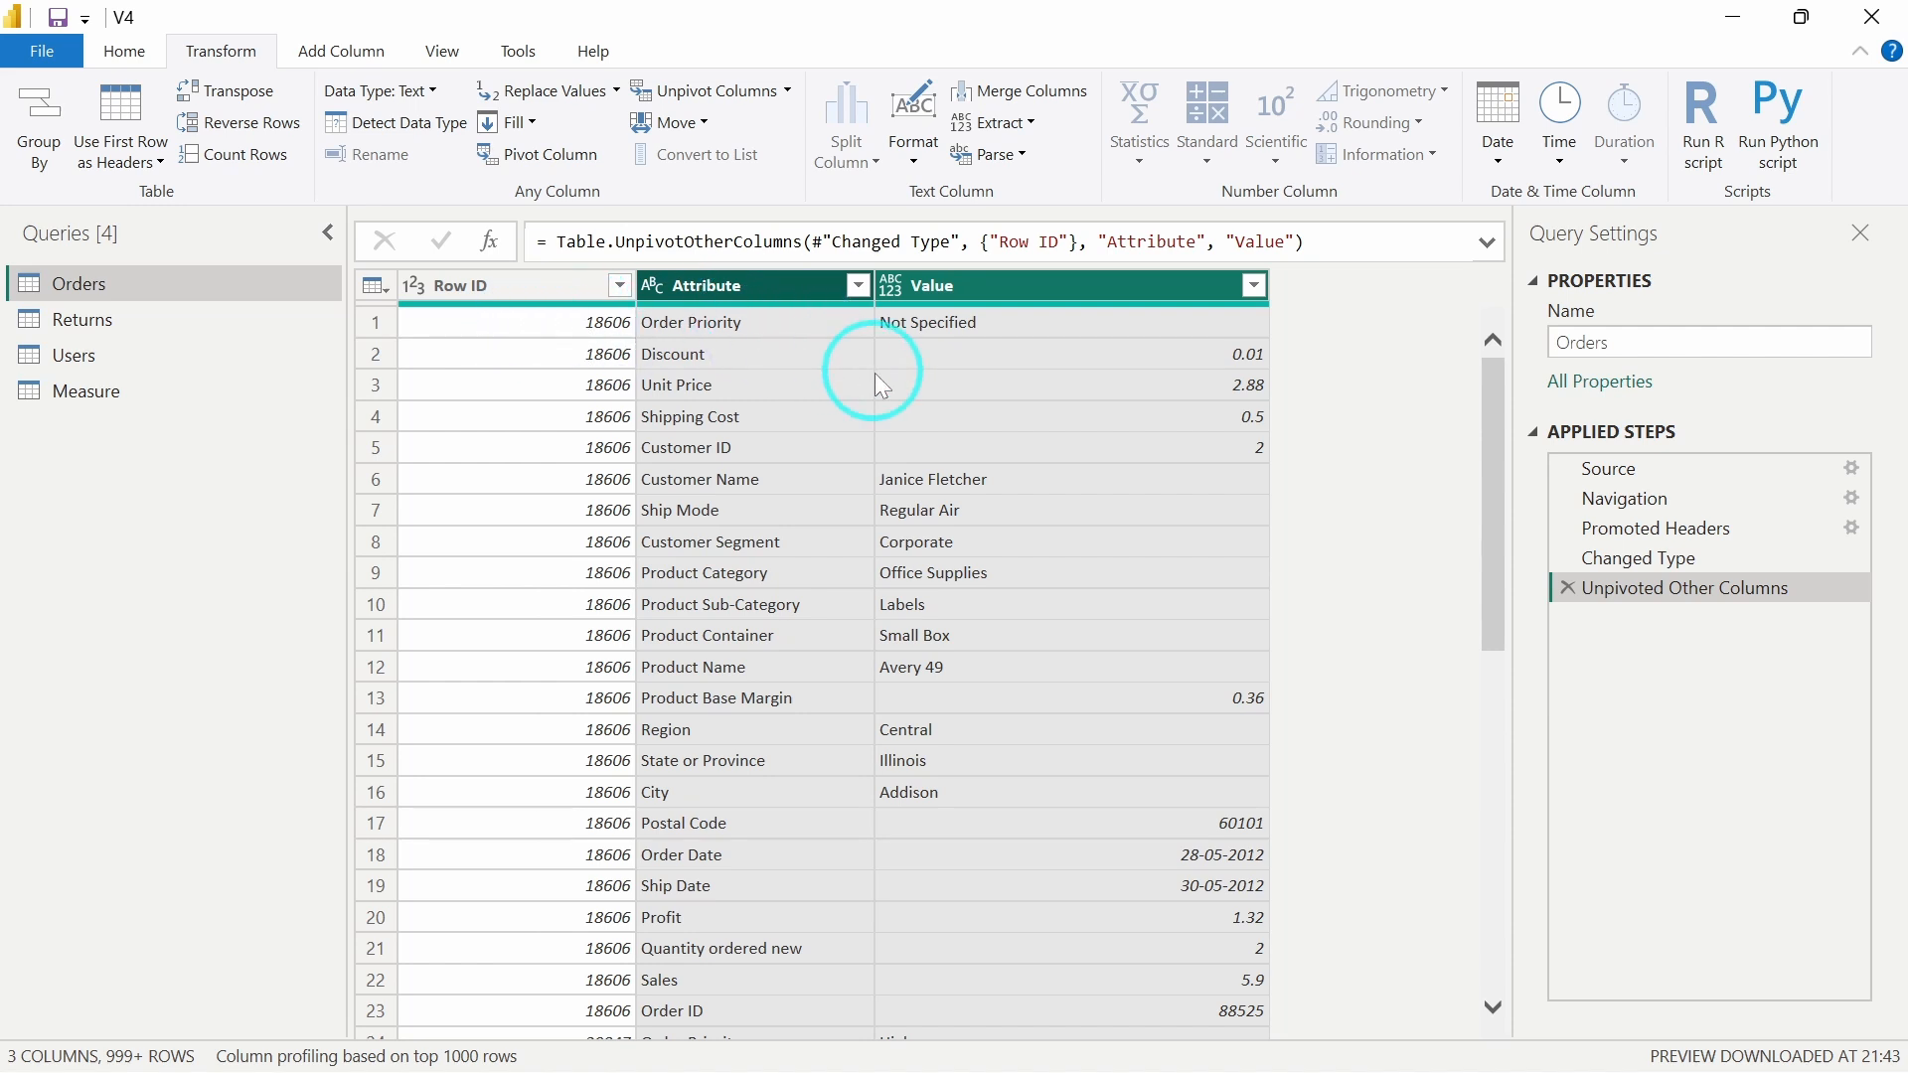
mouse_move(620, 334)
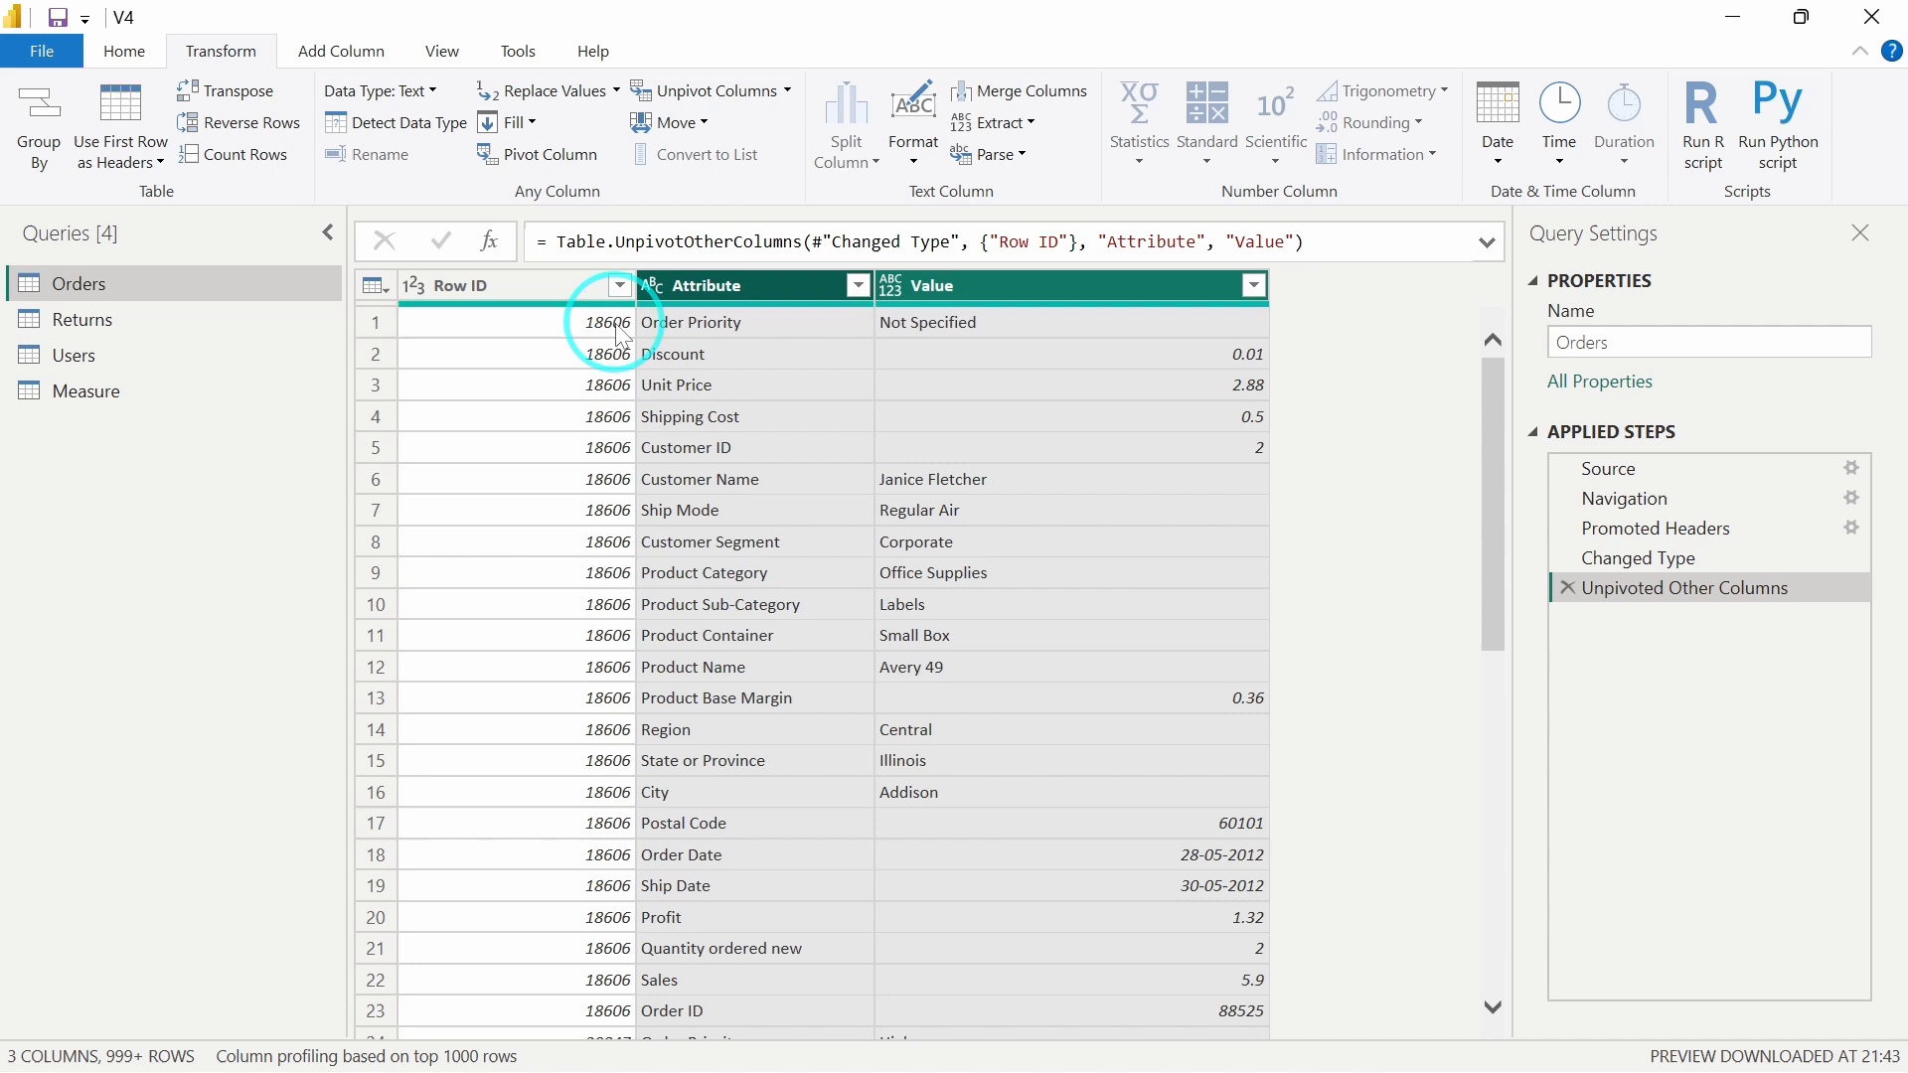
mouse_move(849, 414)
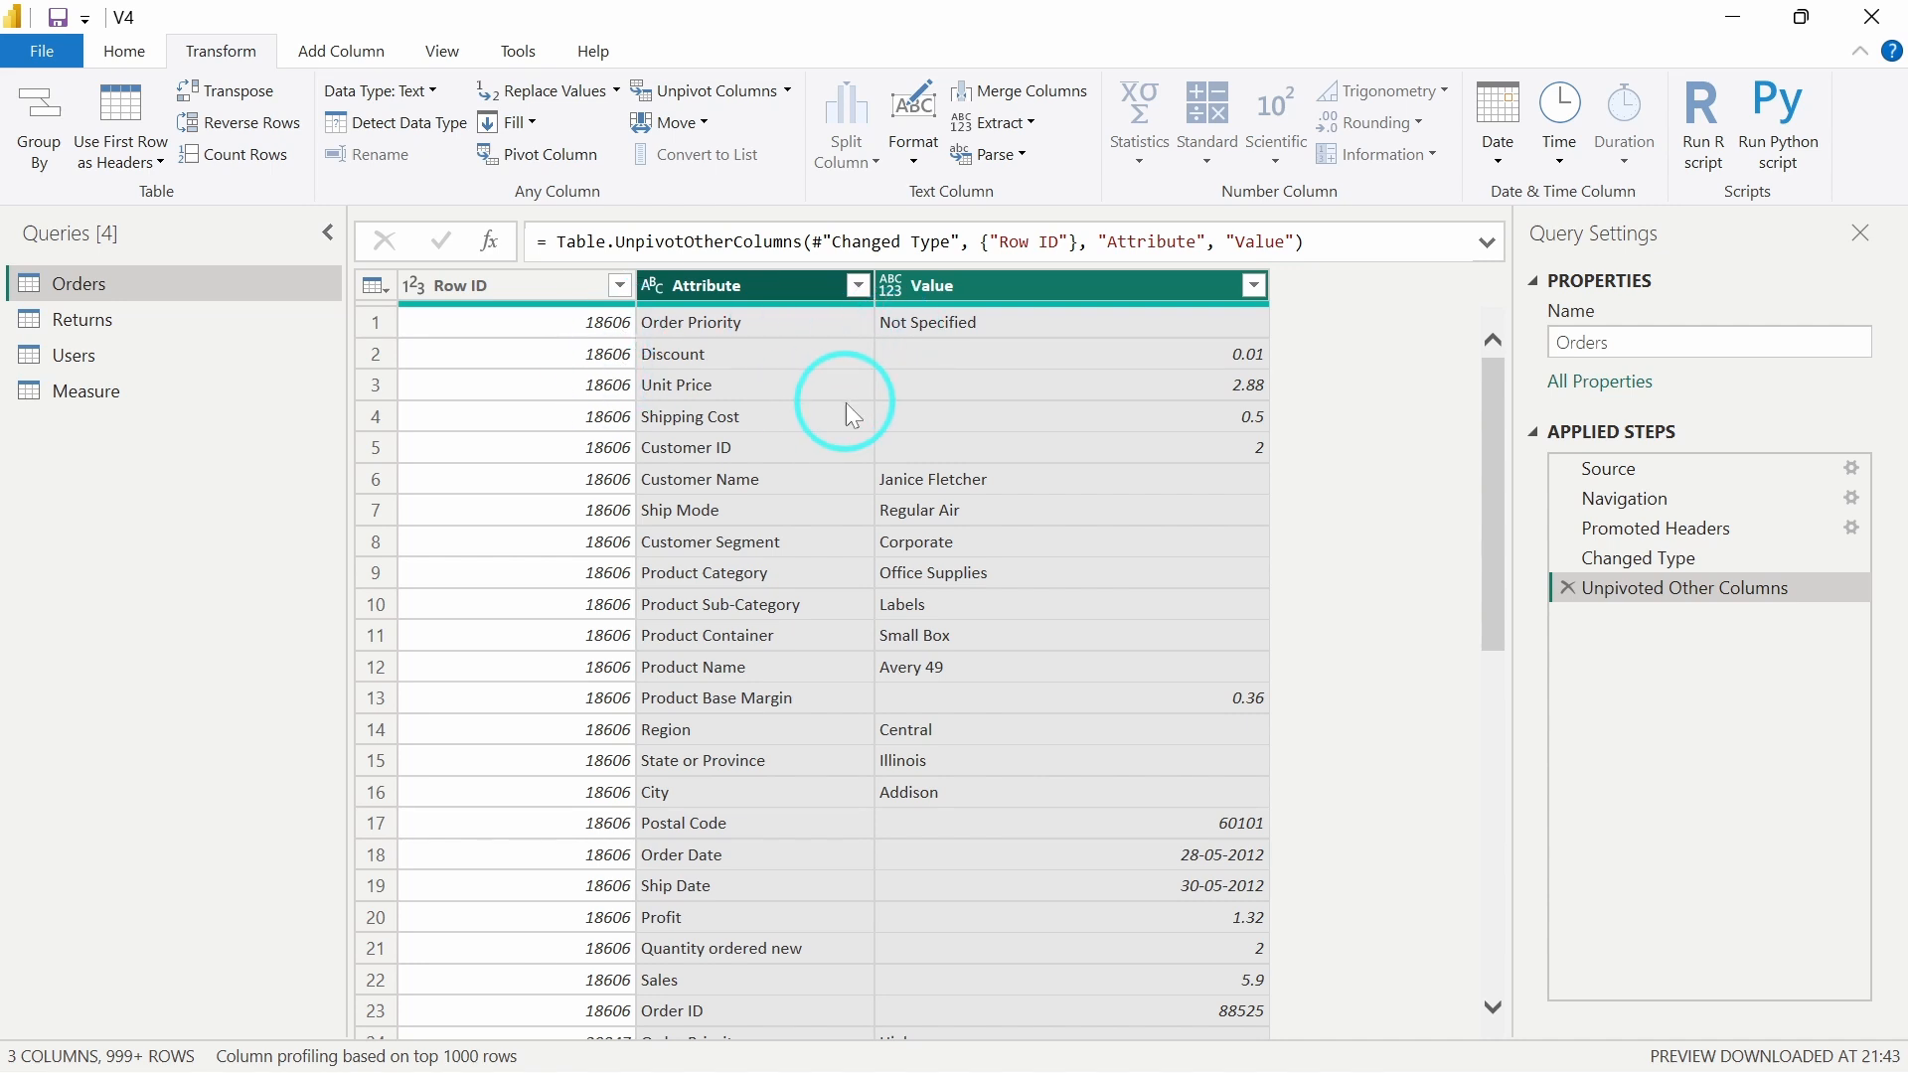
scroll("down", 3)
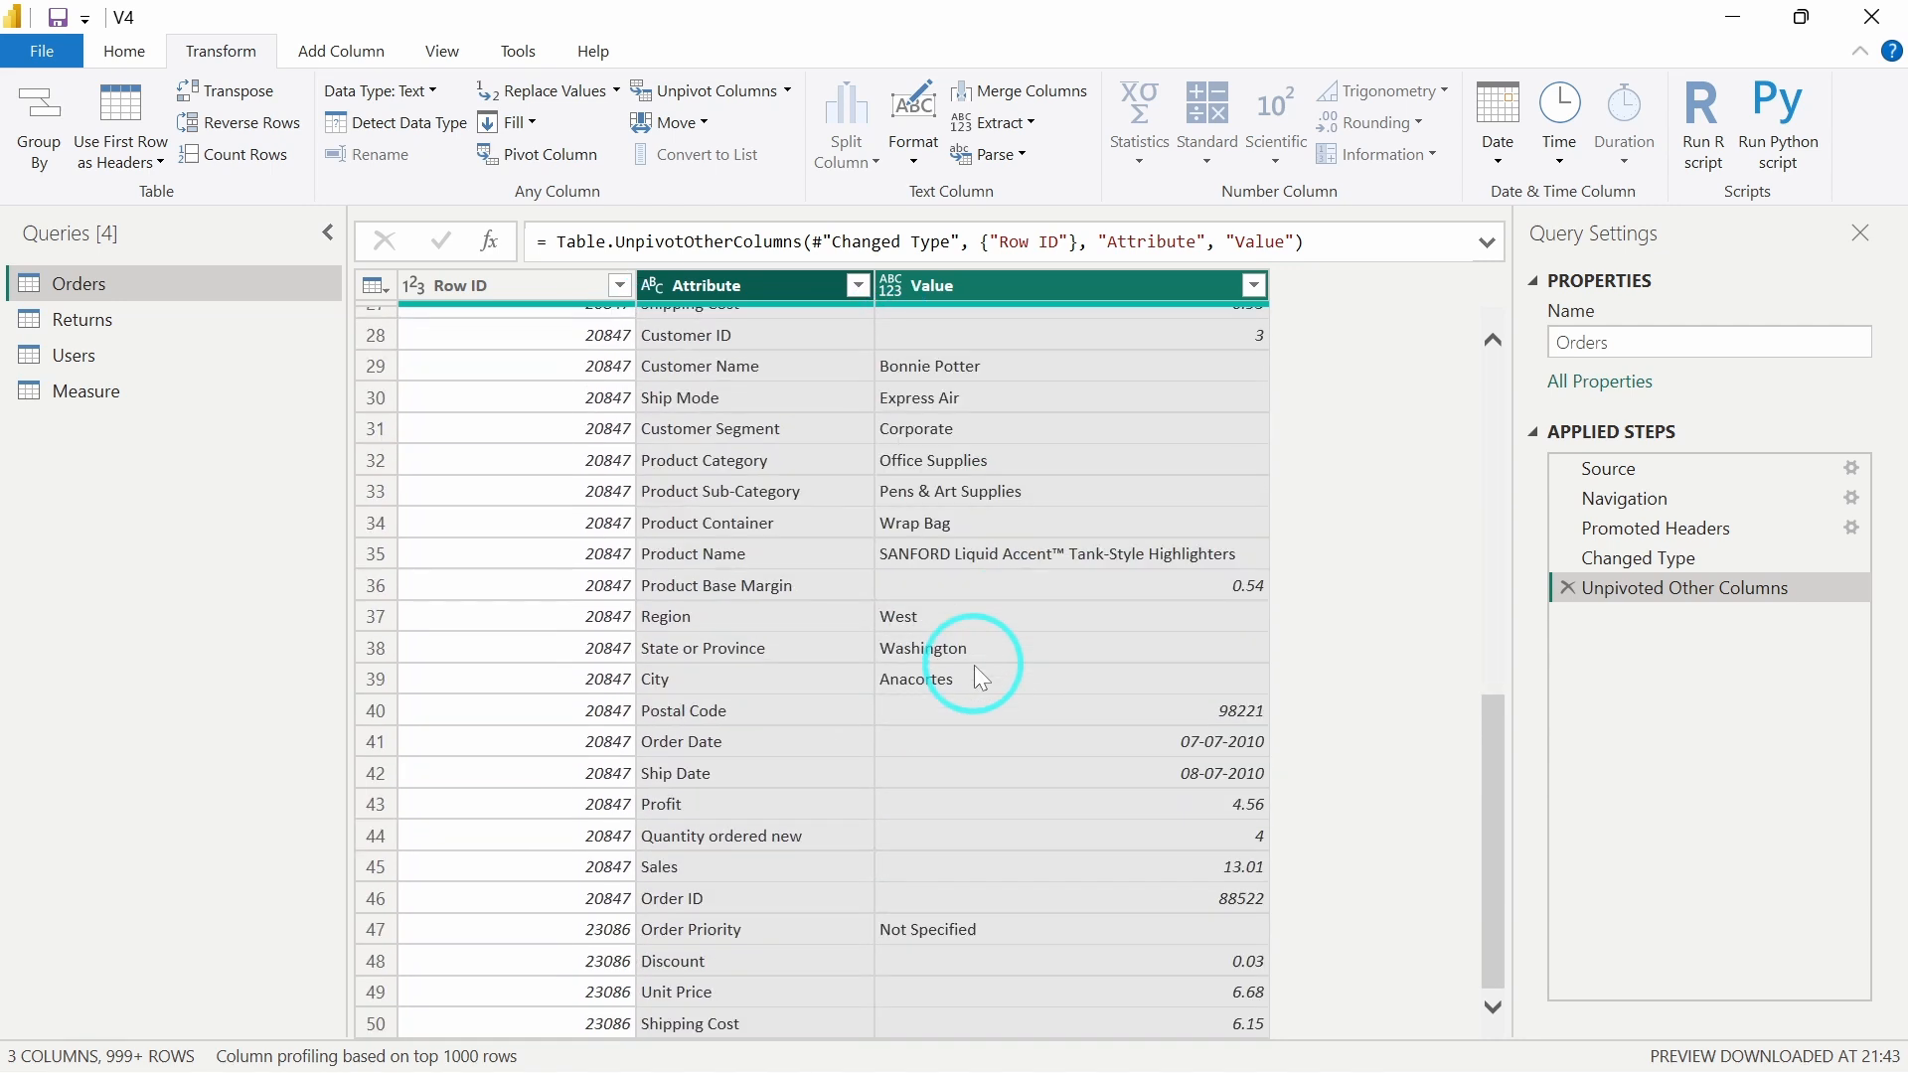
scroll("up", 3)
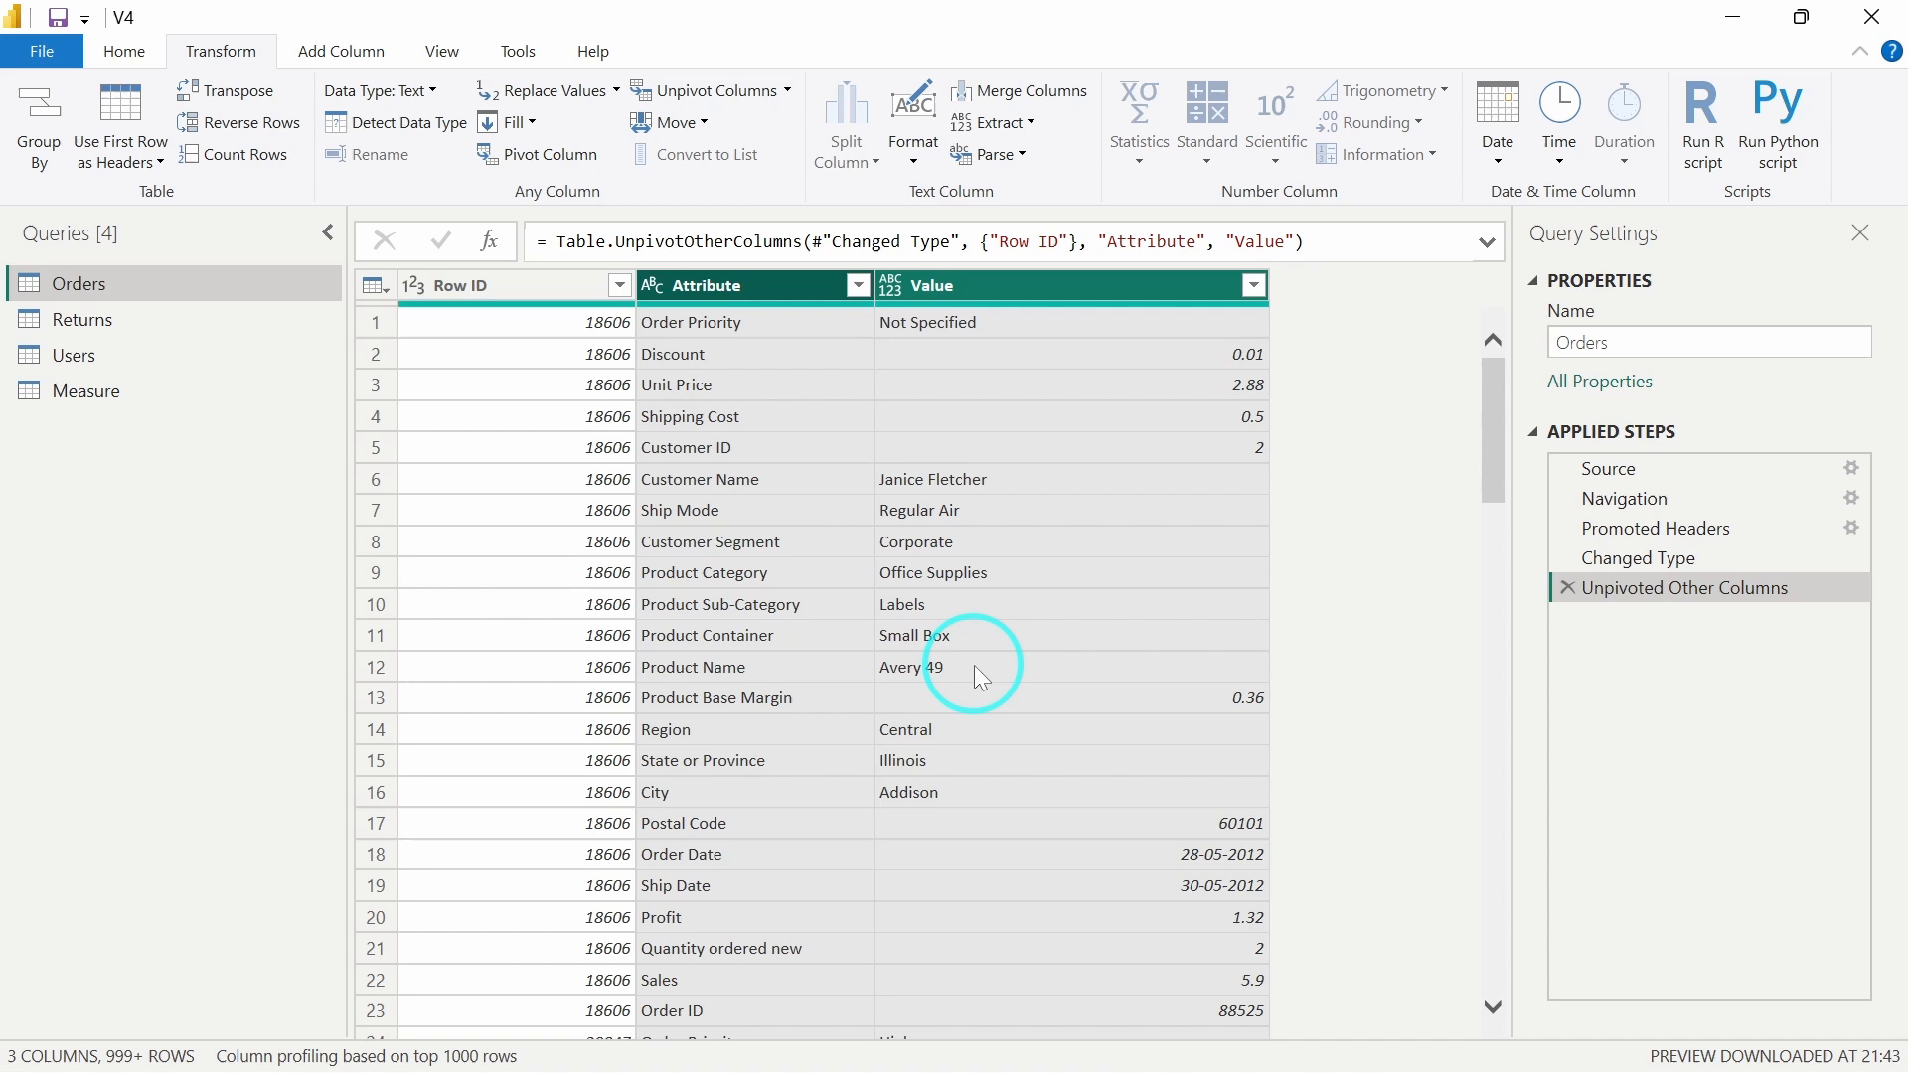
left_click(40, 50)
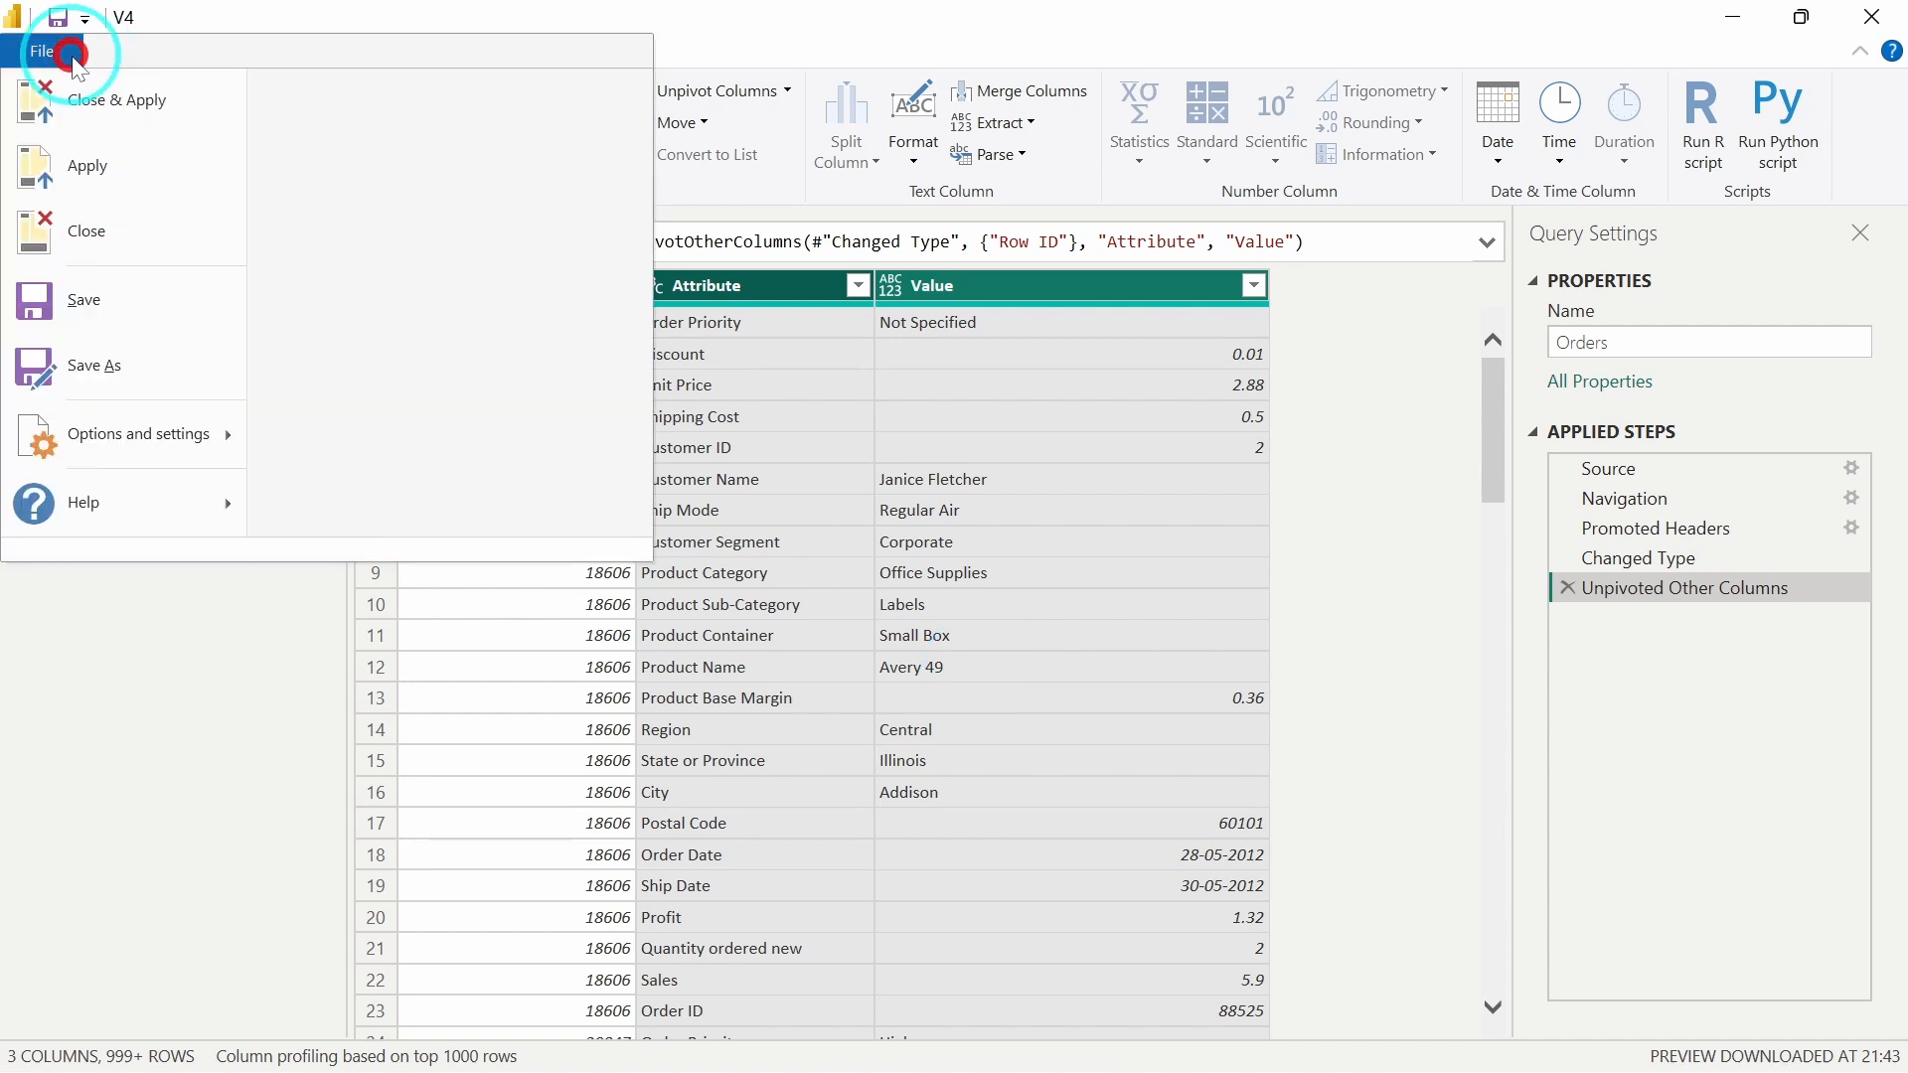
Close & Apply the query editor and apply the pending Orders changes to the model
left_click(117, 99)
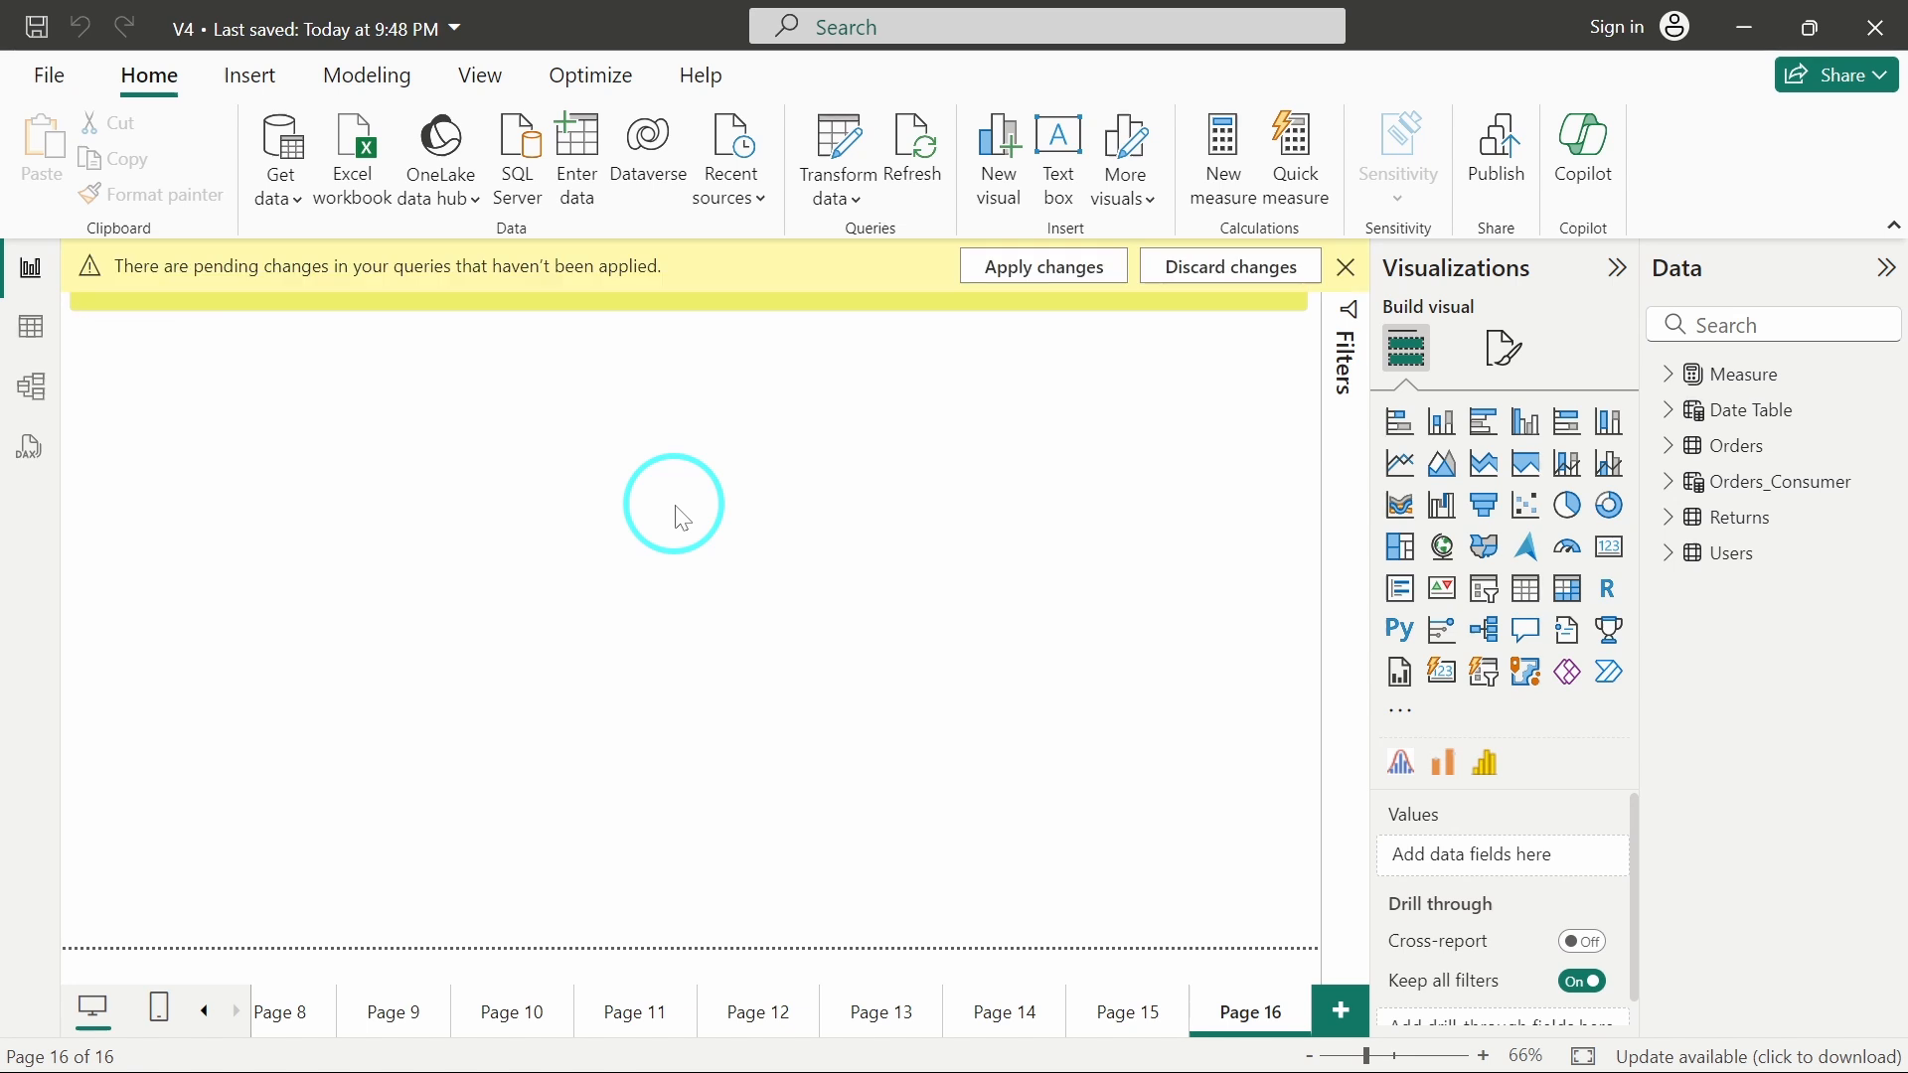
left_click(1041, 264)
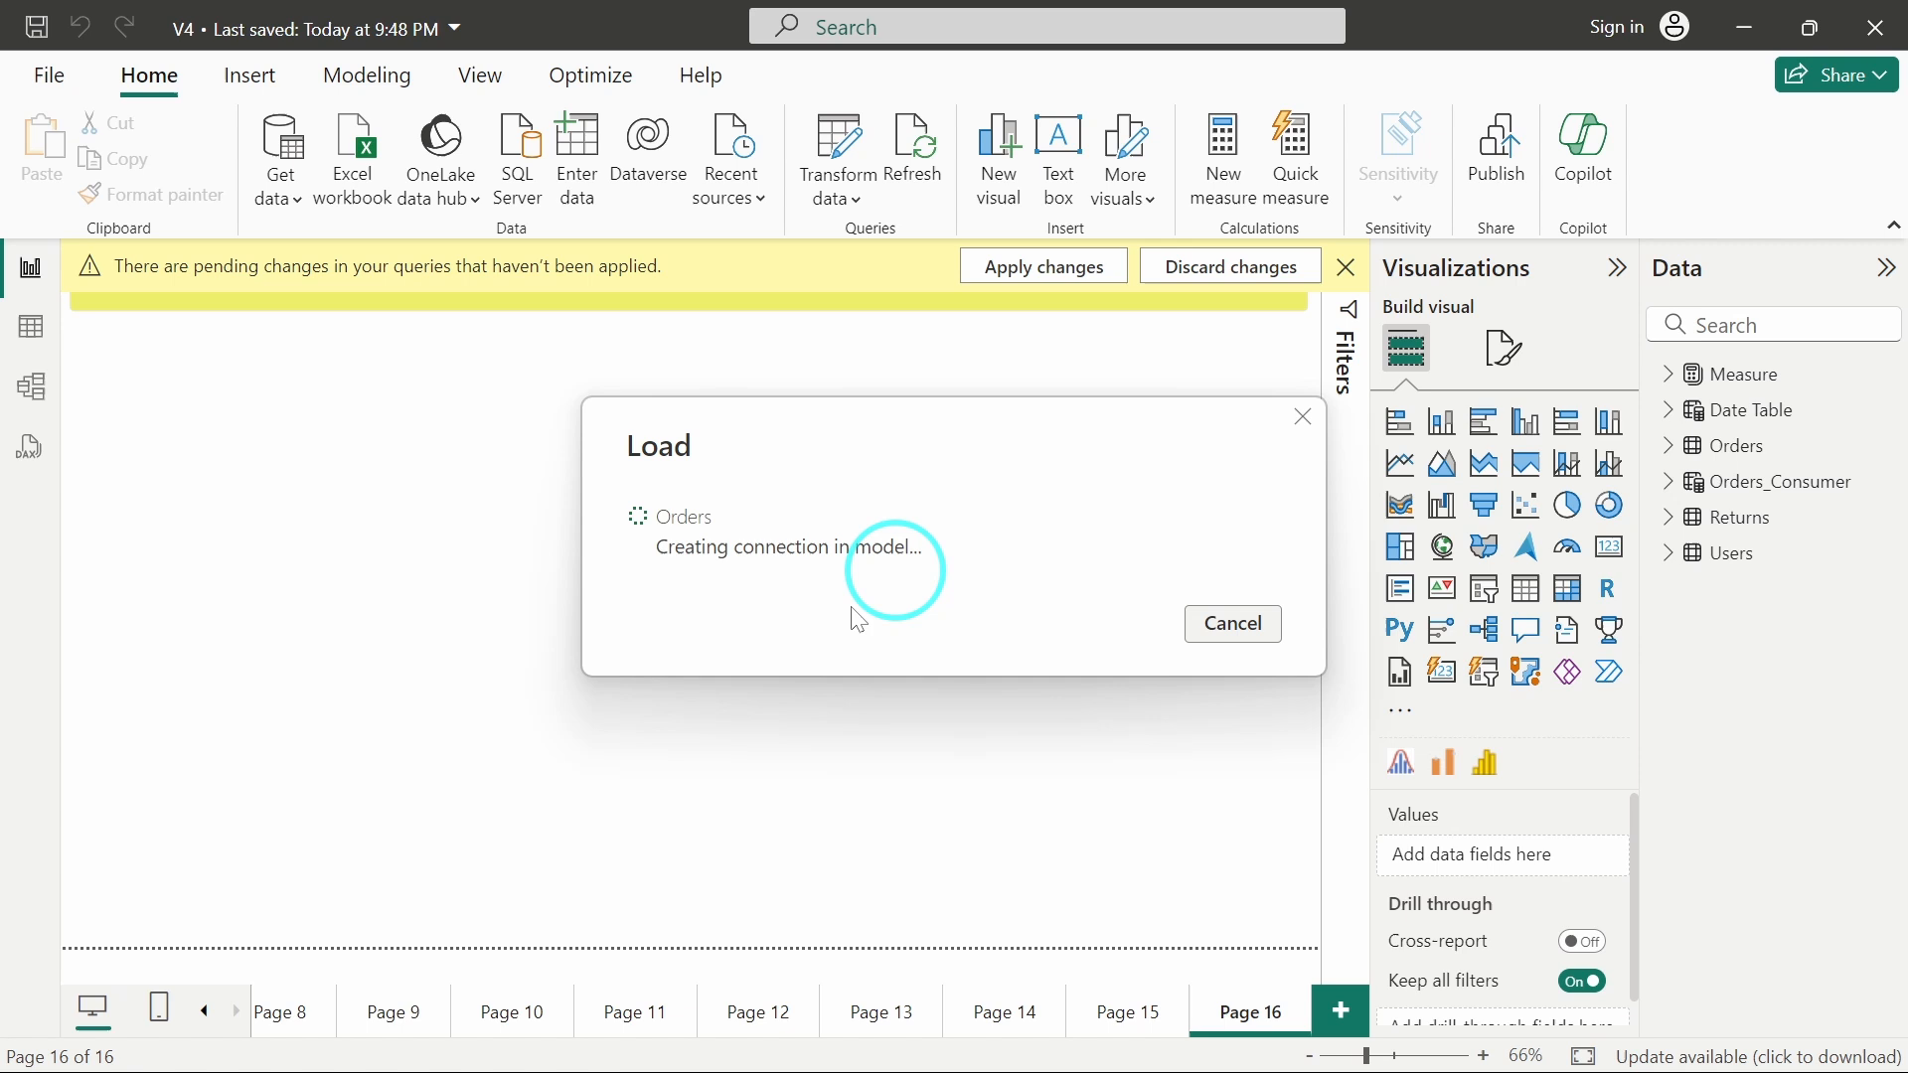
mouse_move(767, 644)
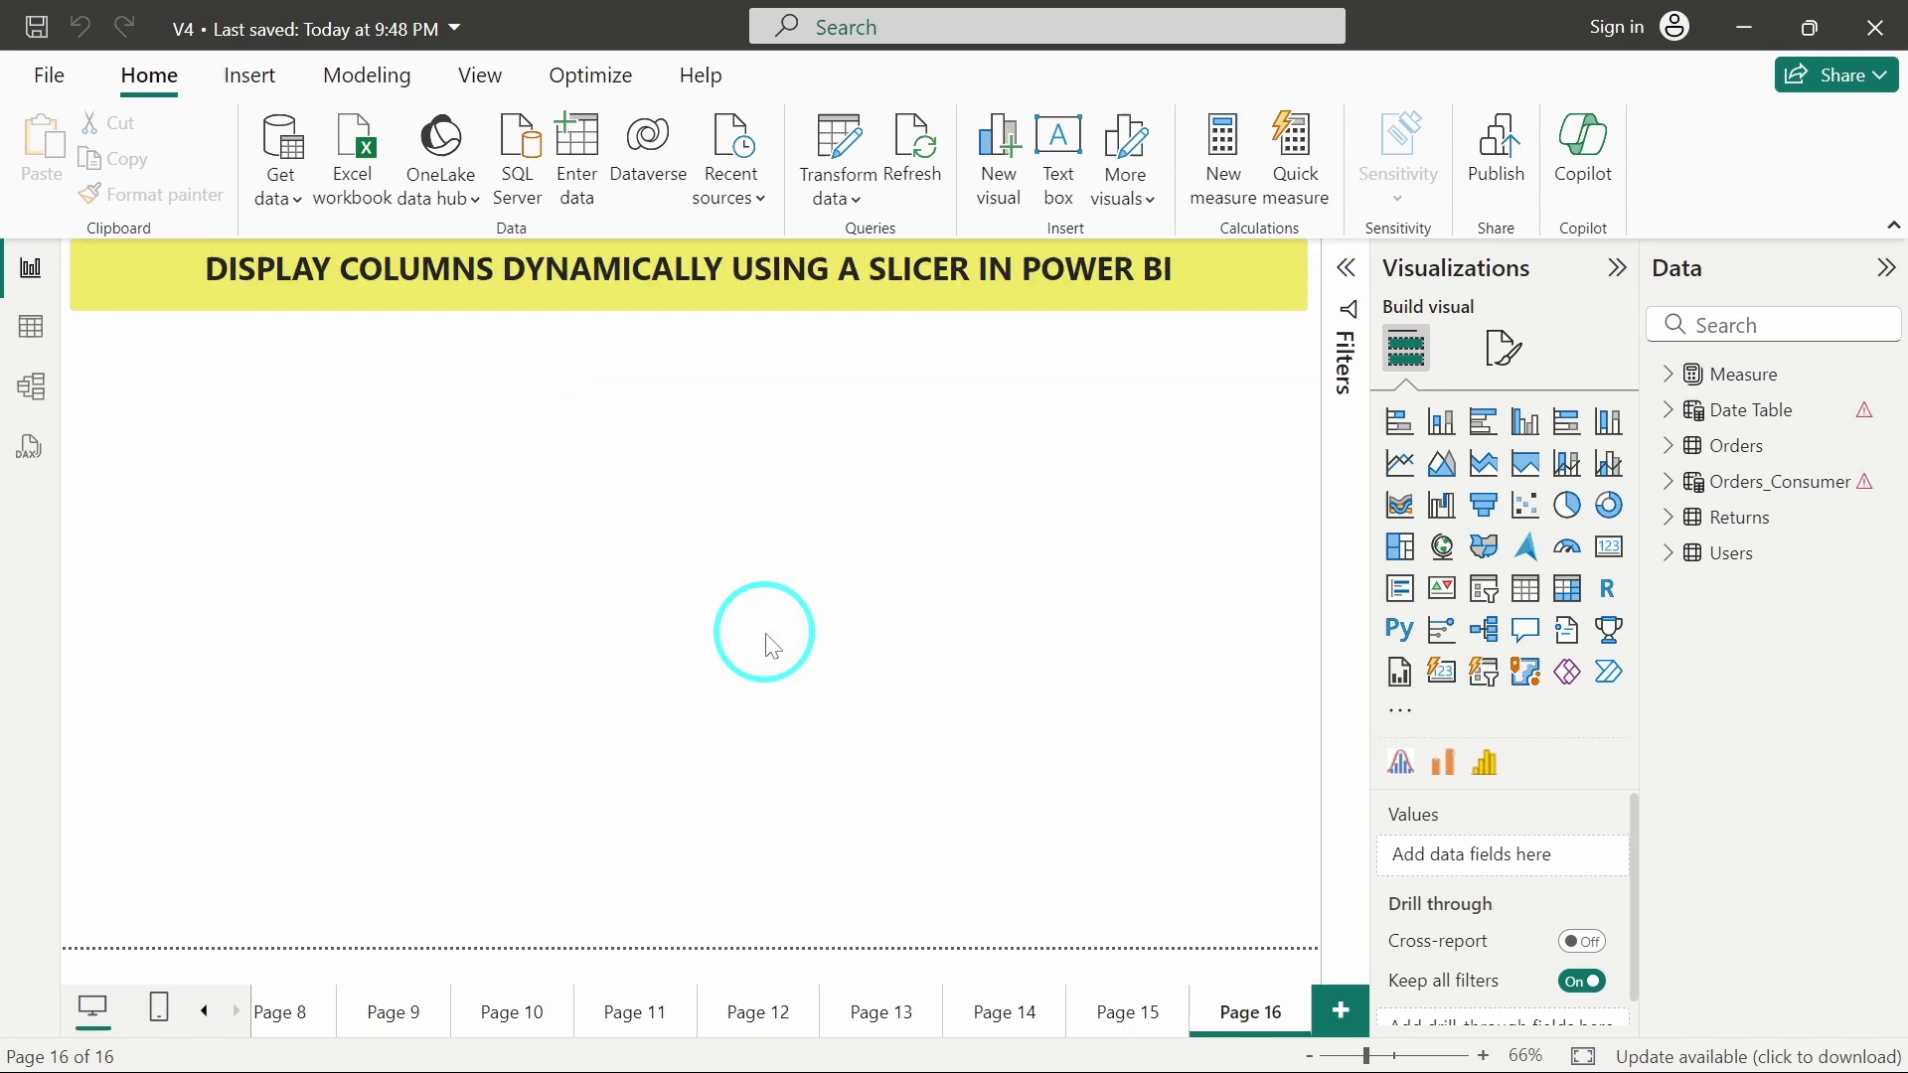
mouse_move(30, 328)
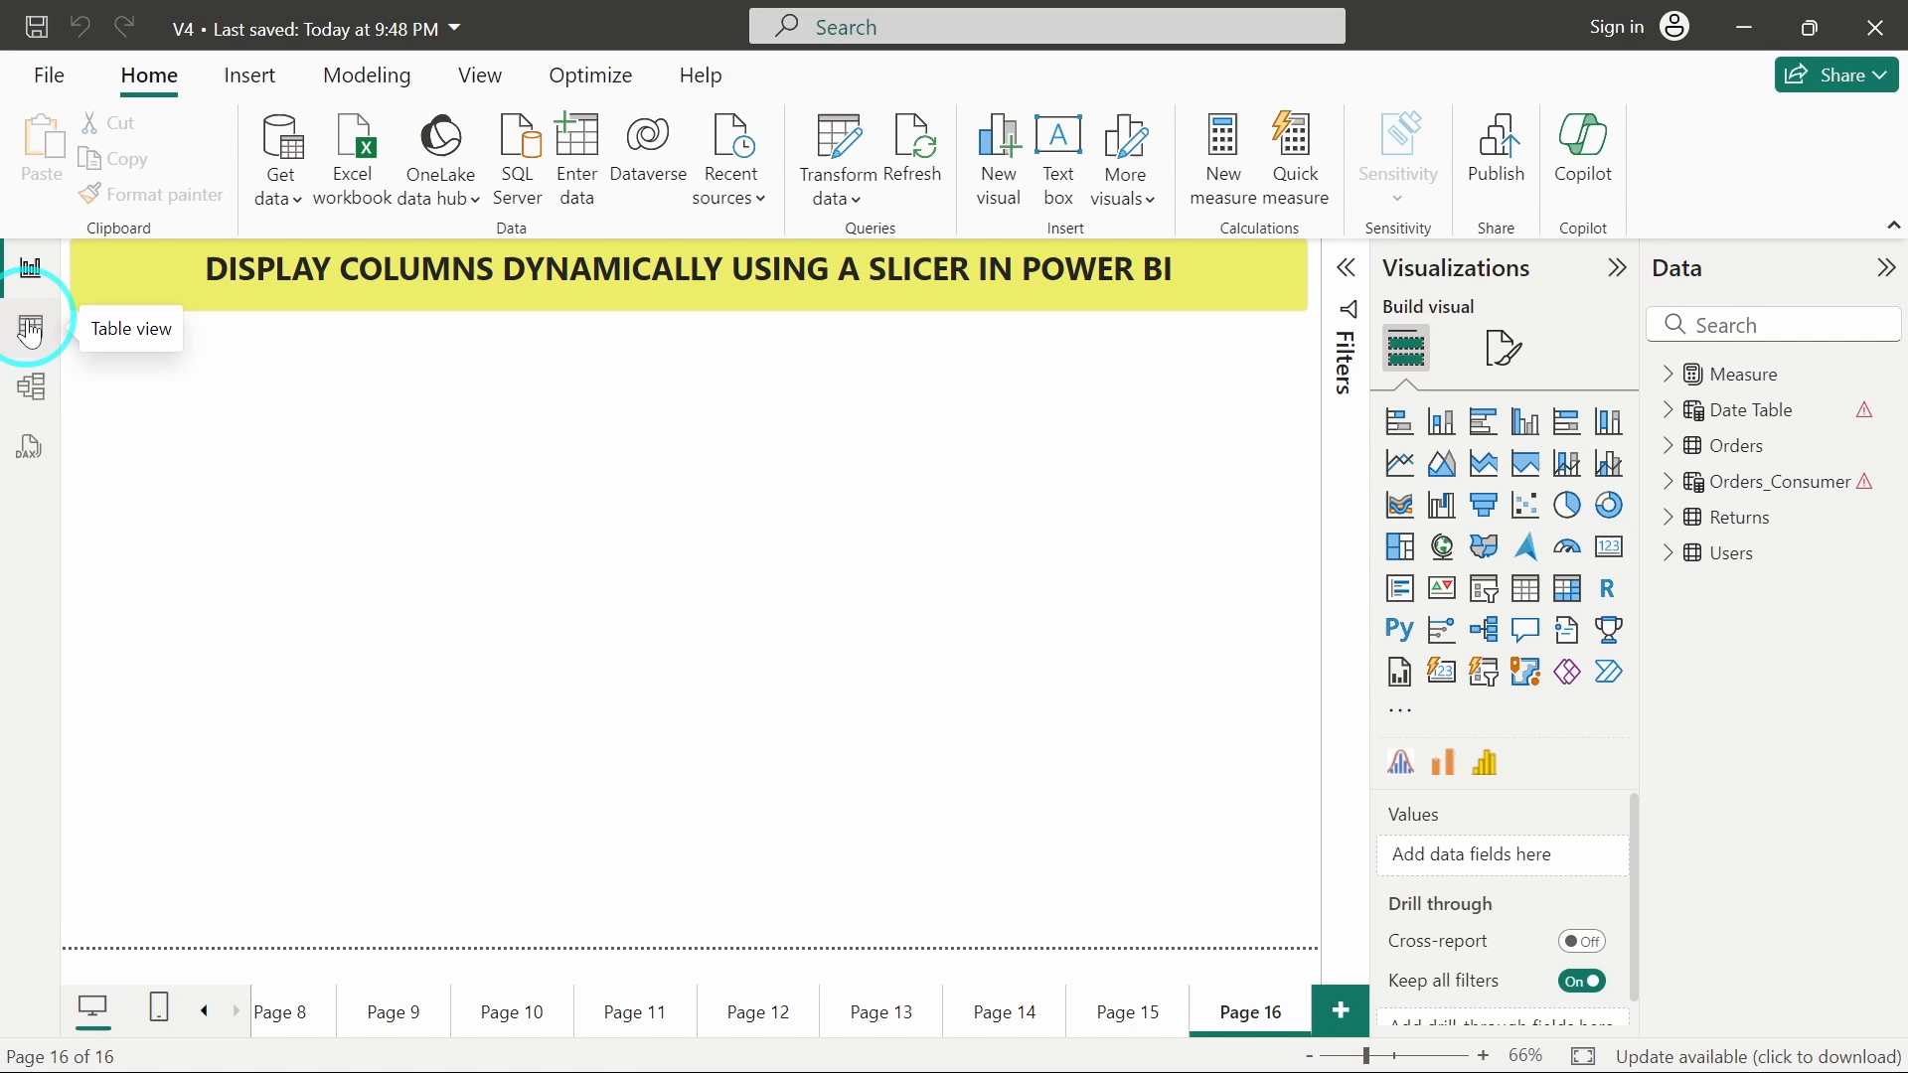
View the loaded Orders table with Row ID, Attribute and Value columns in Table view
left_click(30, 329)
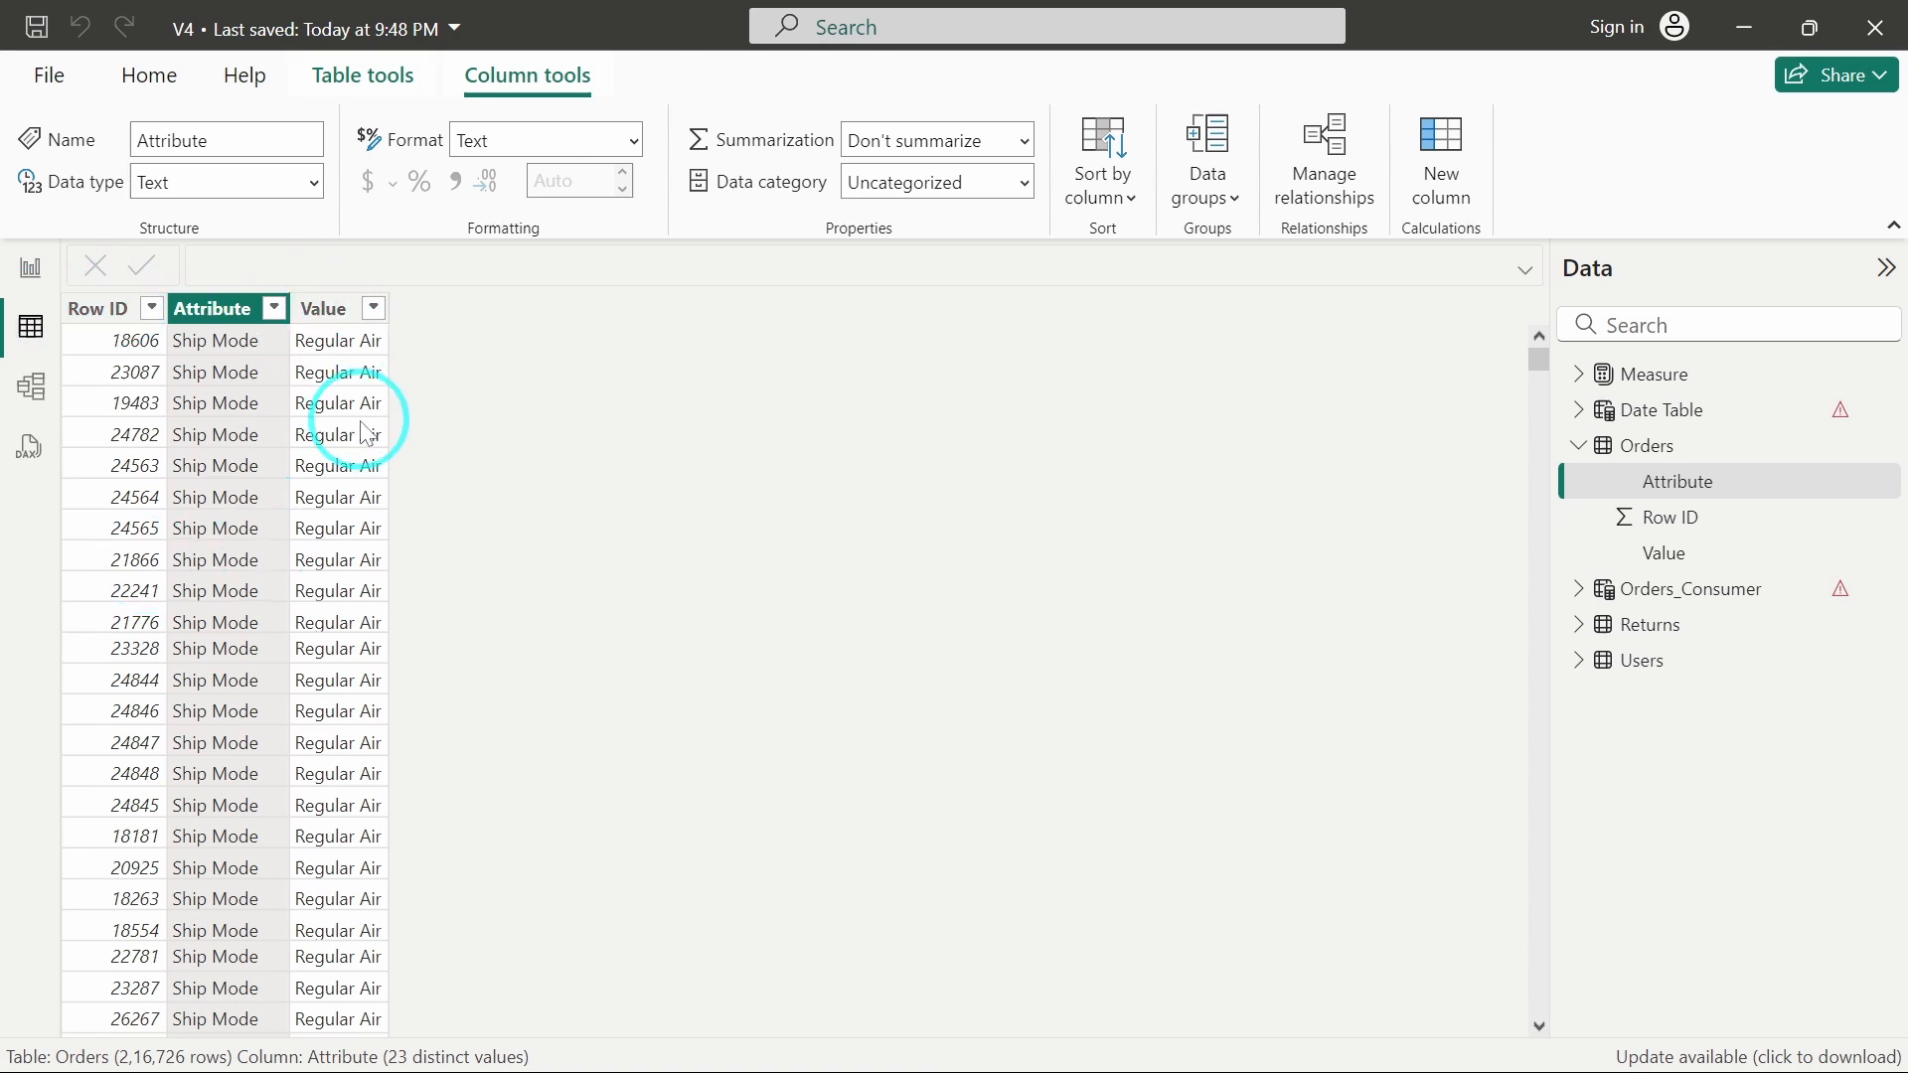
mouse_move(215, 340)
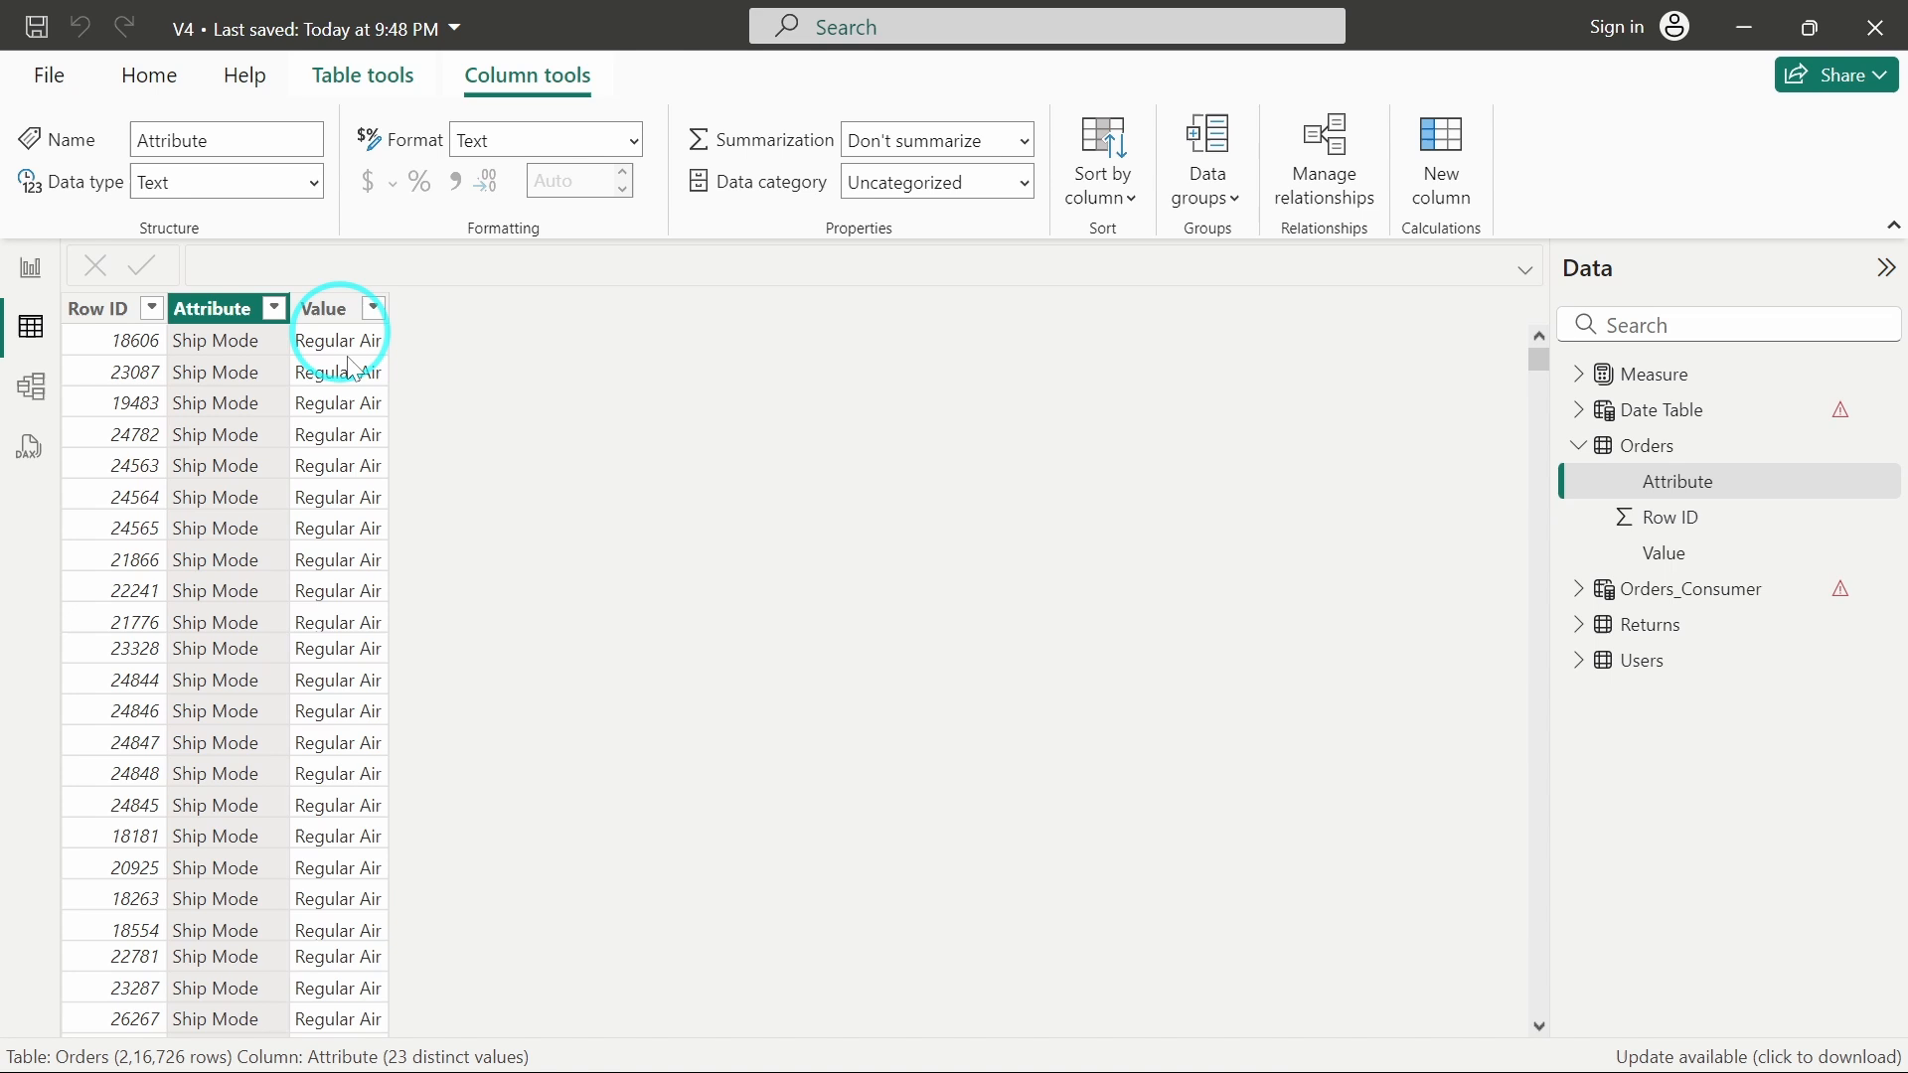
mouse_move(372, 497)
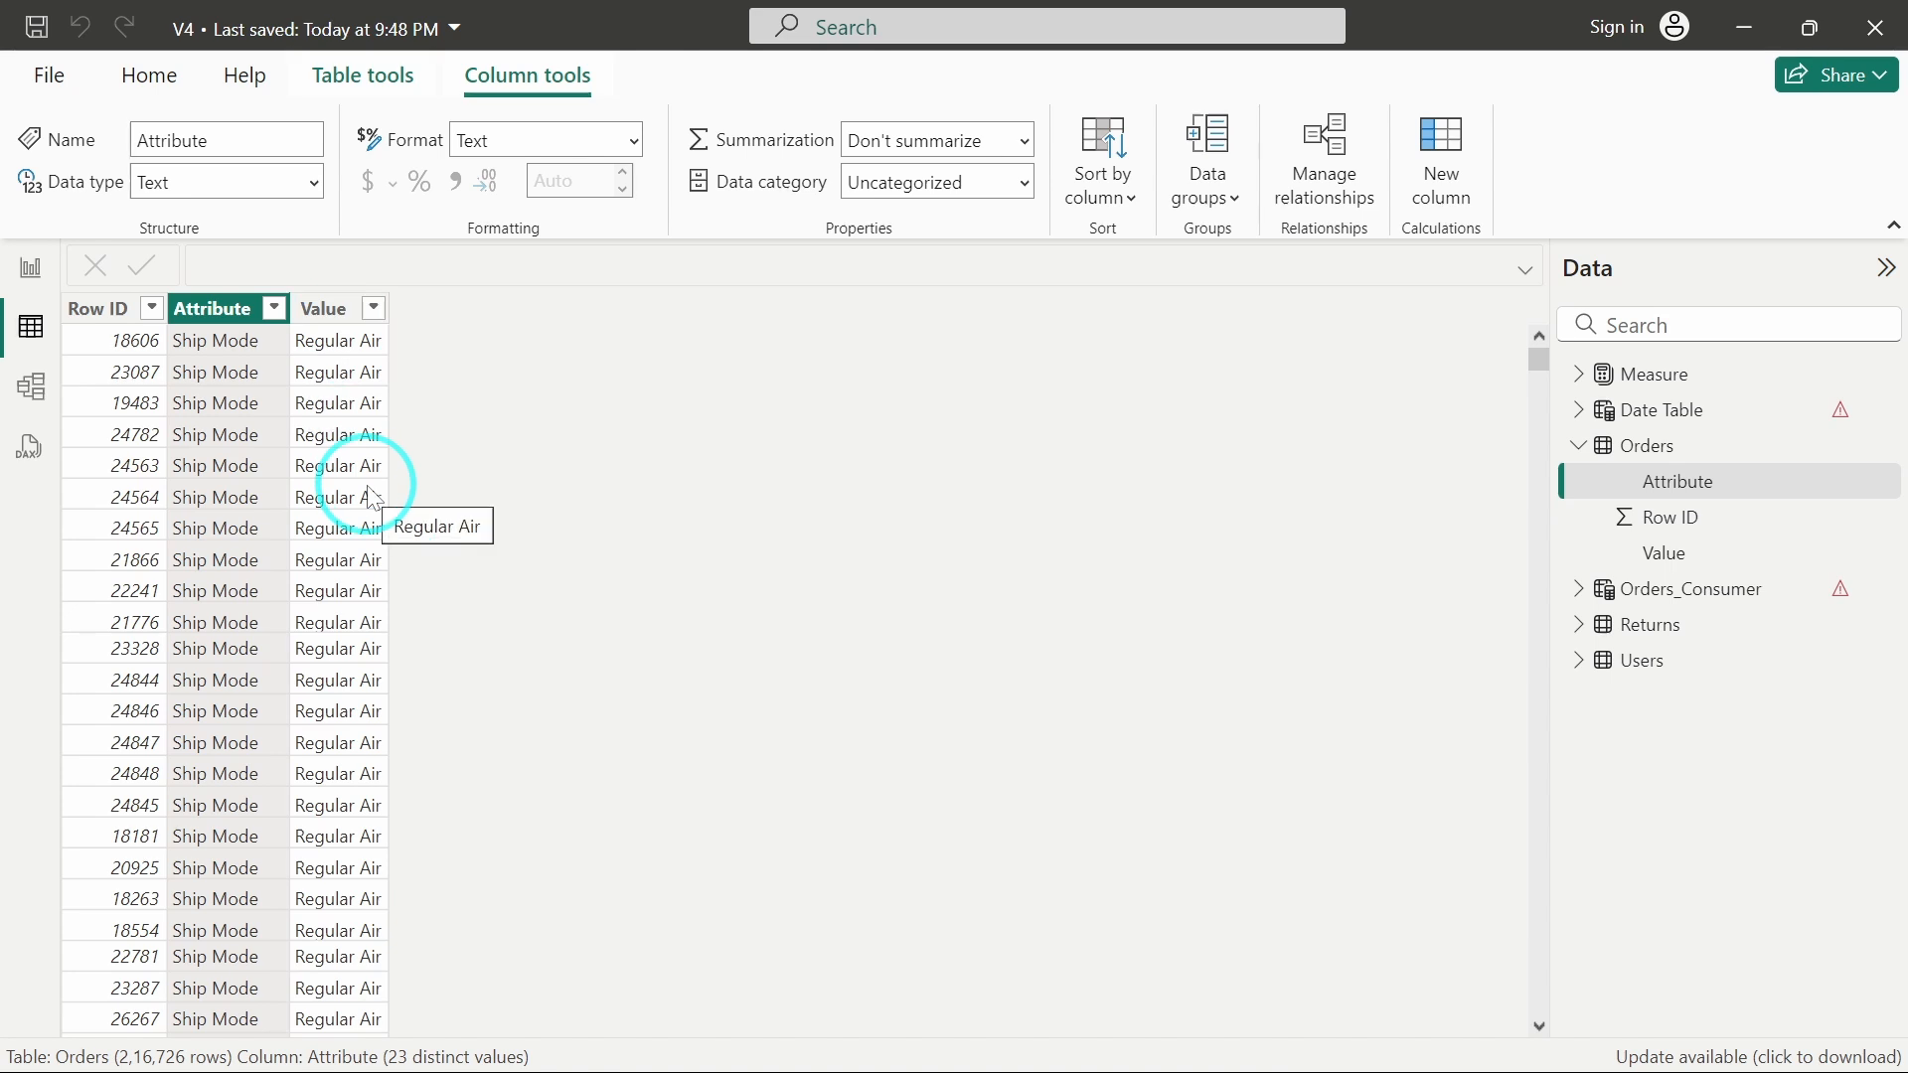
mouse_move(143, 372)
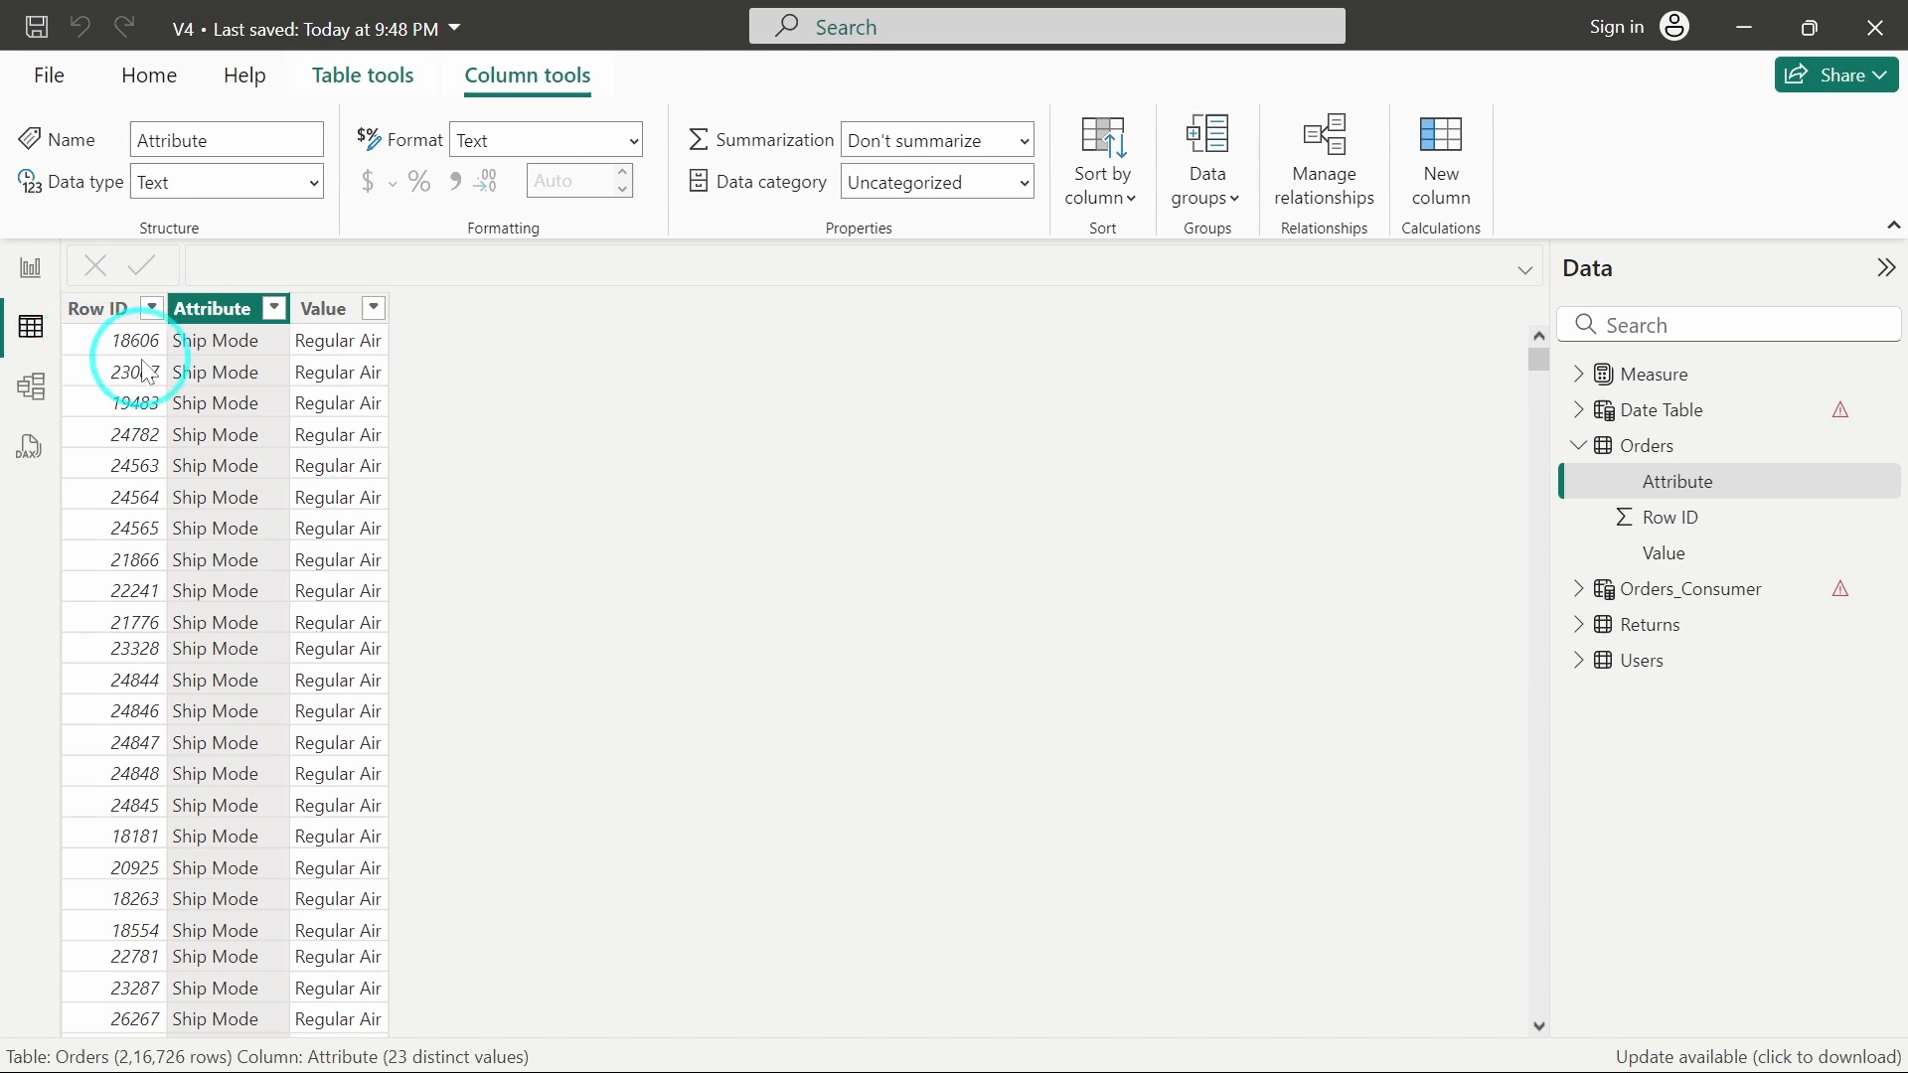
mouse_move(115, 372)
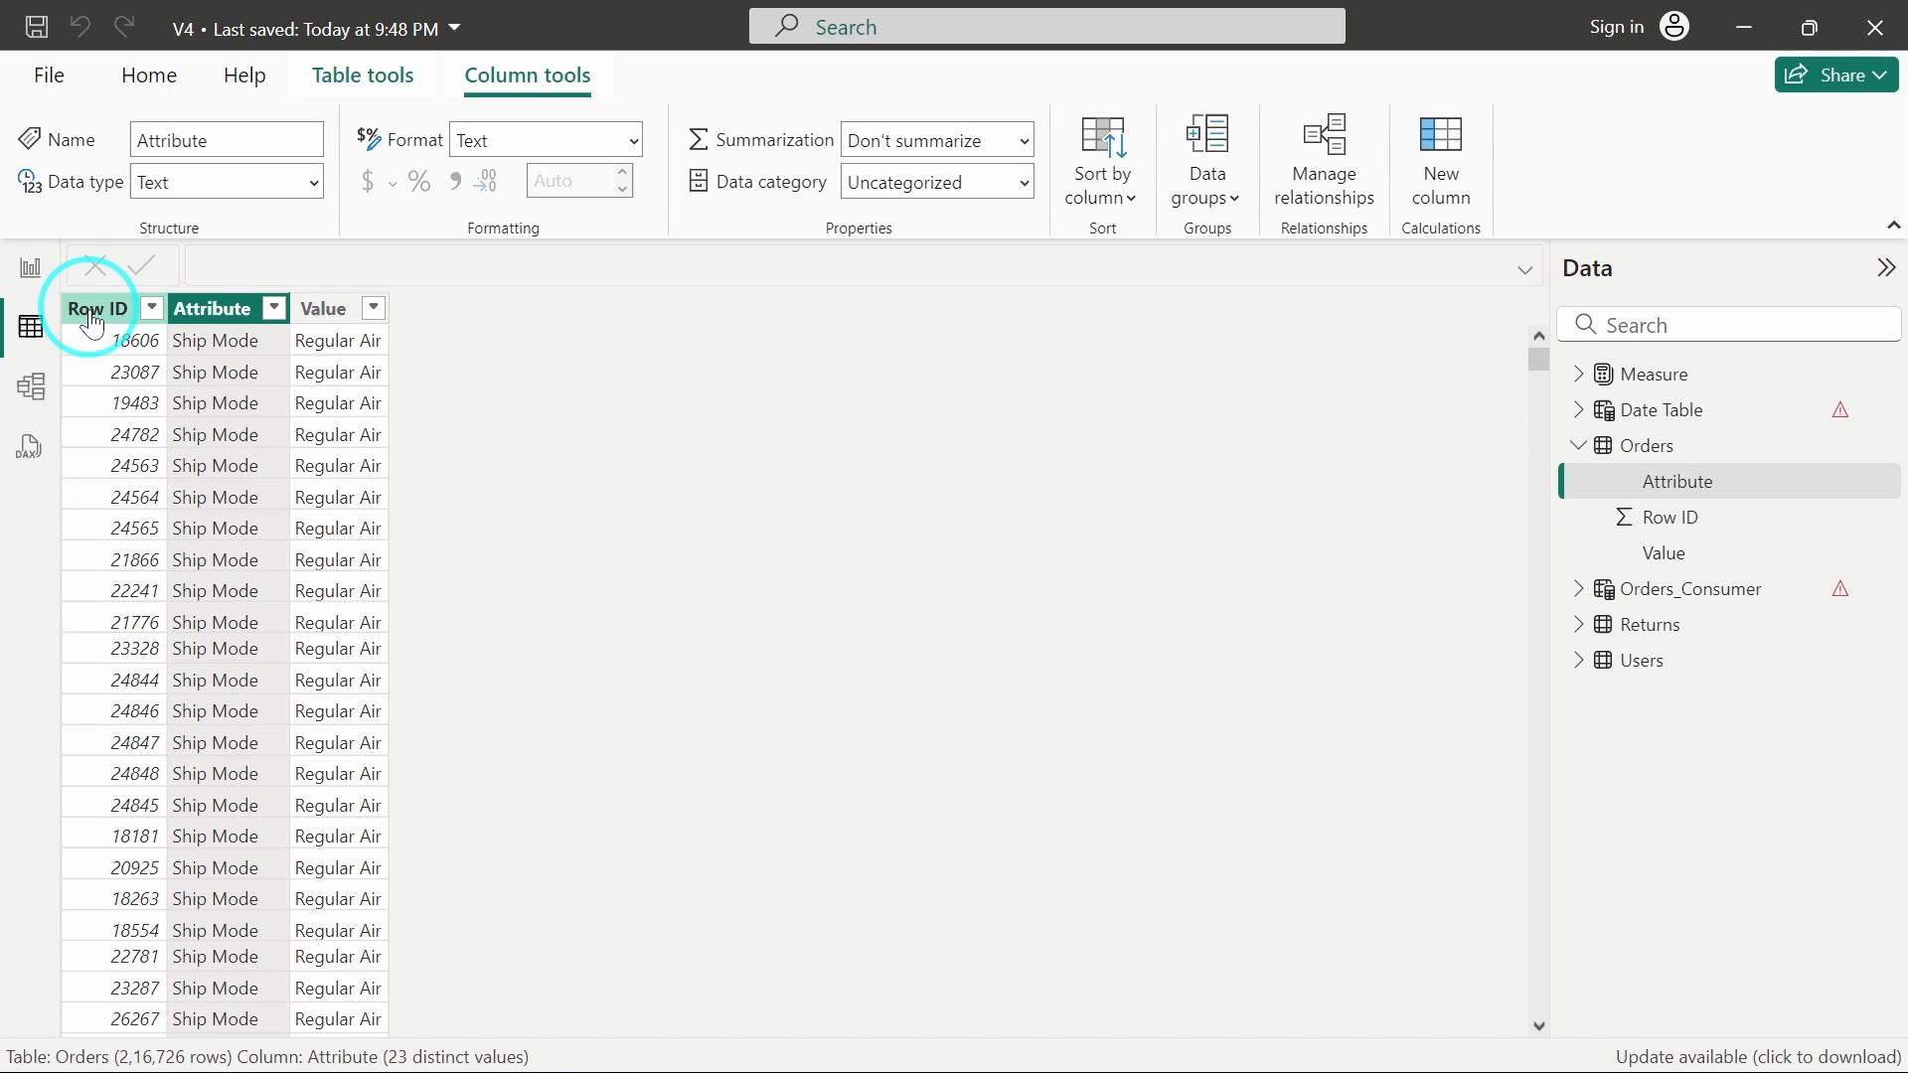
left_click(97, 308)
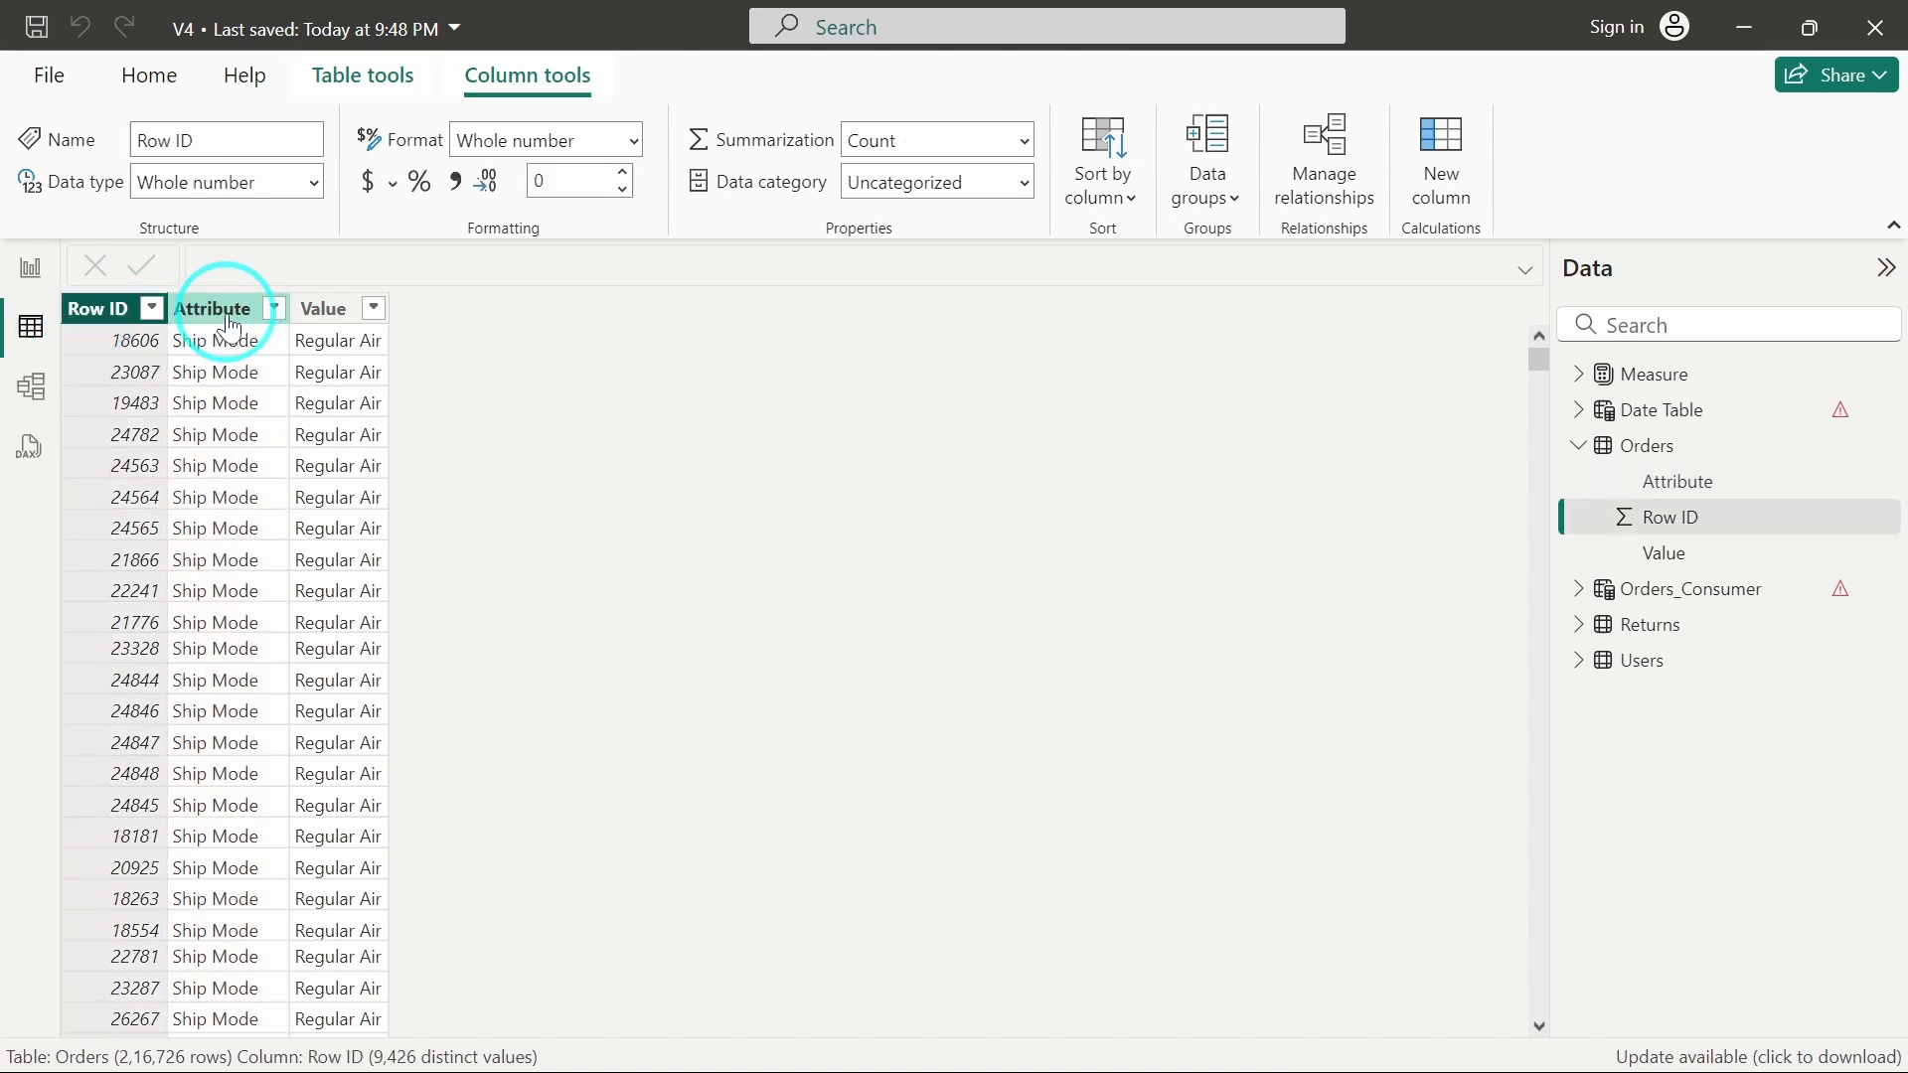
Rename the Orders Attribute column to Column Headers
left_click(215, 309)
type("Column Headers")
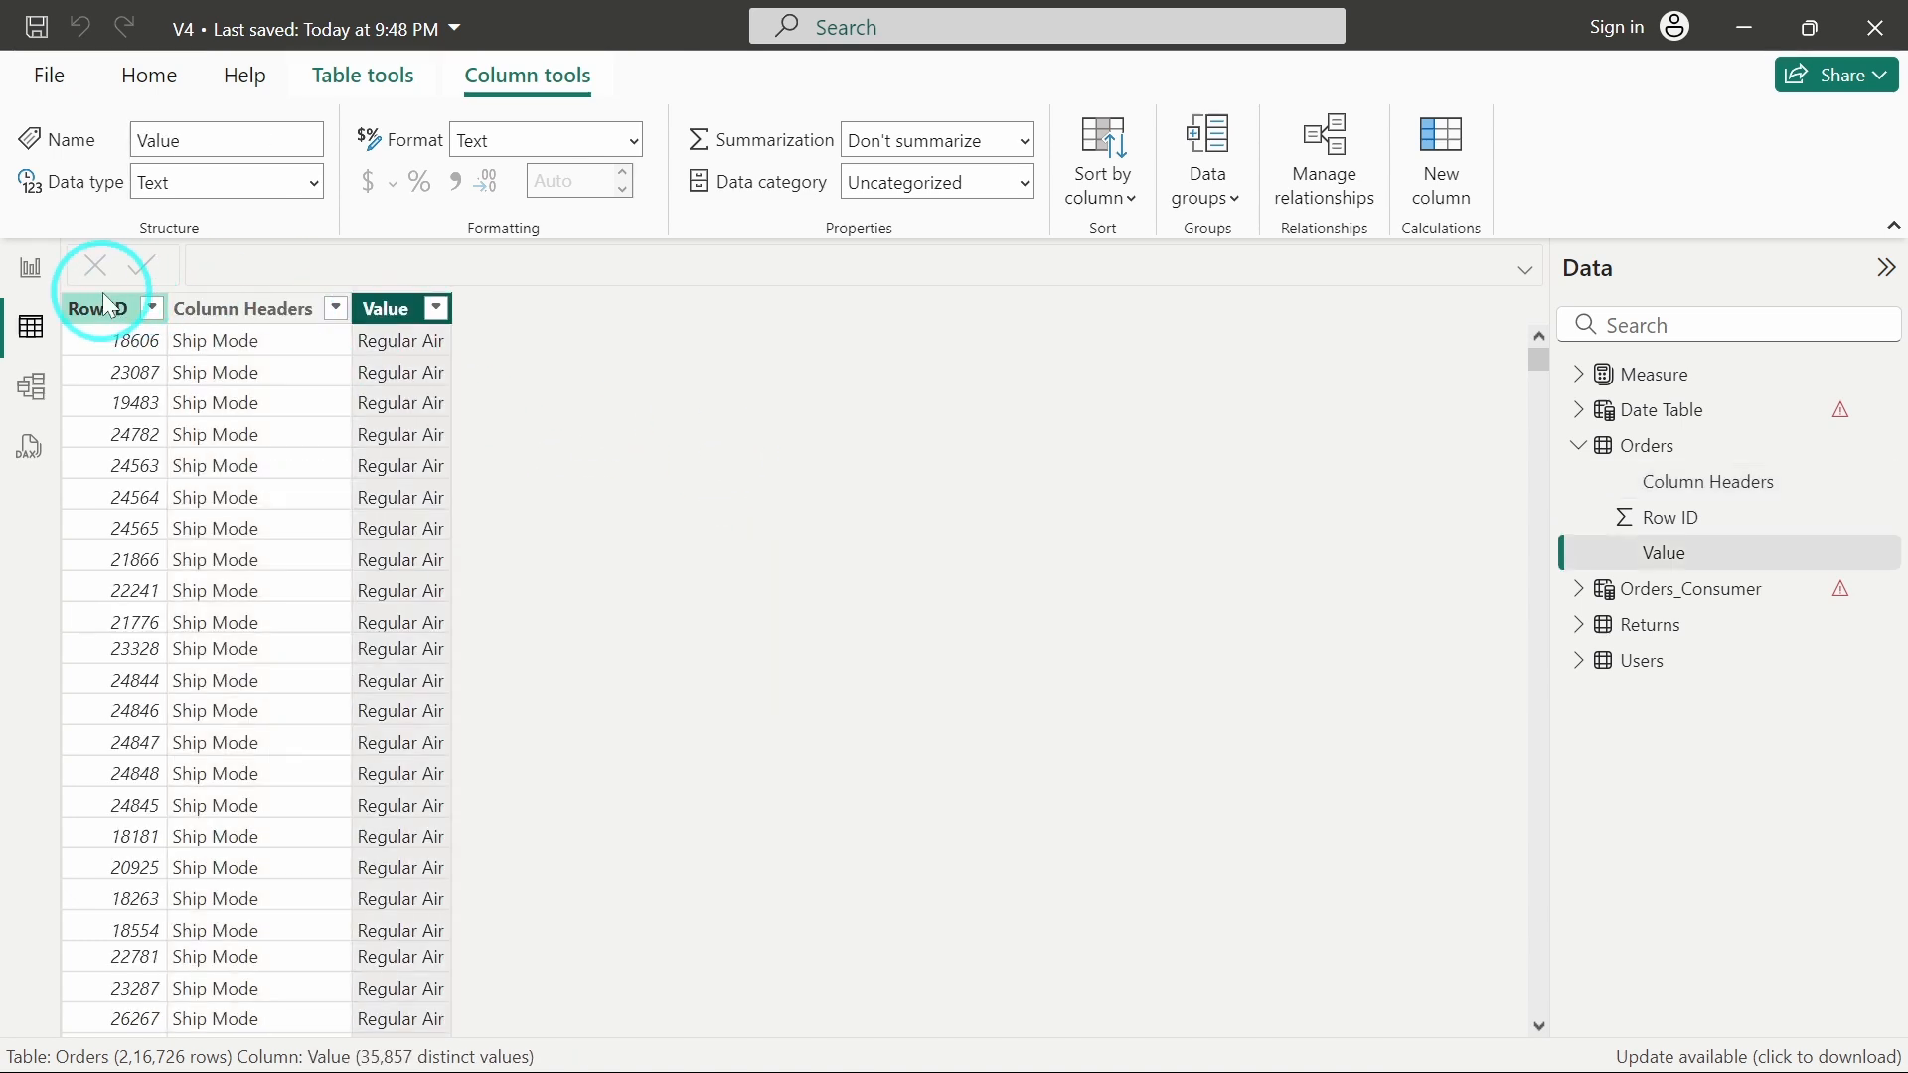
left_click(1667, 516)
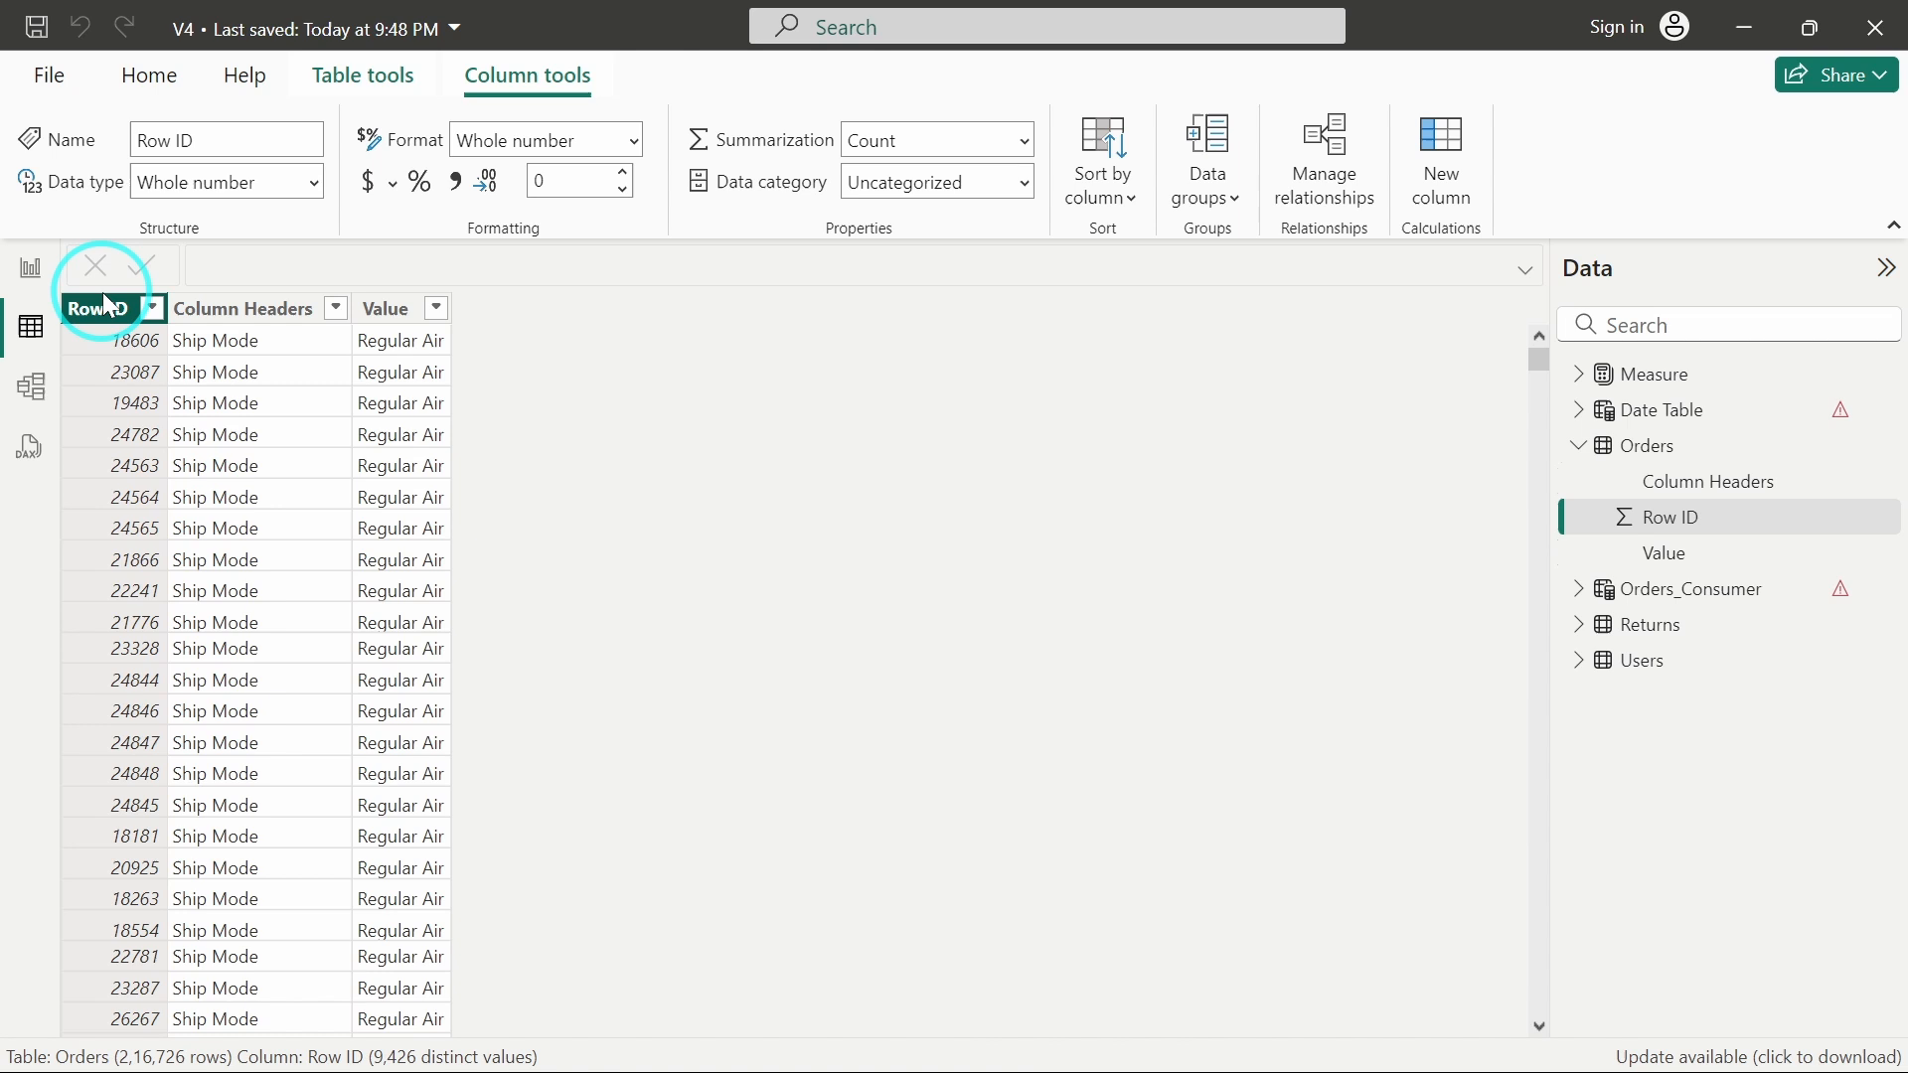
mouse_move(26, 264)
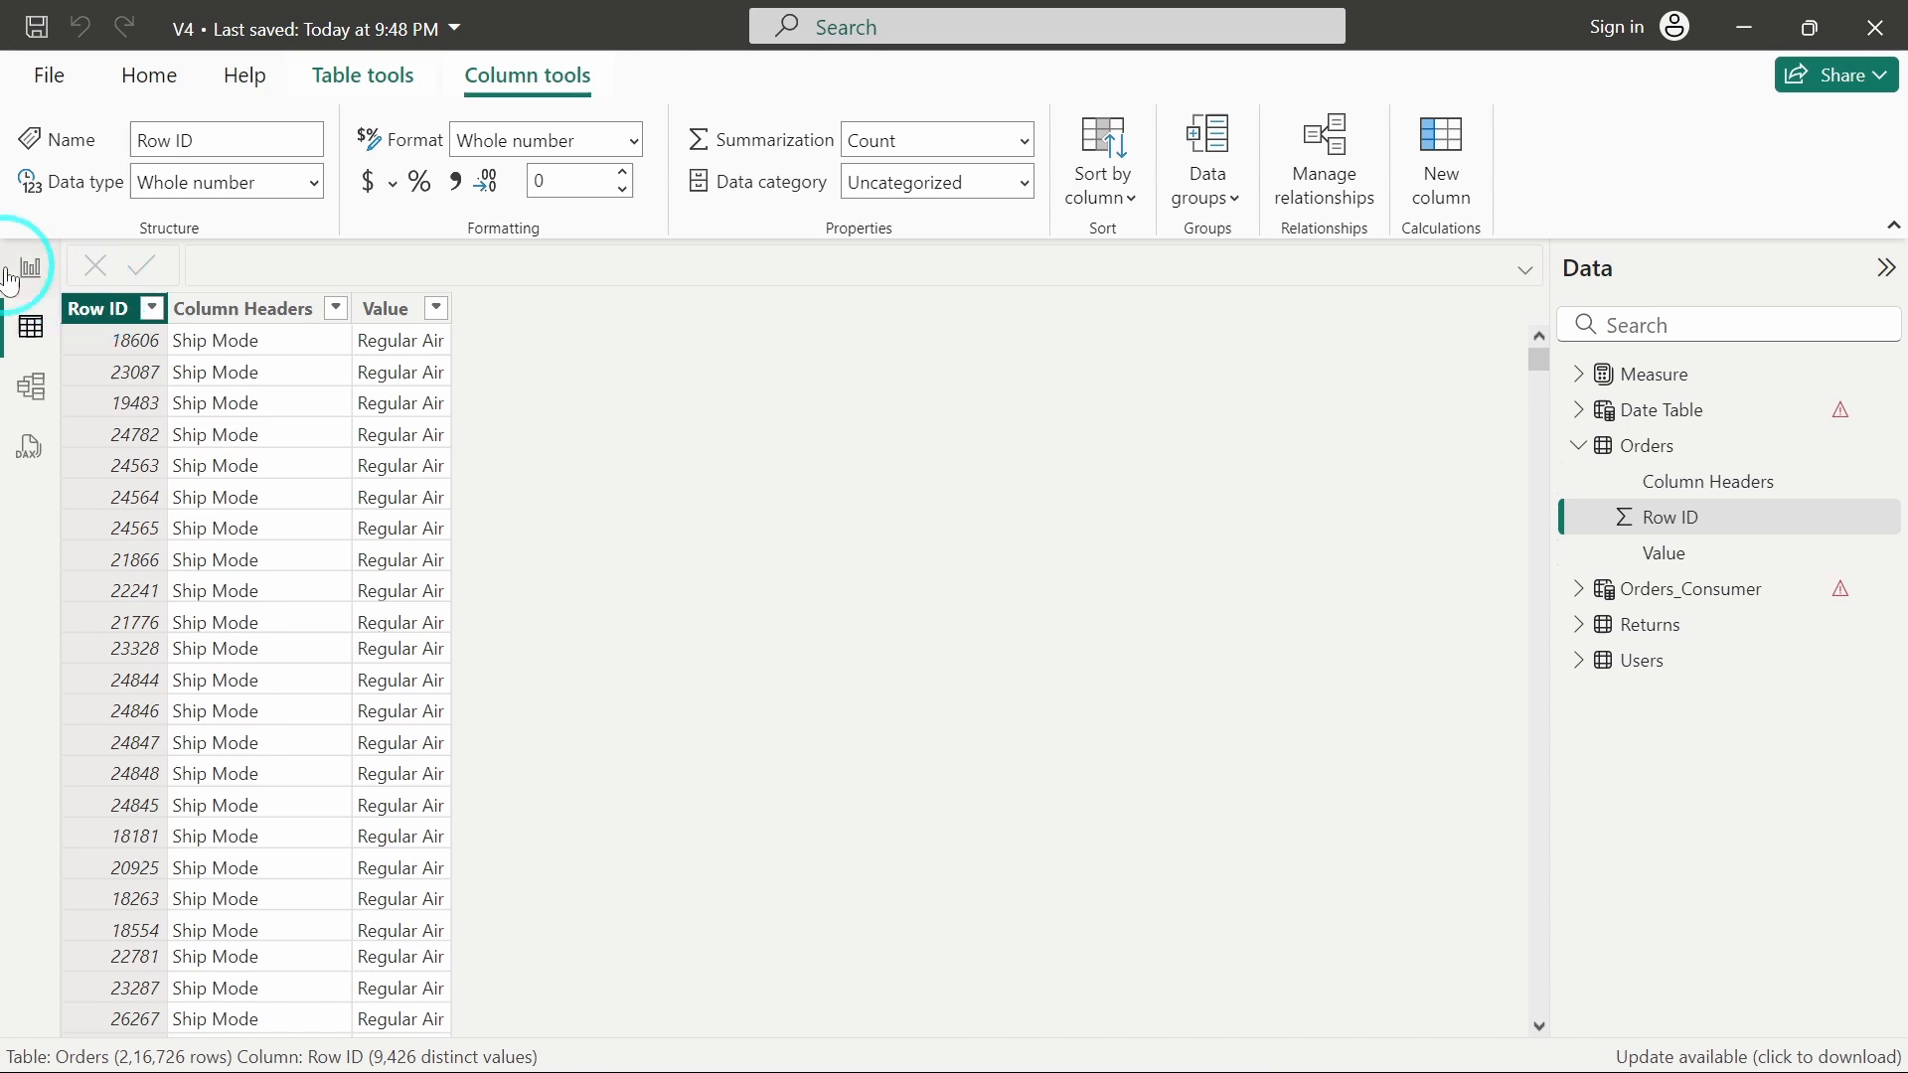
Return to Report view and add an empty matrix visual to the page
left_click(27, 266)
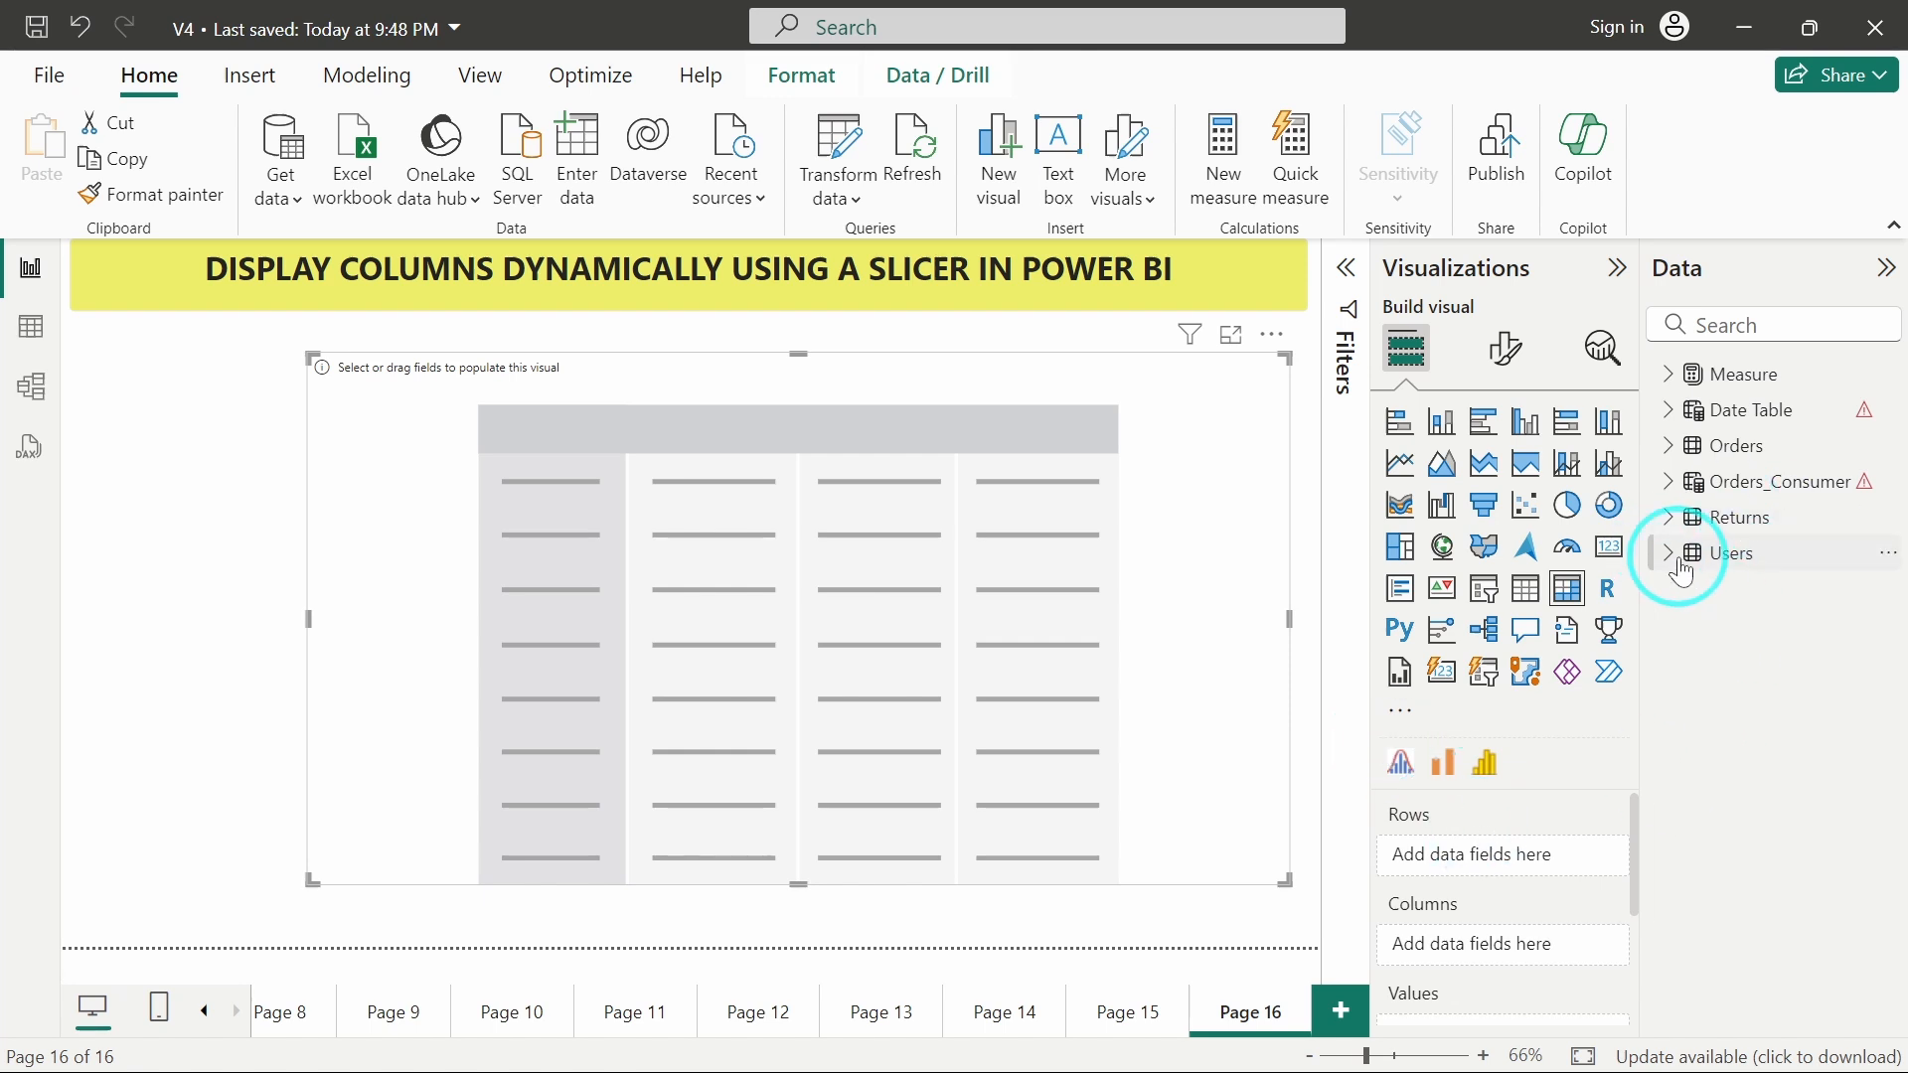
Put Orders Row ID in the matrix Rows and Value (as First Value) in Values
left_click(1670, 446)
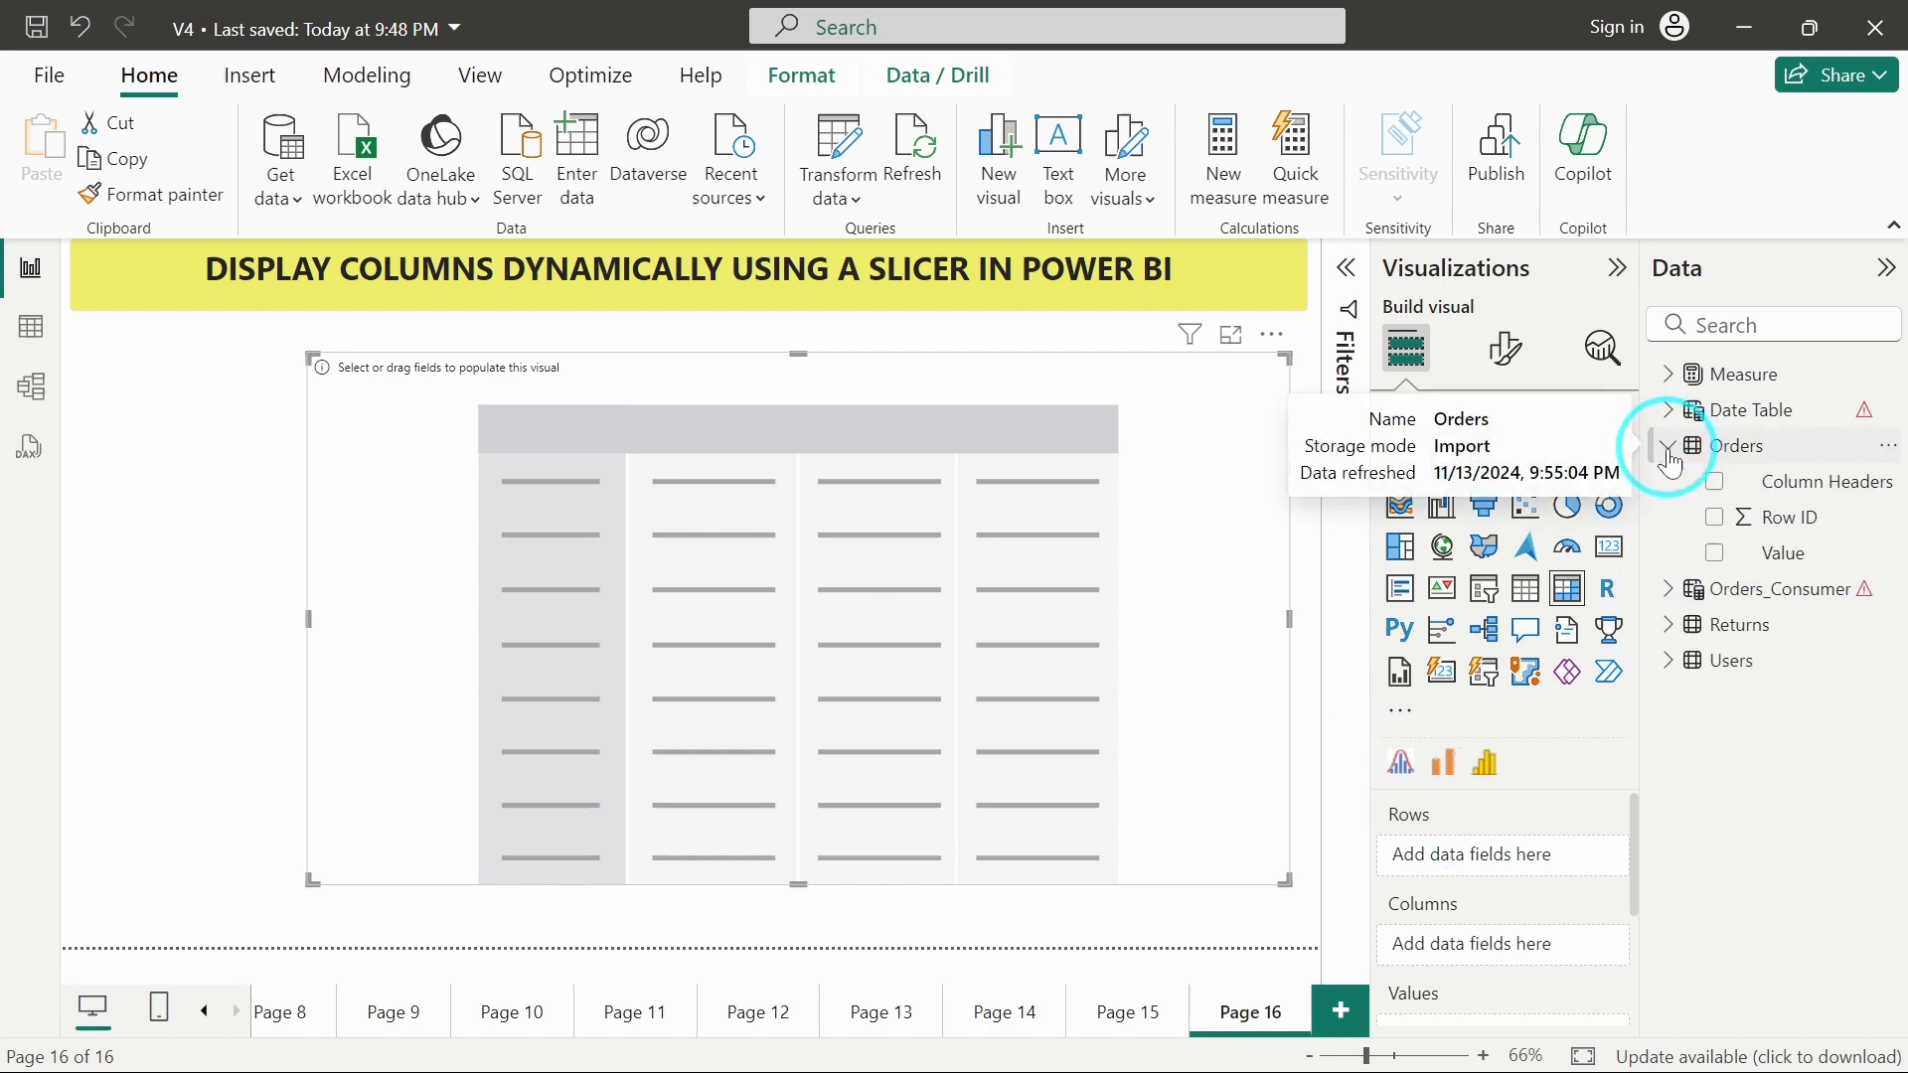
mouse_move(1788, 552)
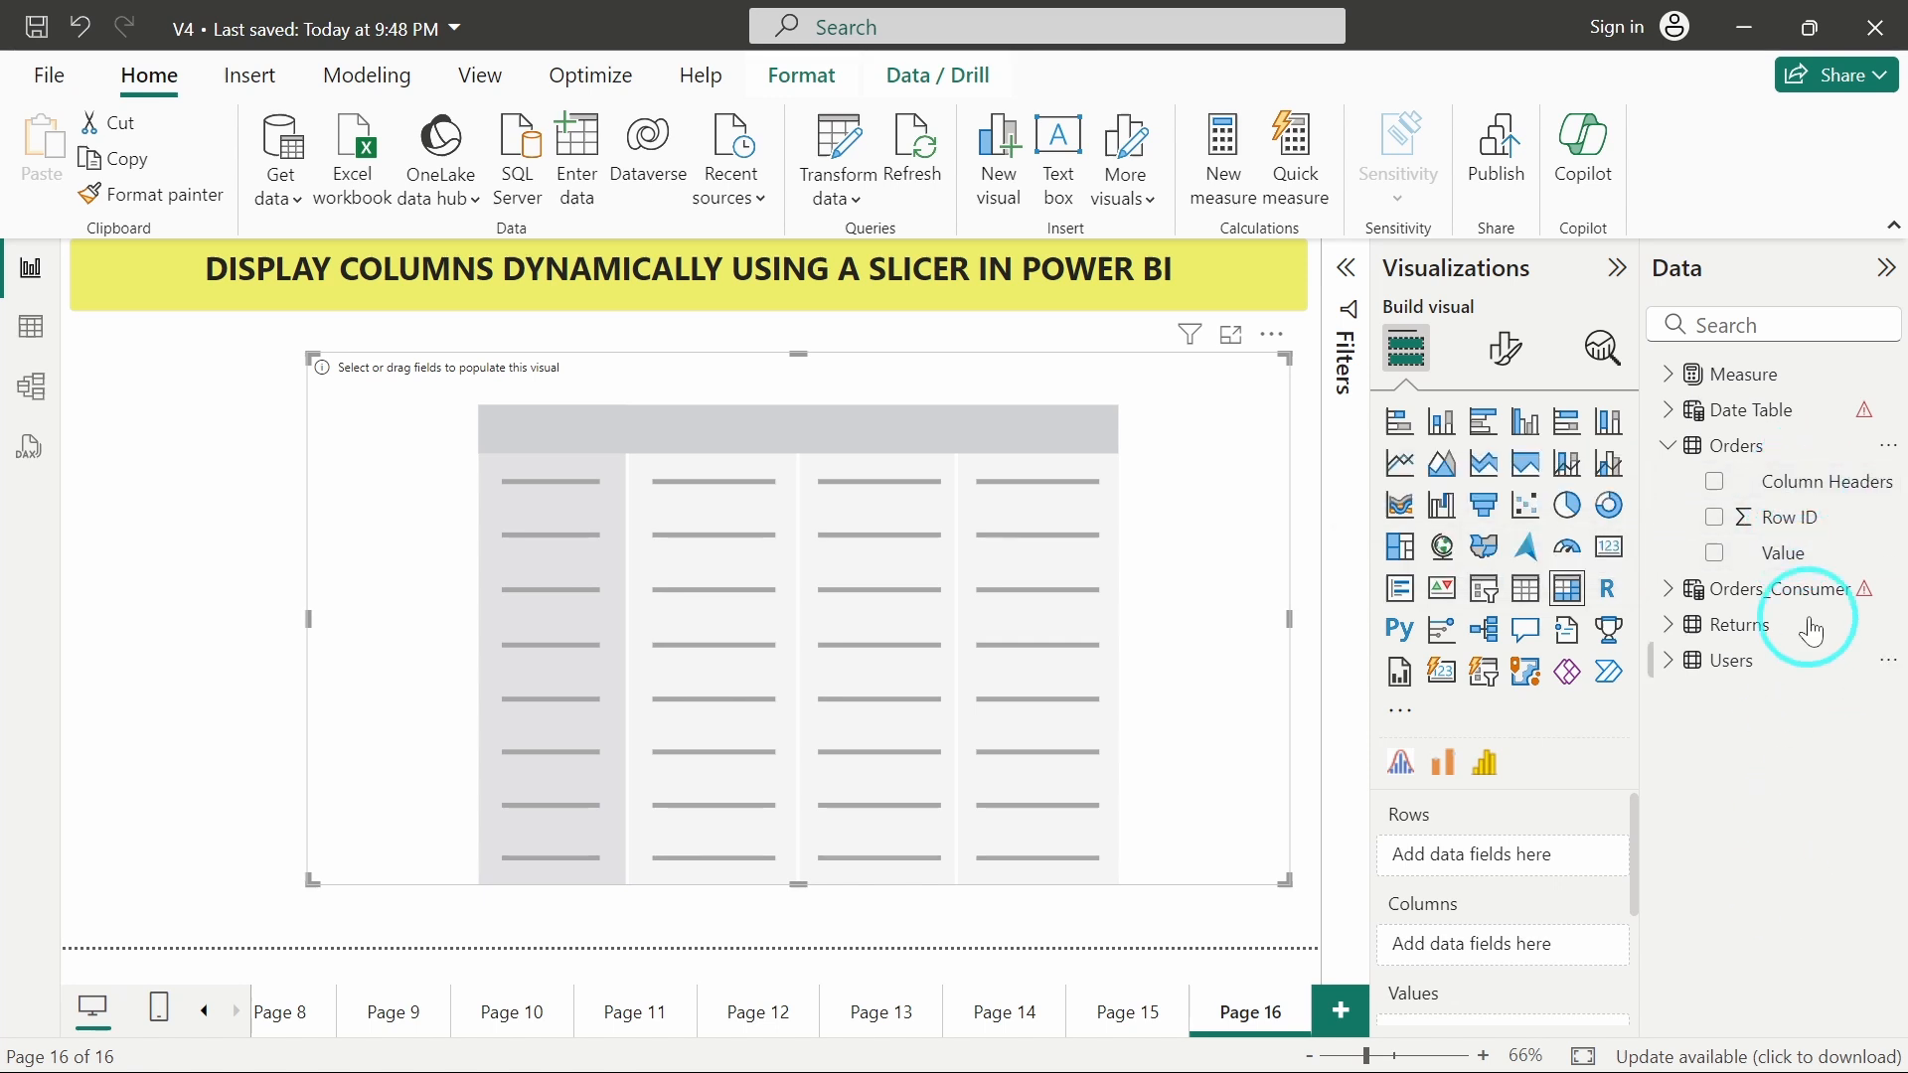
left_click(1715, 517)
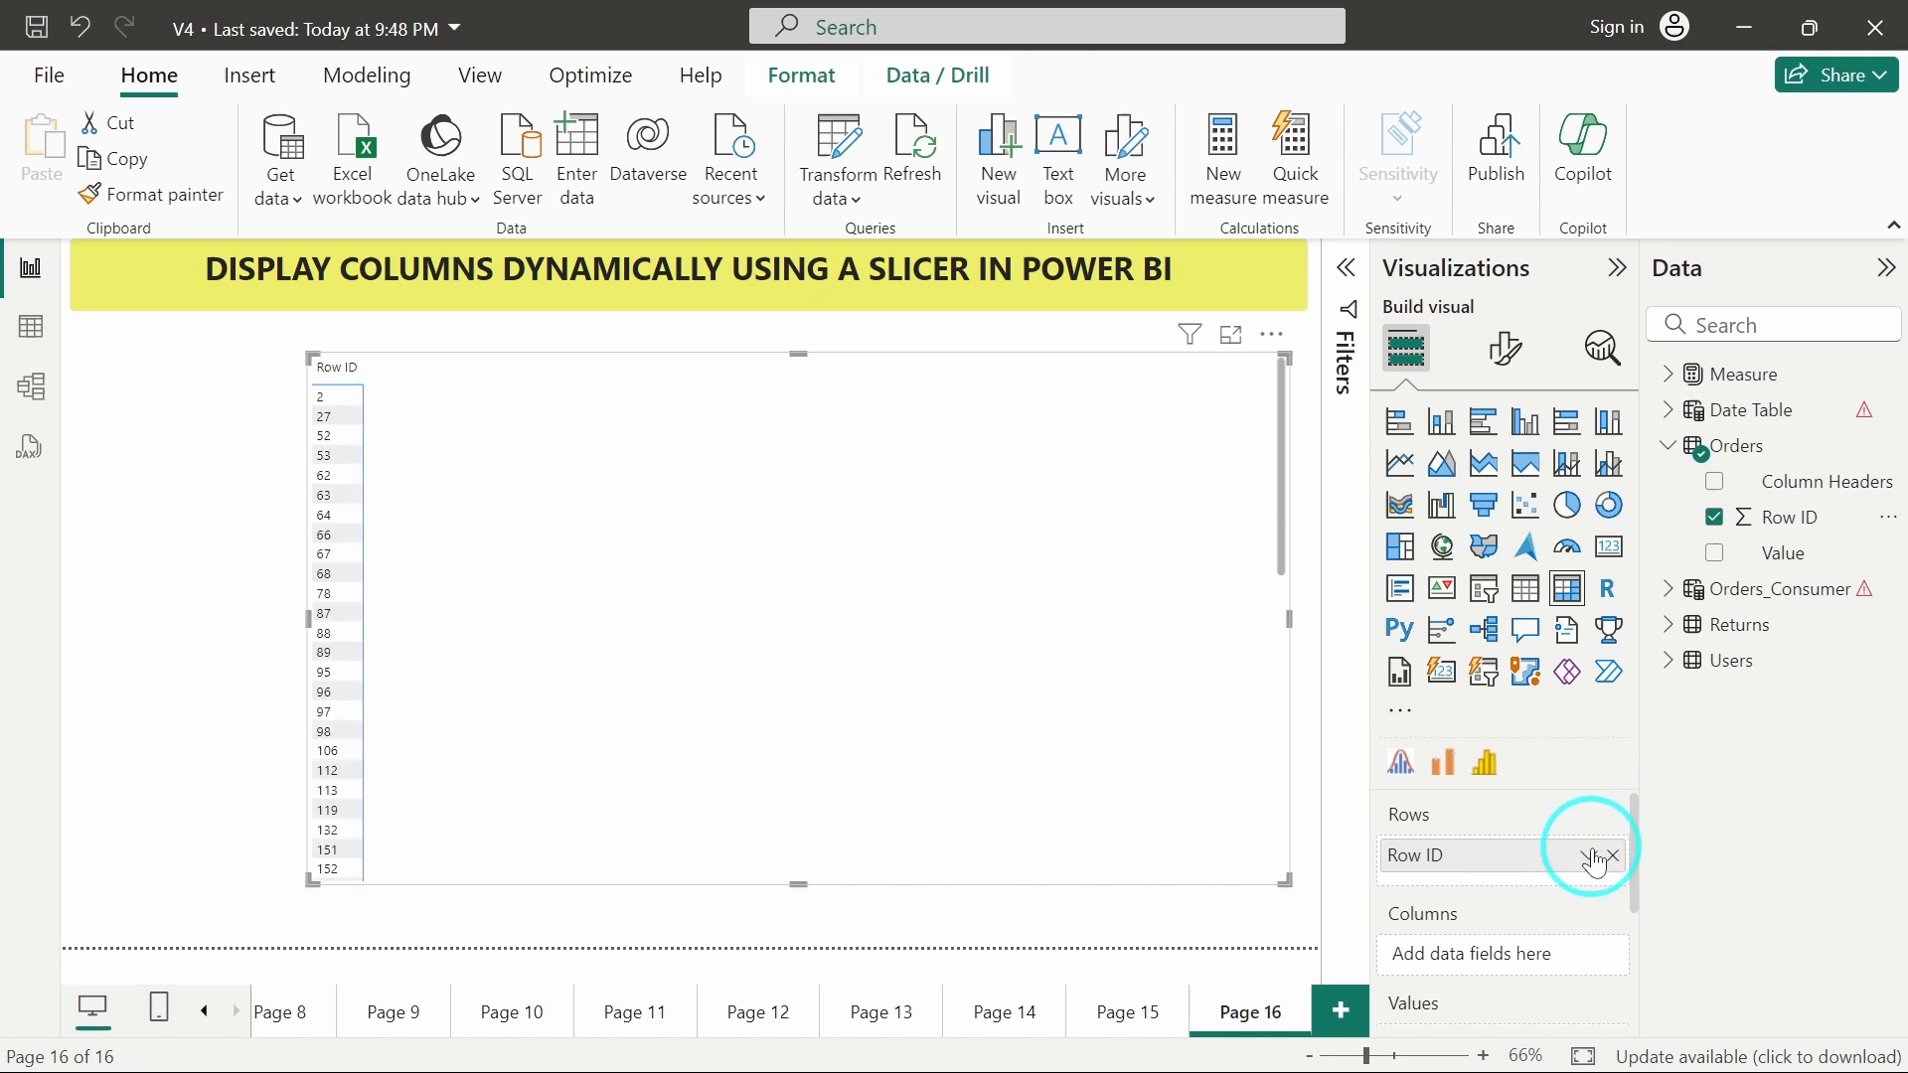
mouse_move(1767, 739)
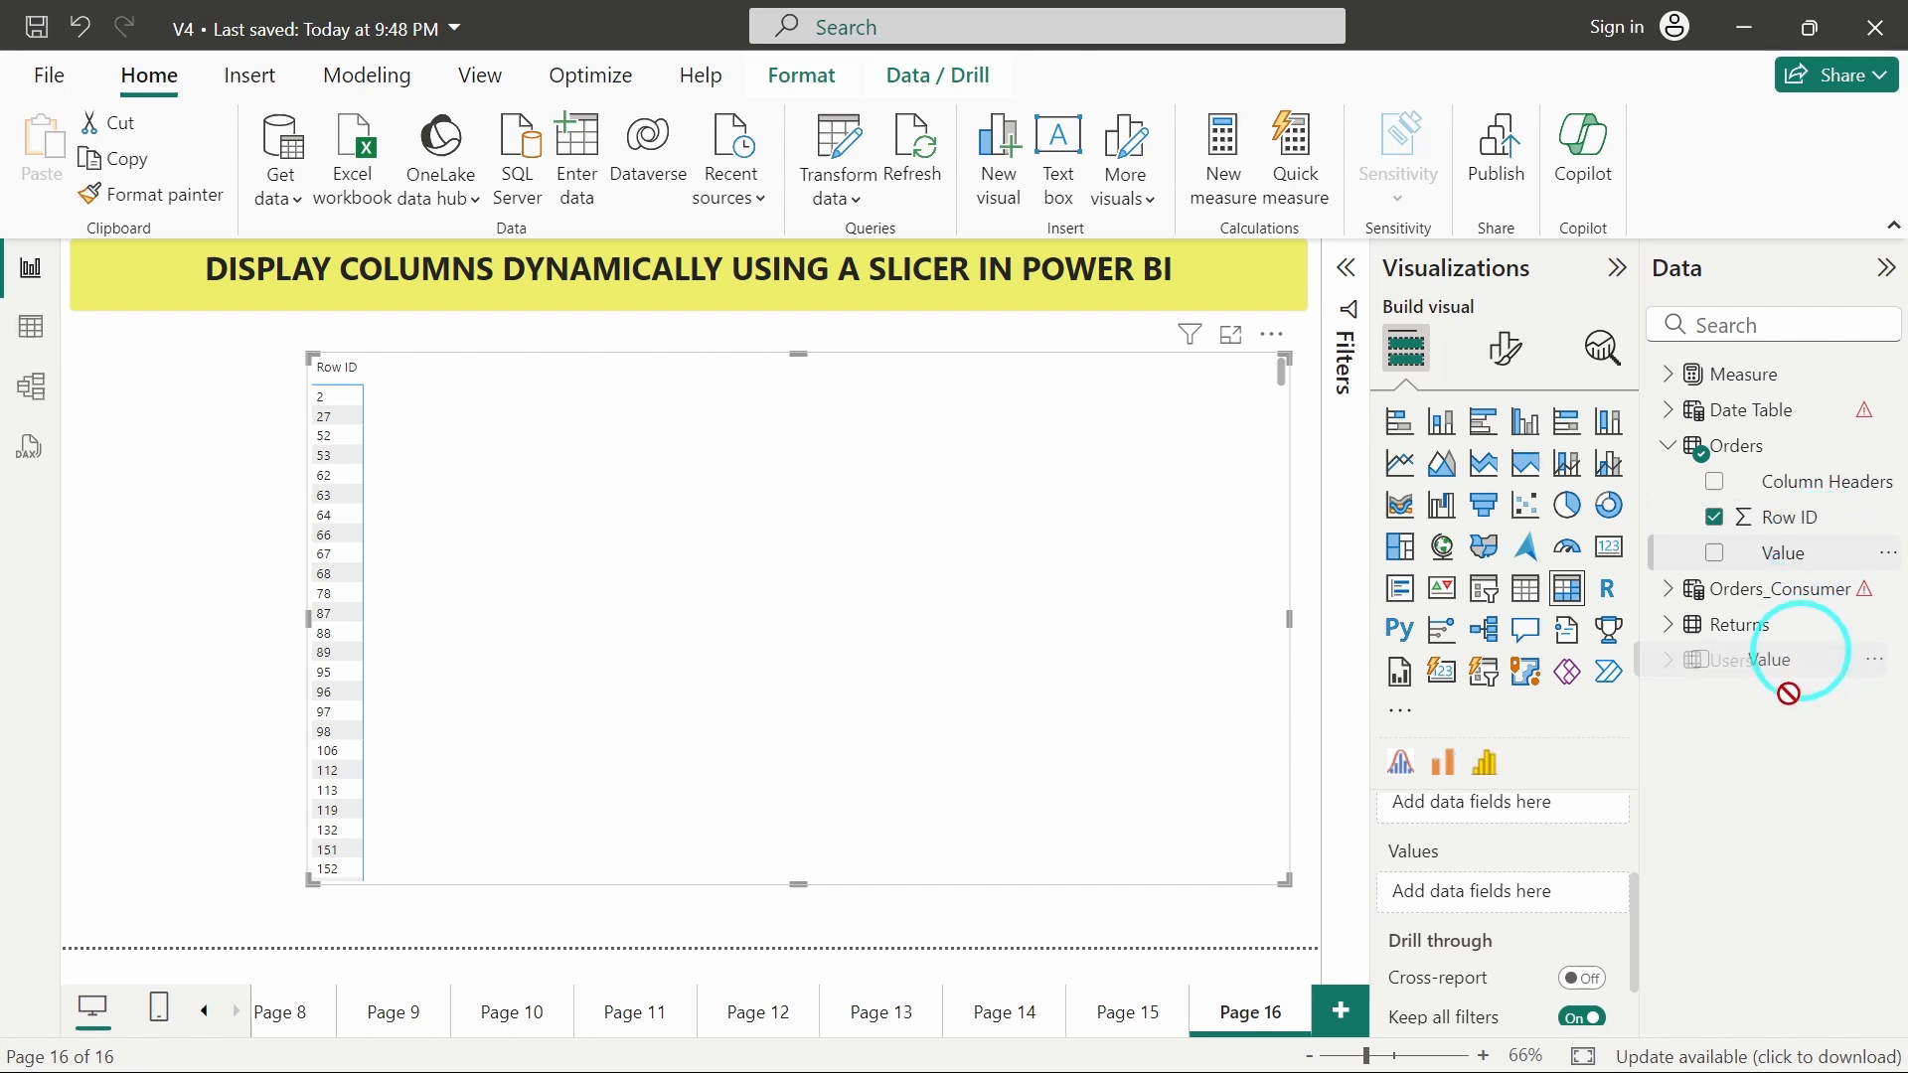
left_click(1715, 553)
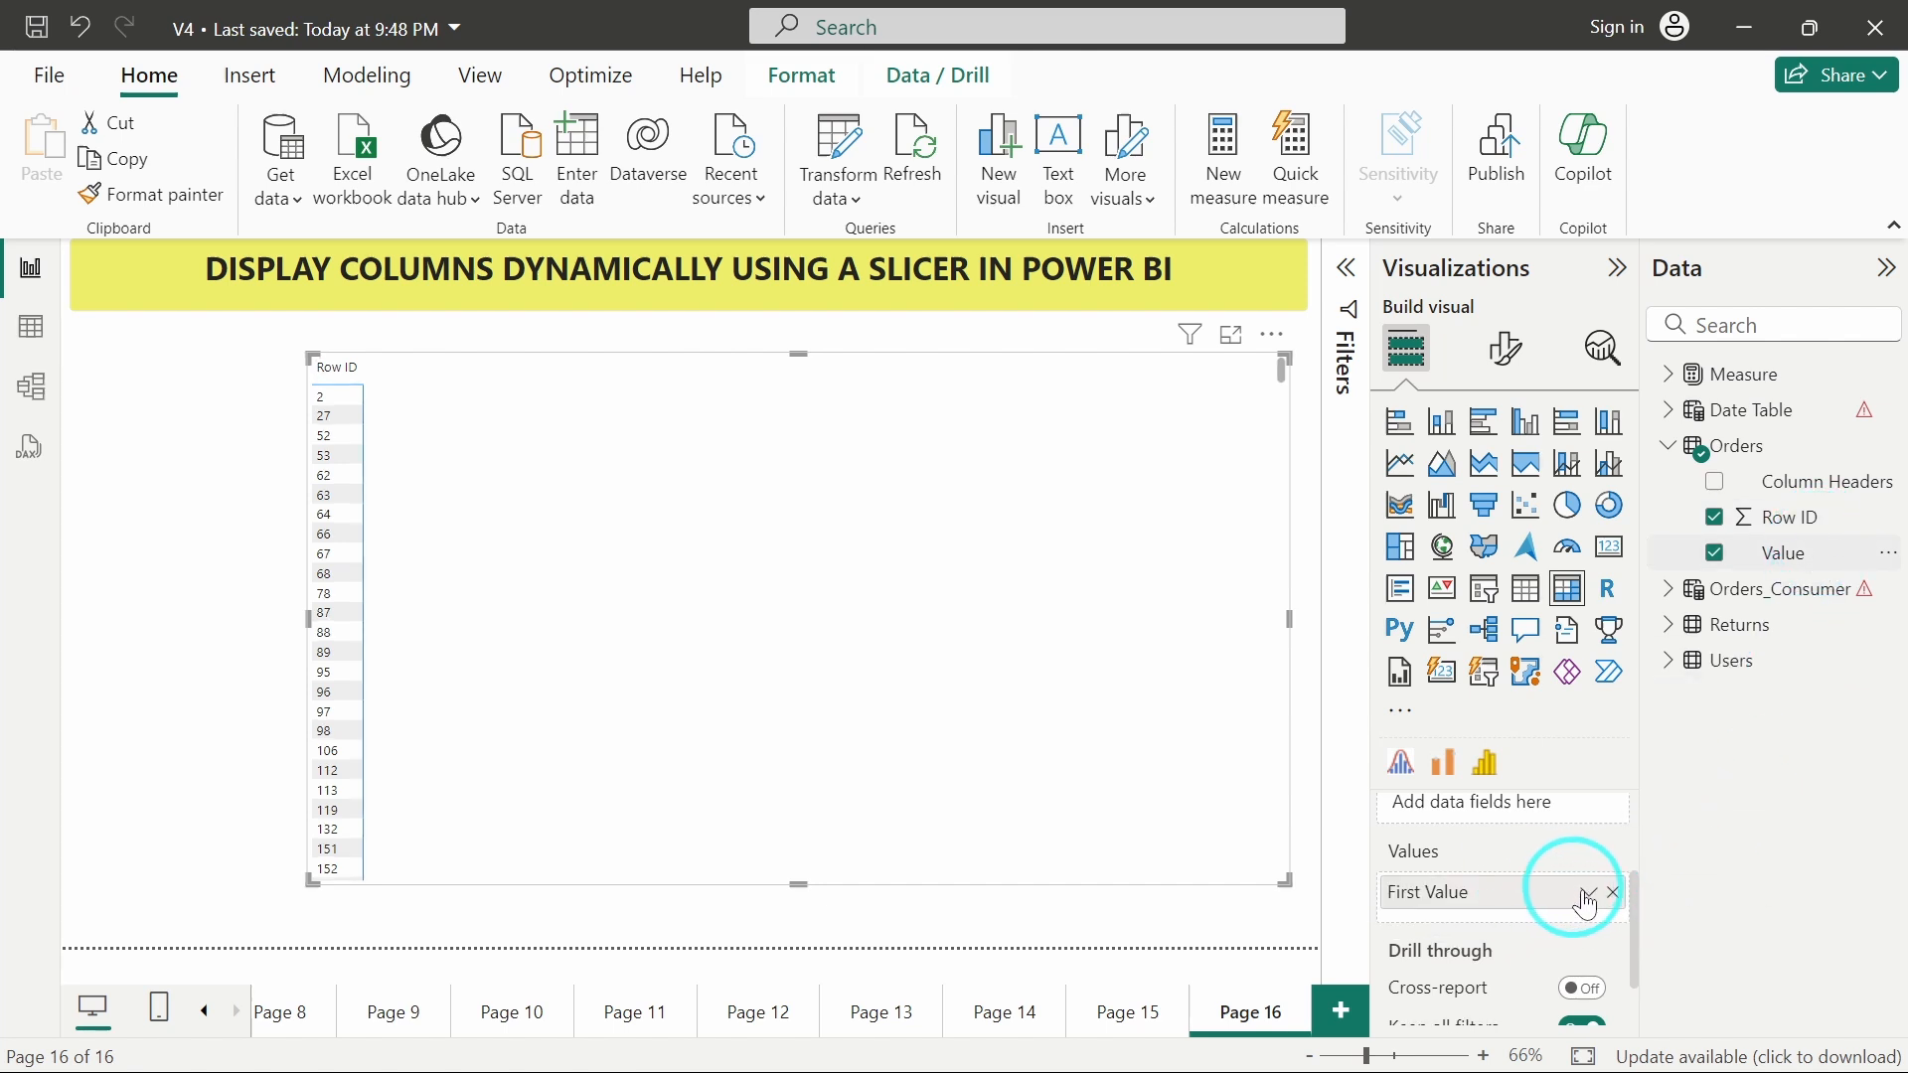
left_click(1584, 892)
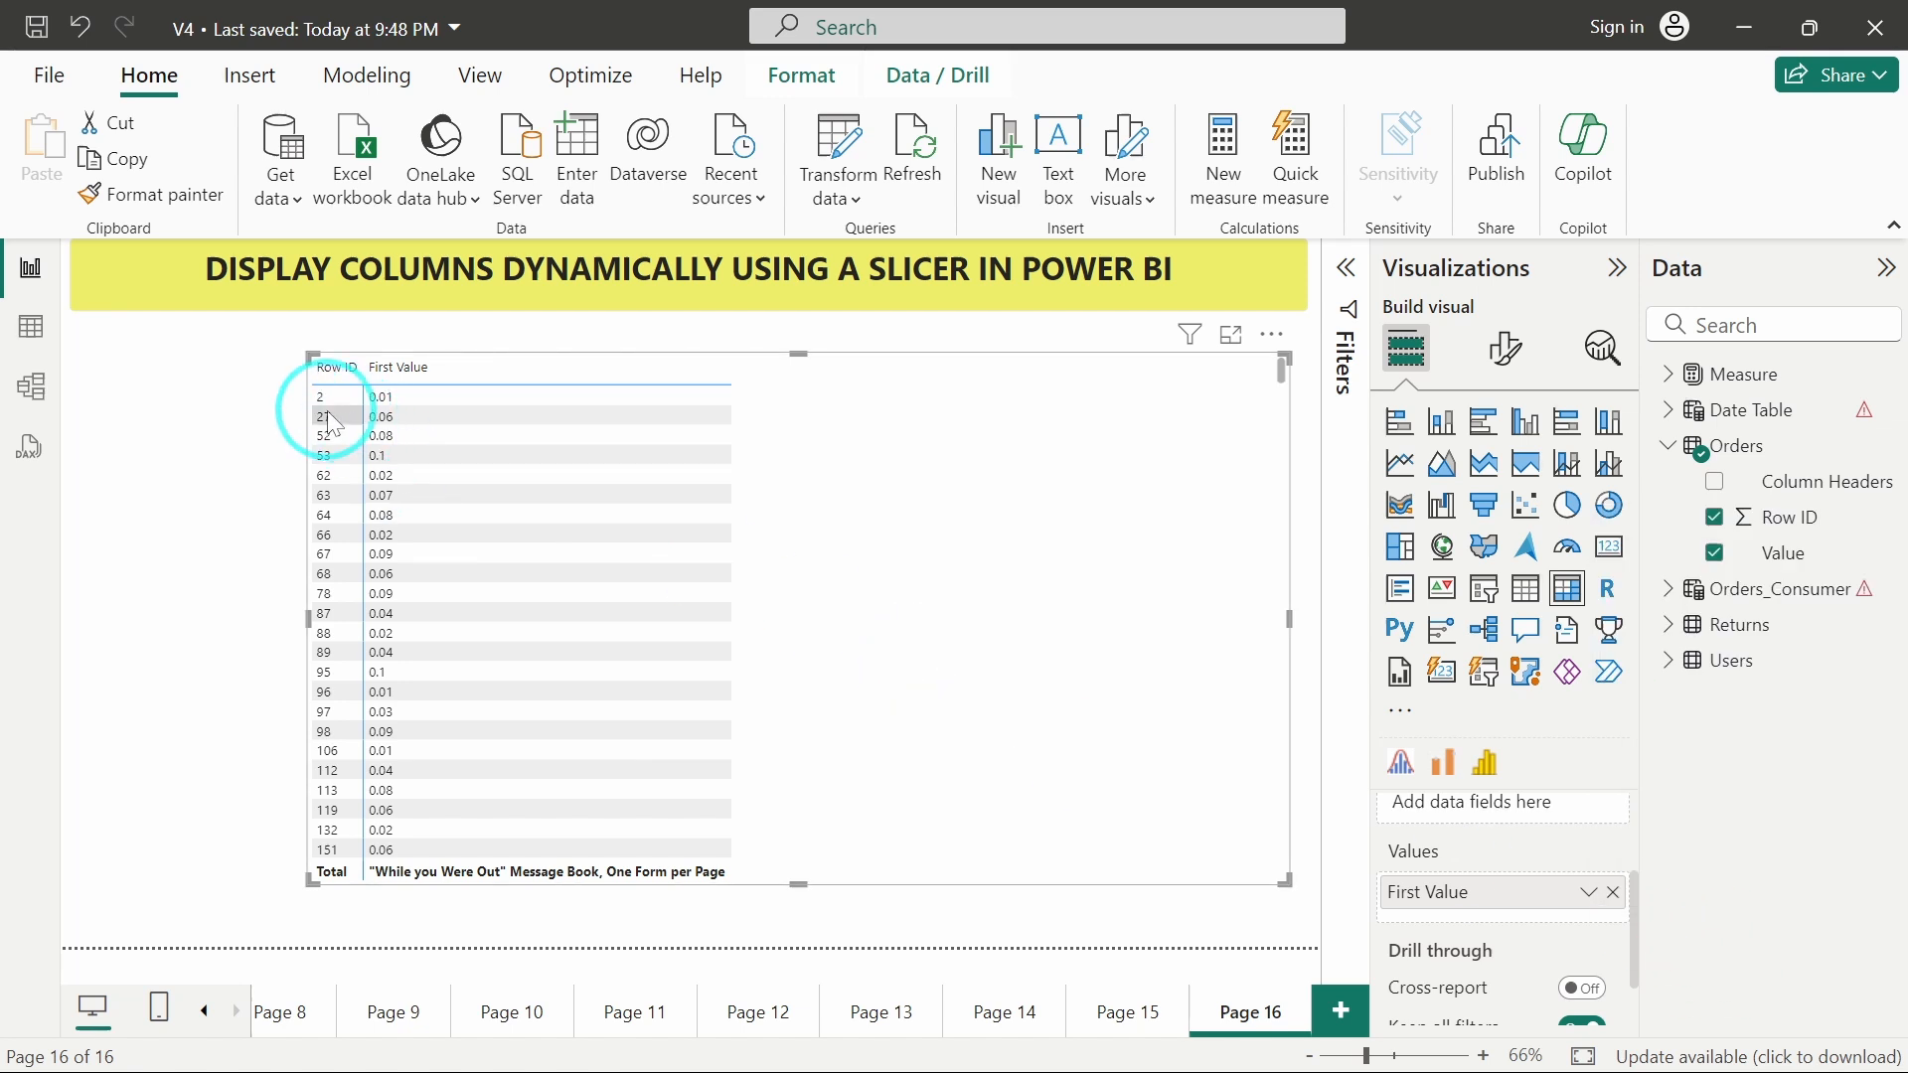
mouse_move(333, 407)
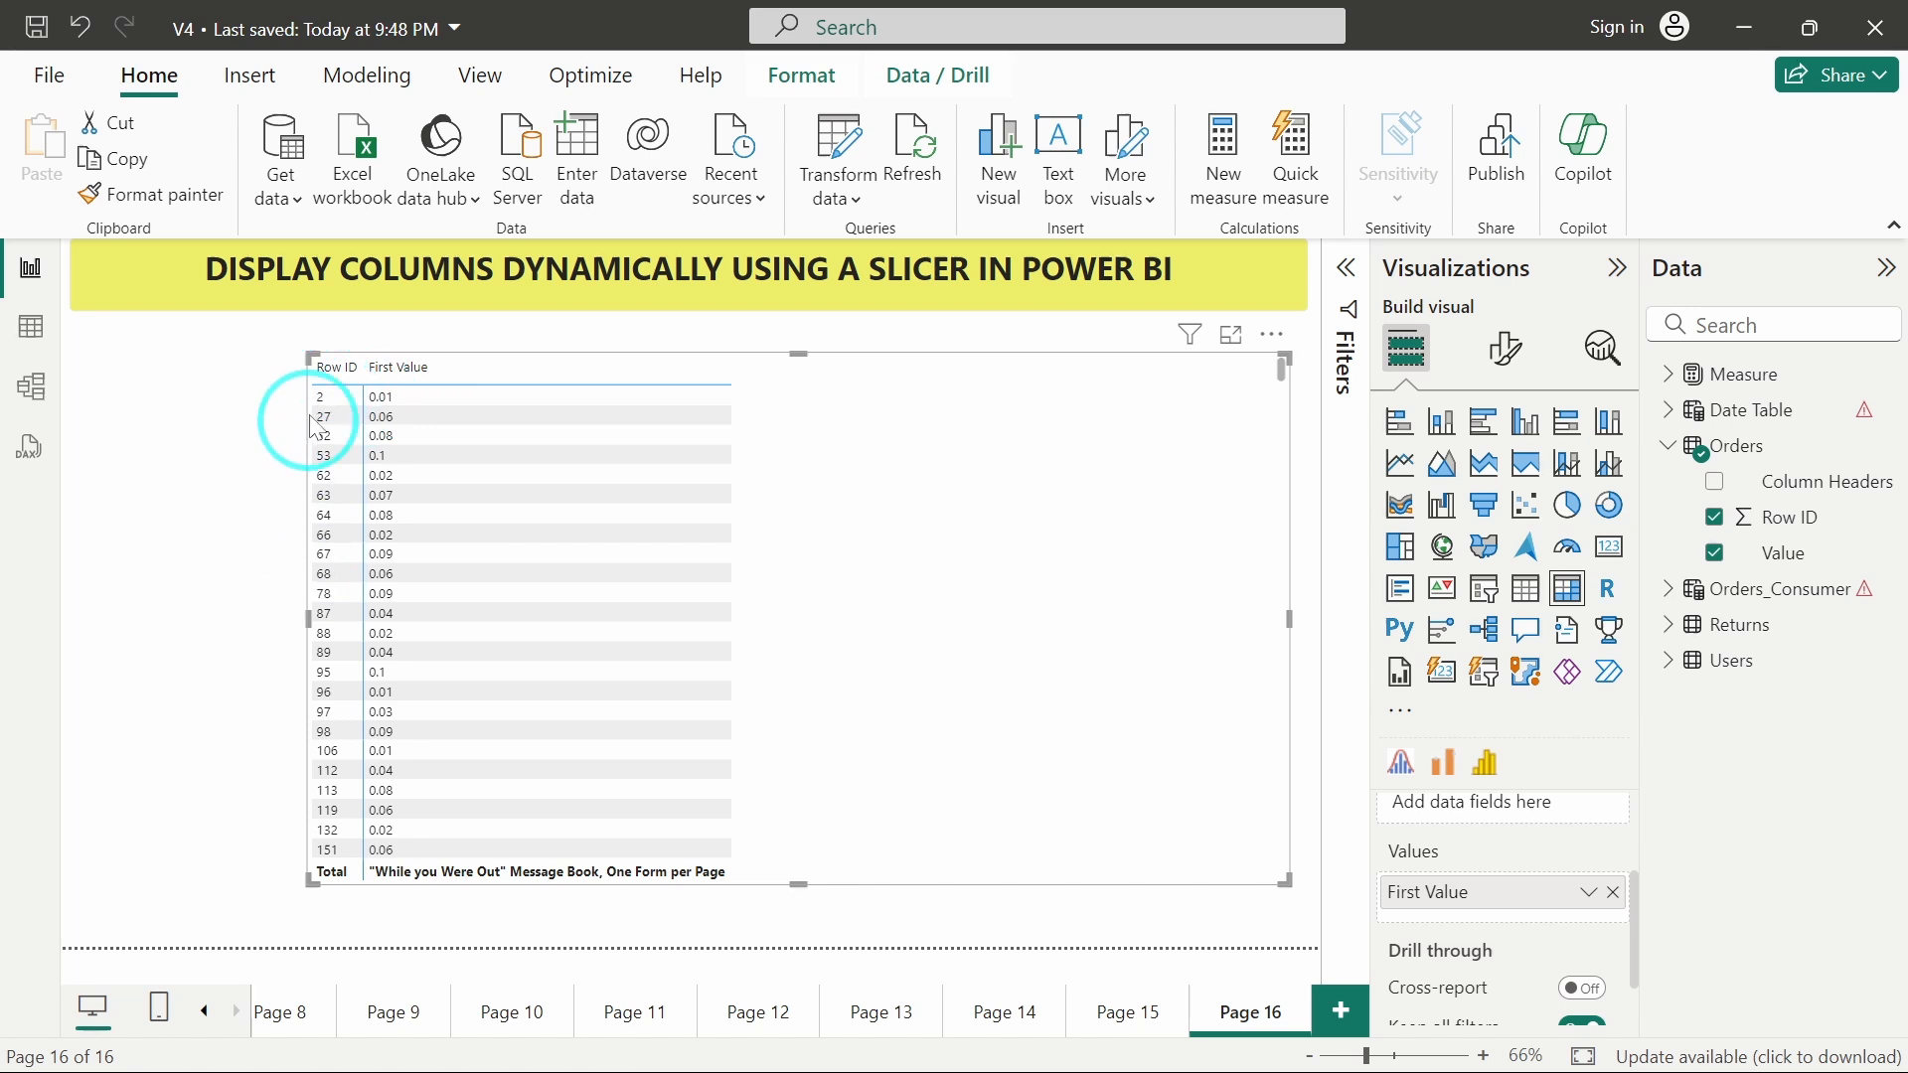
mouse_move(389, 612)
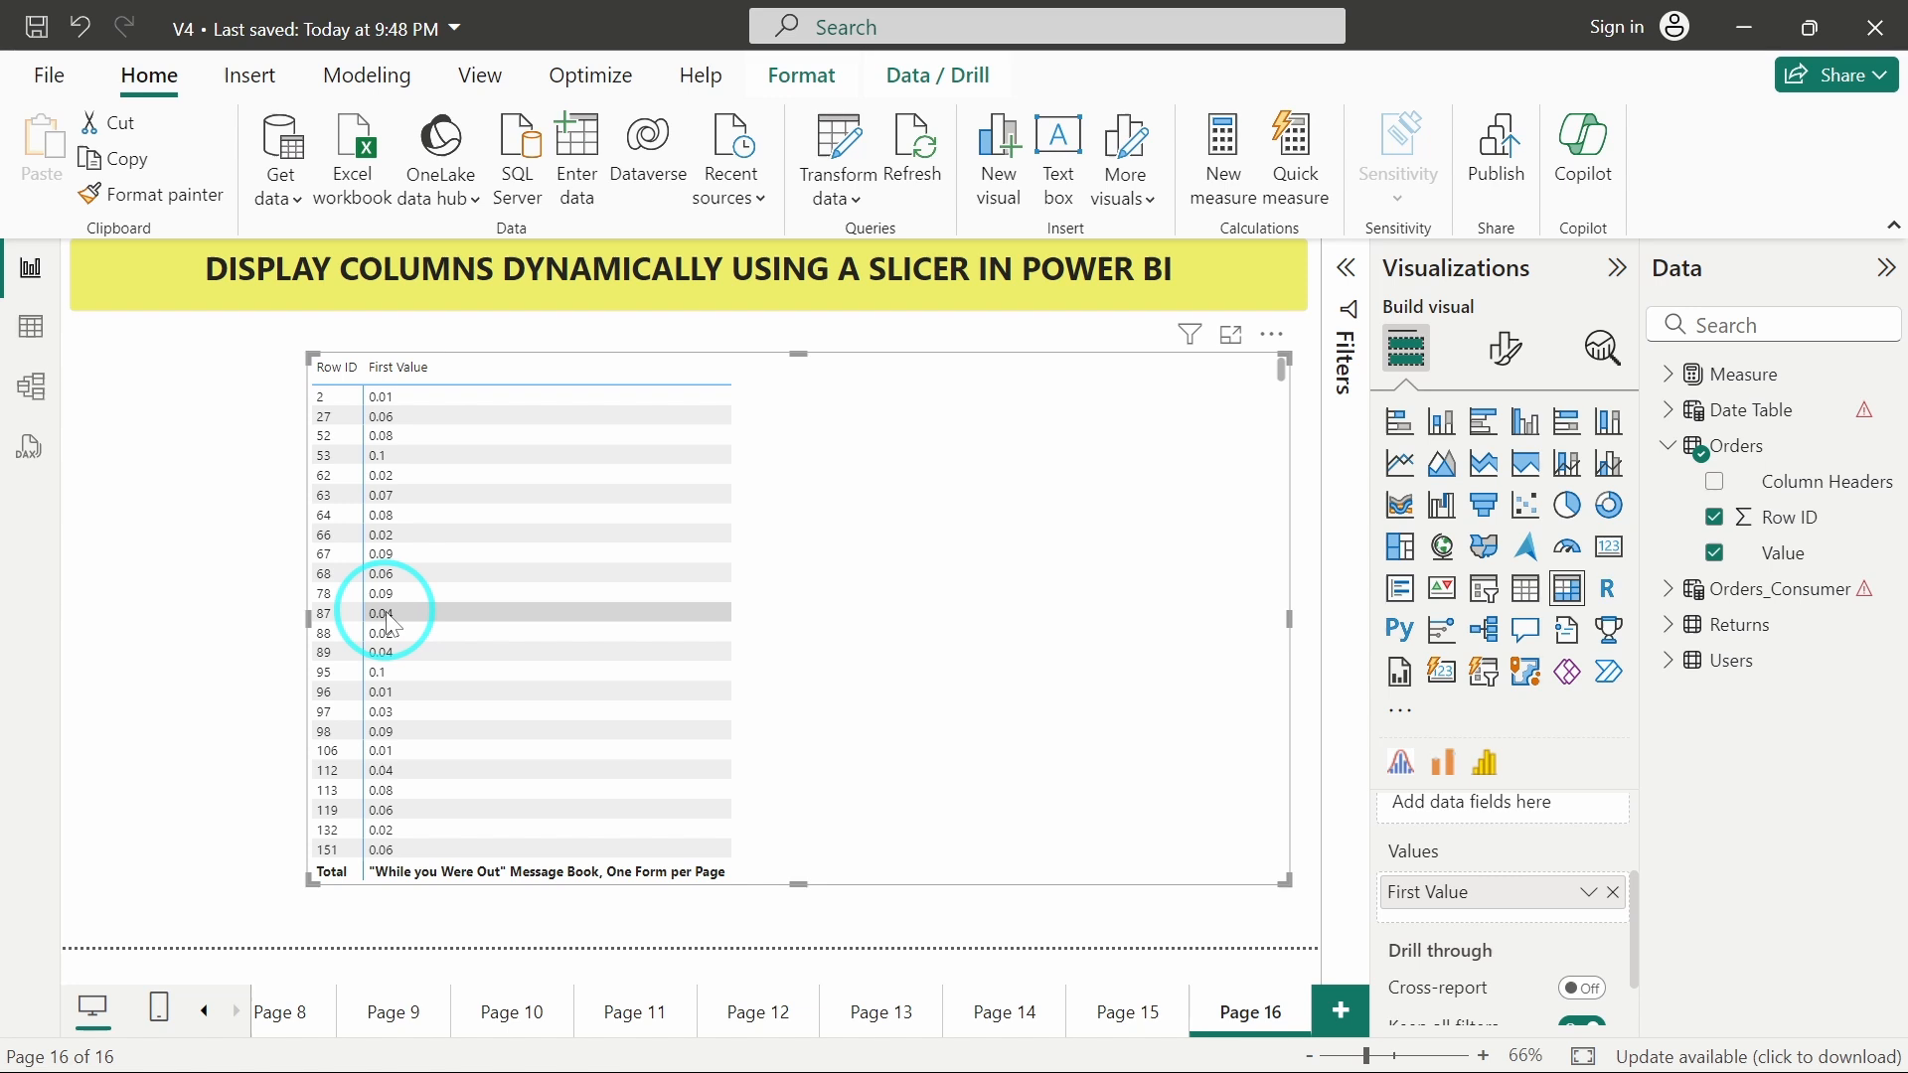
mouse_move(632, 459)
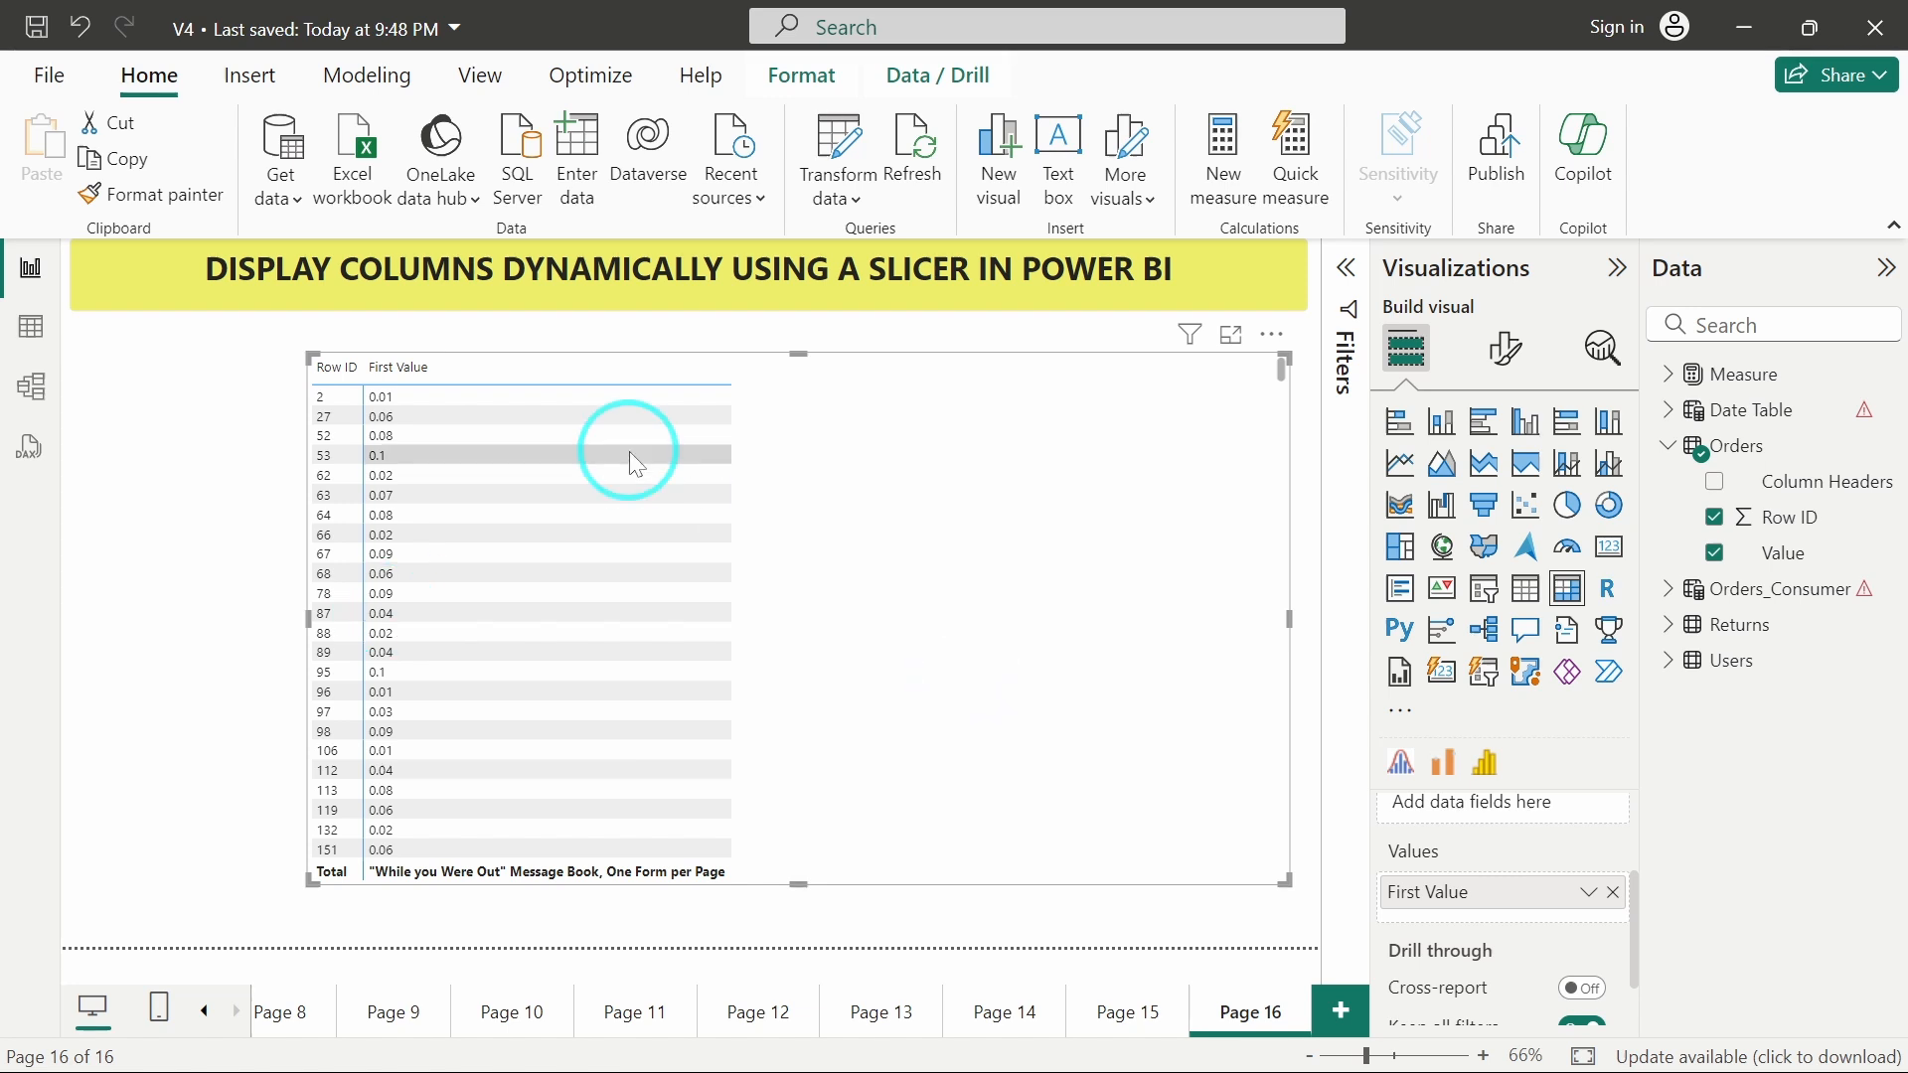
mouse_move(940, 577)
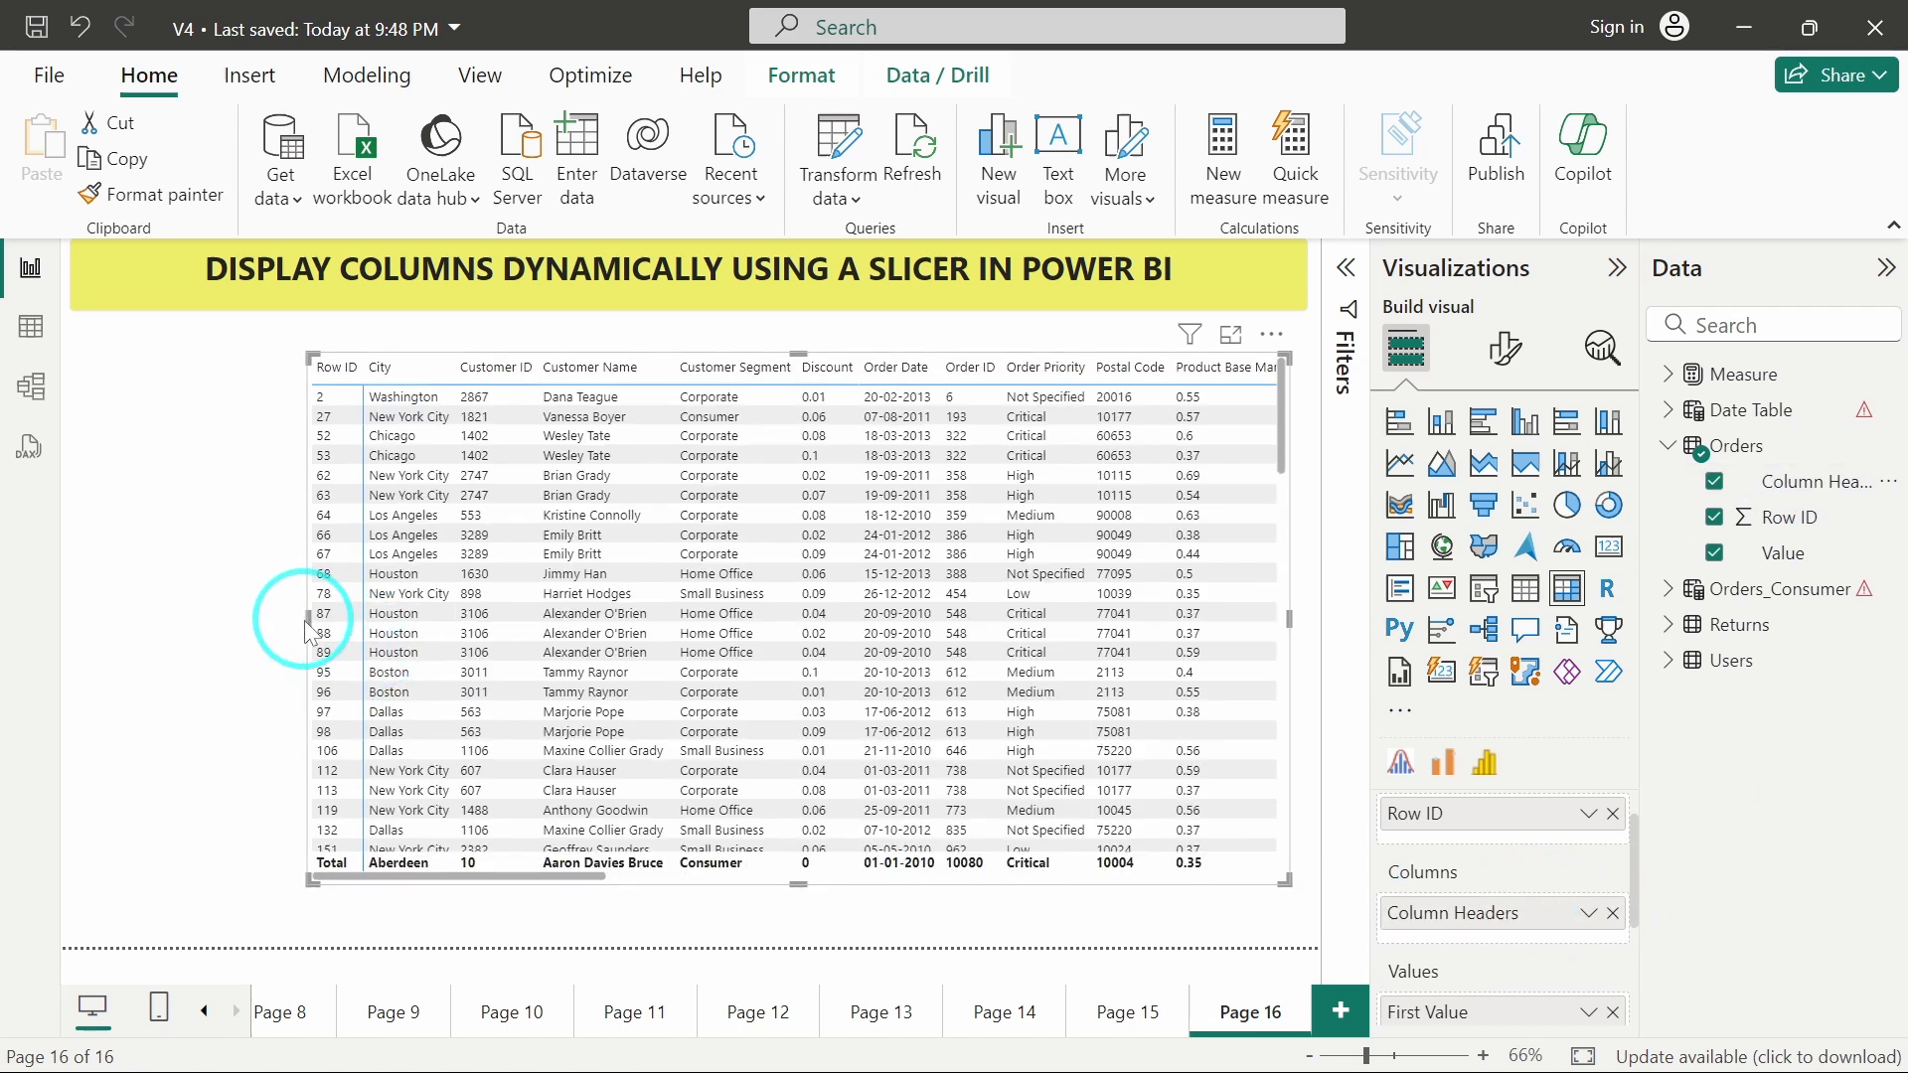
Widen the matrix across the page and bring up its Format visual settings
left_click(183, 614)
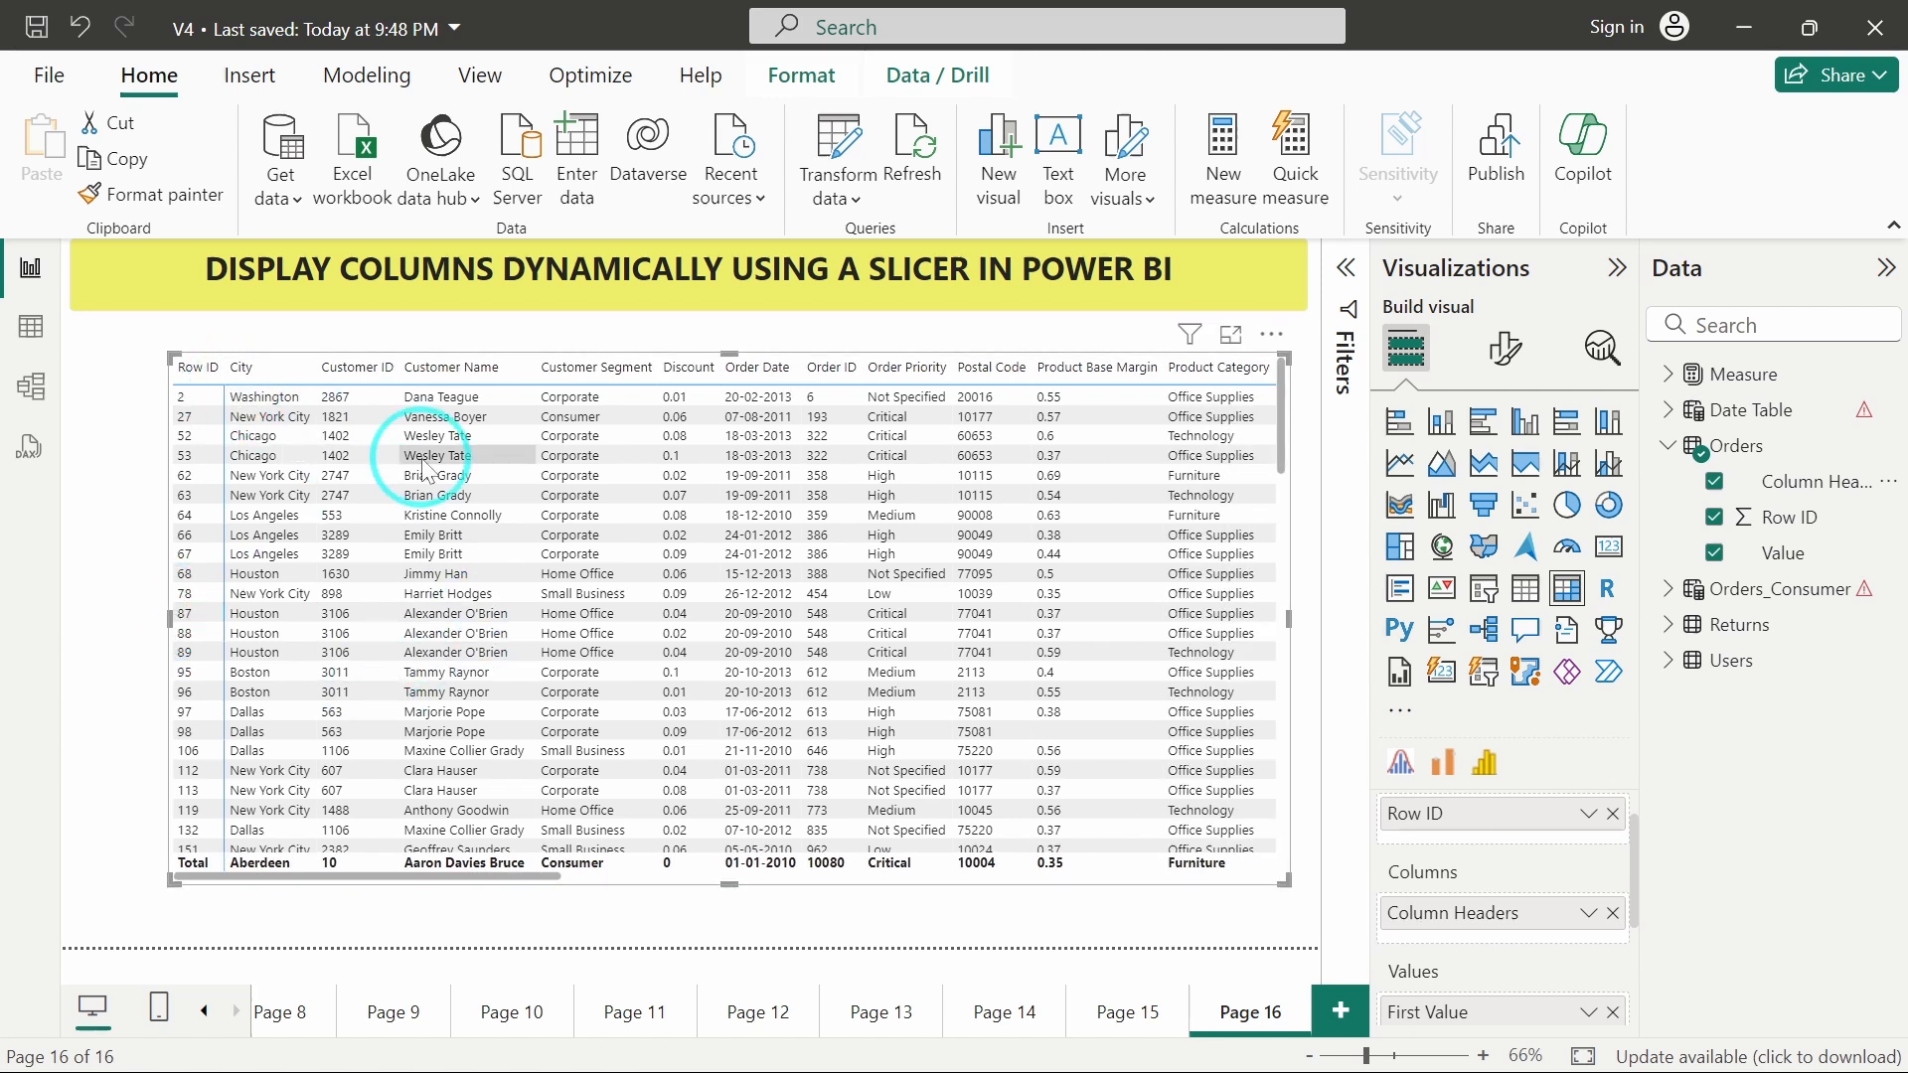
mouse_move(614, 712)
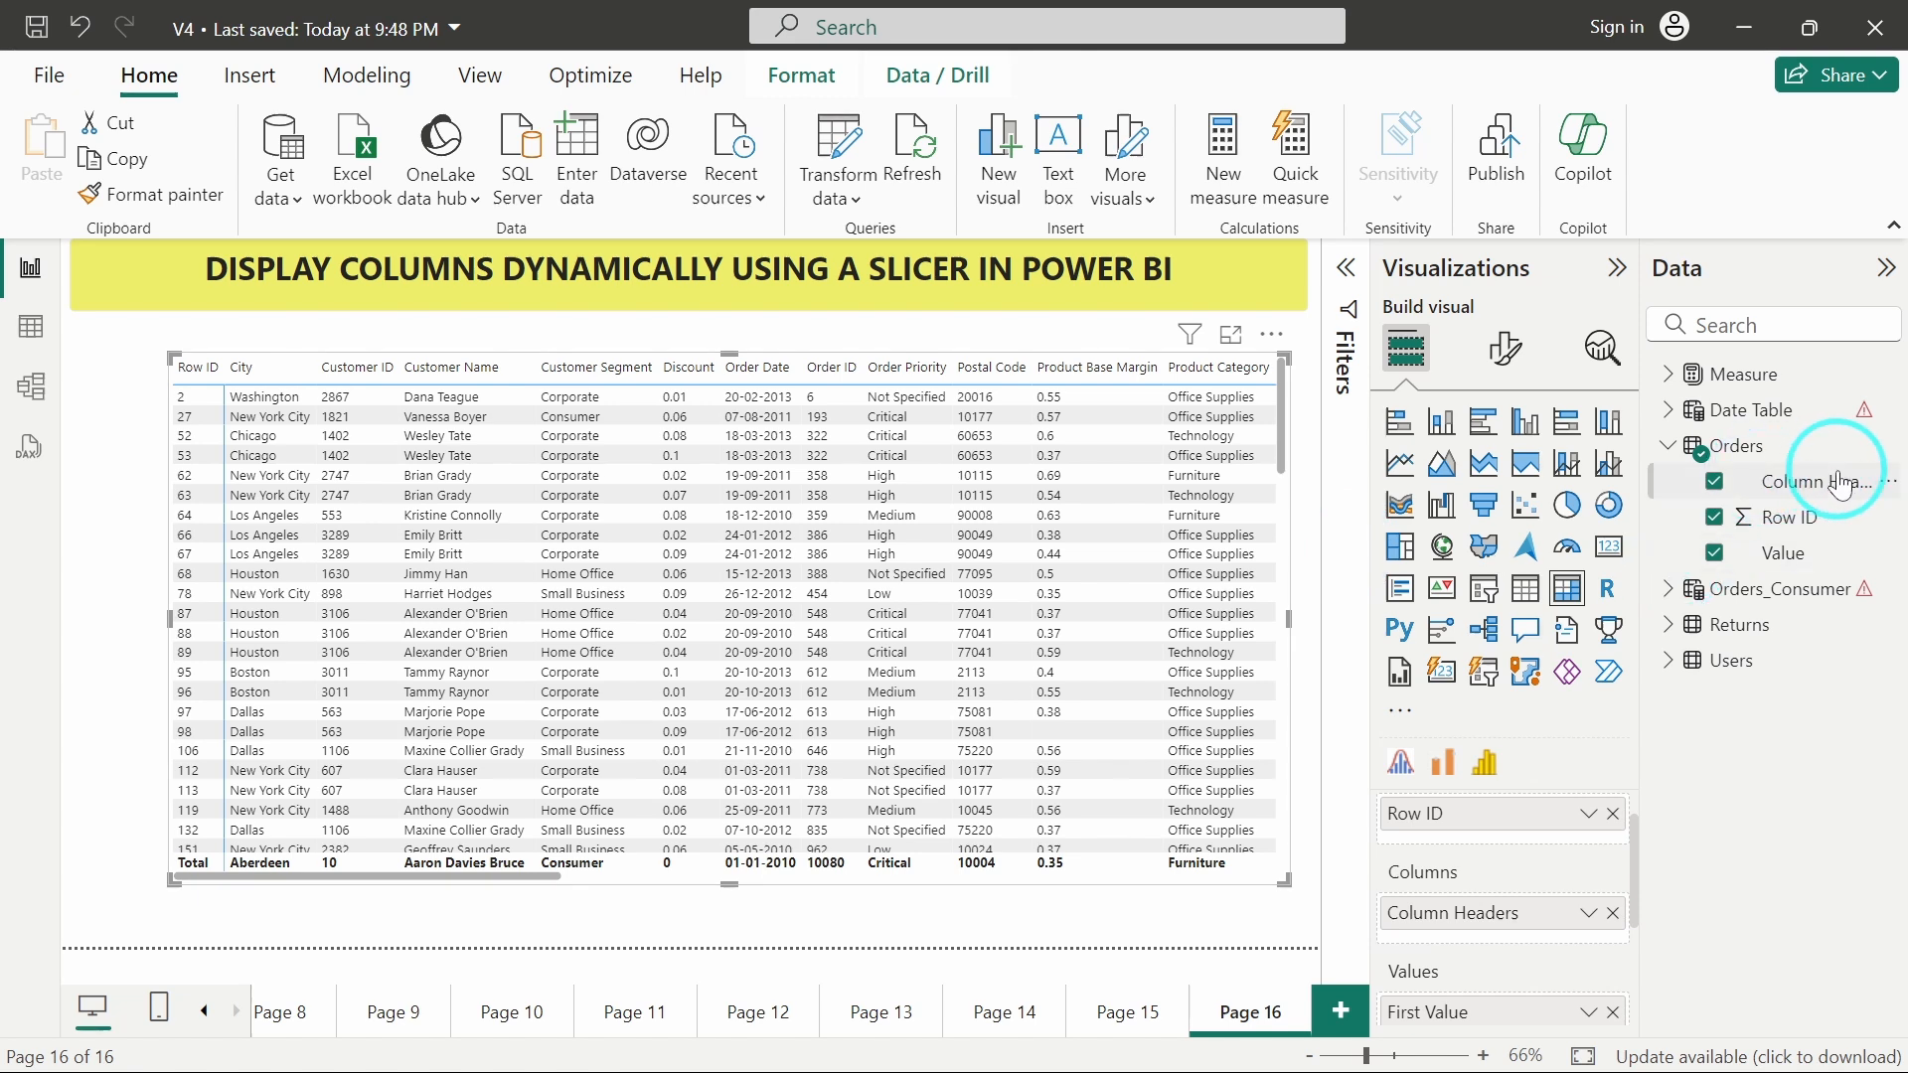
mouse_move(1792, 551)
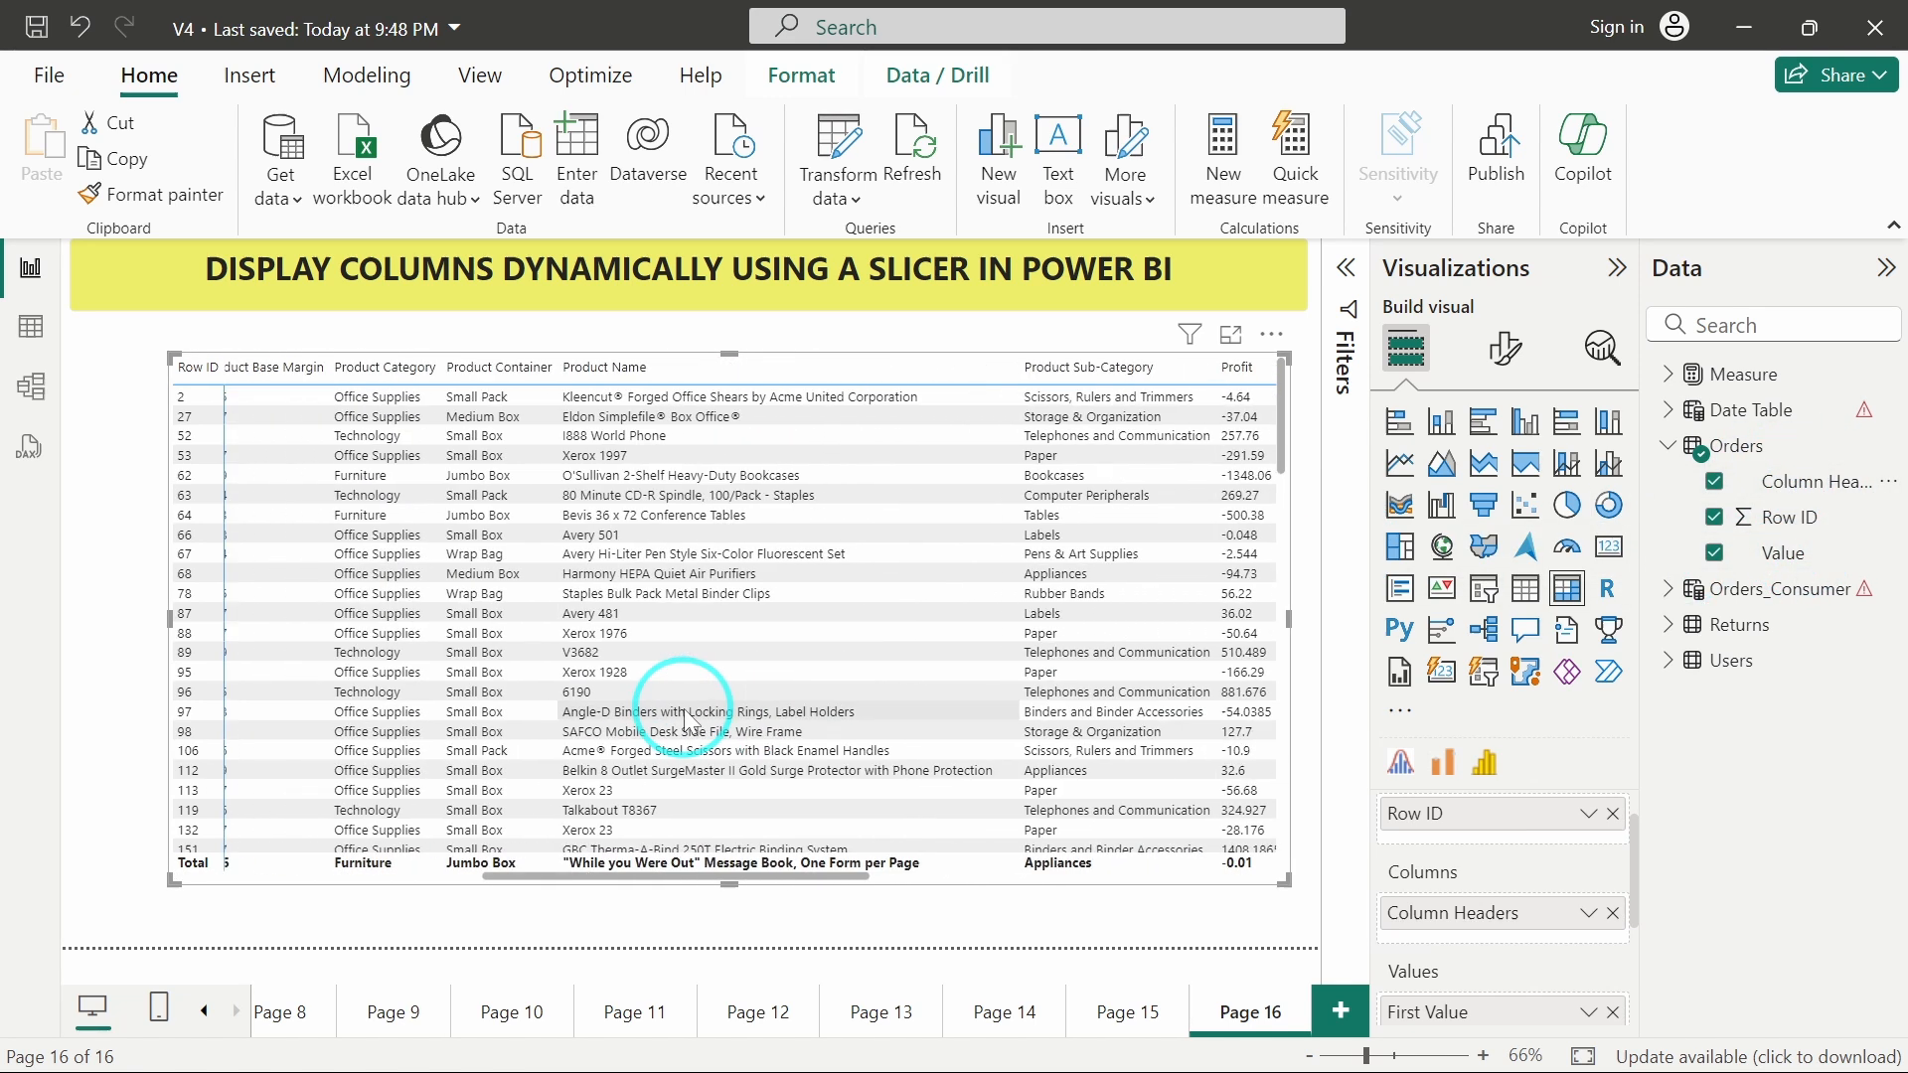
left_click(1504, 349)
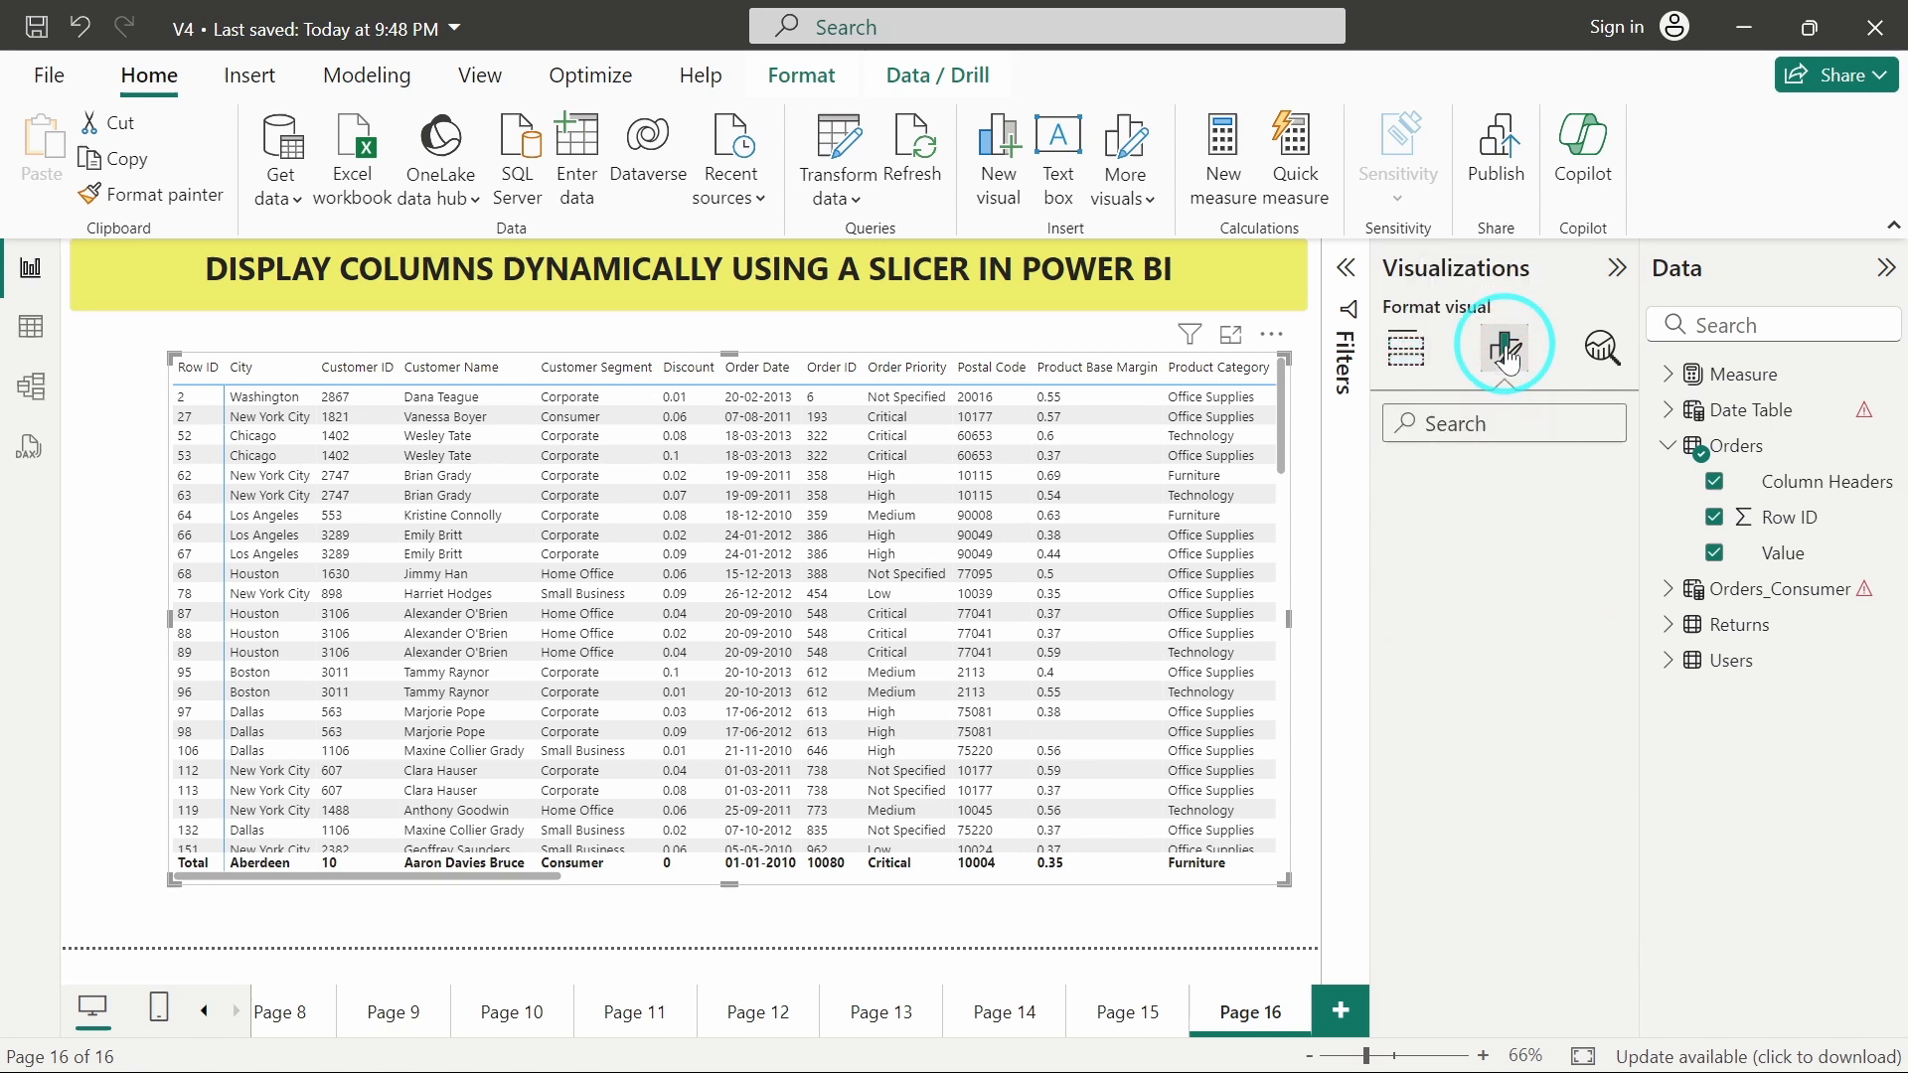
Turn off the matrix subtotals and grand totals and move it right, freeing space on the left
left_click(1502, 344)
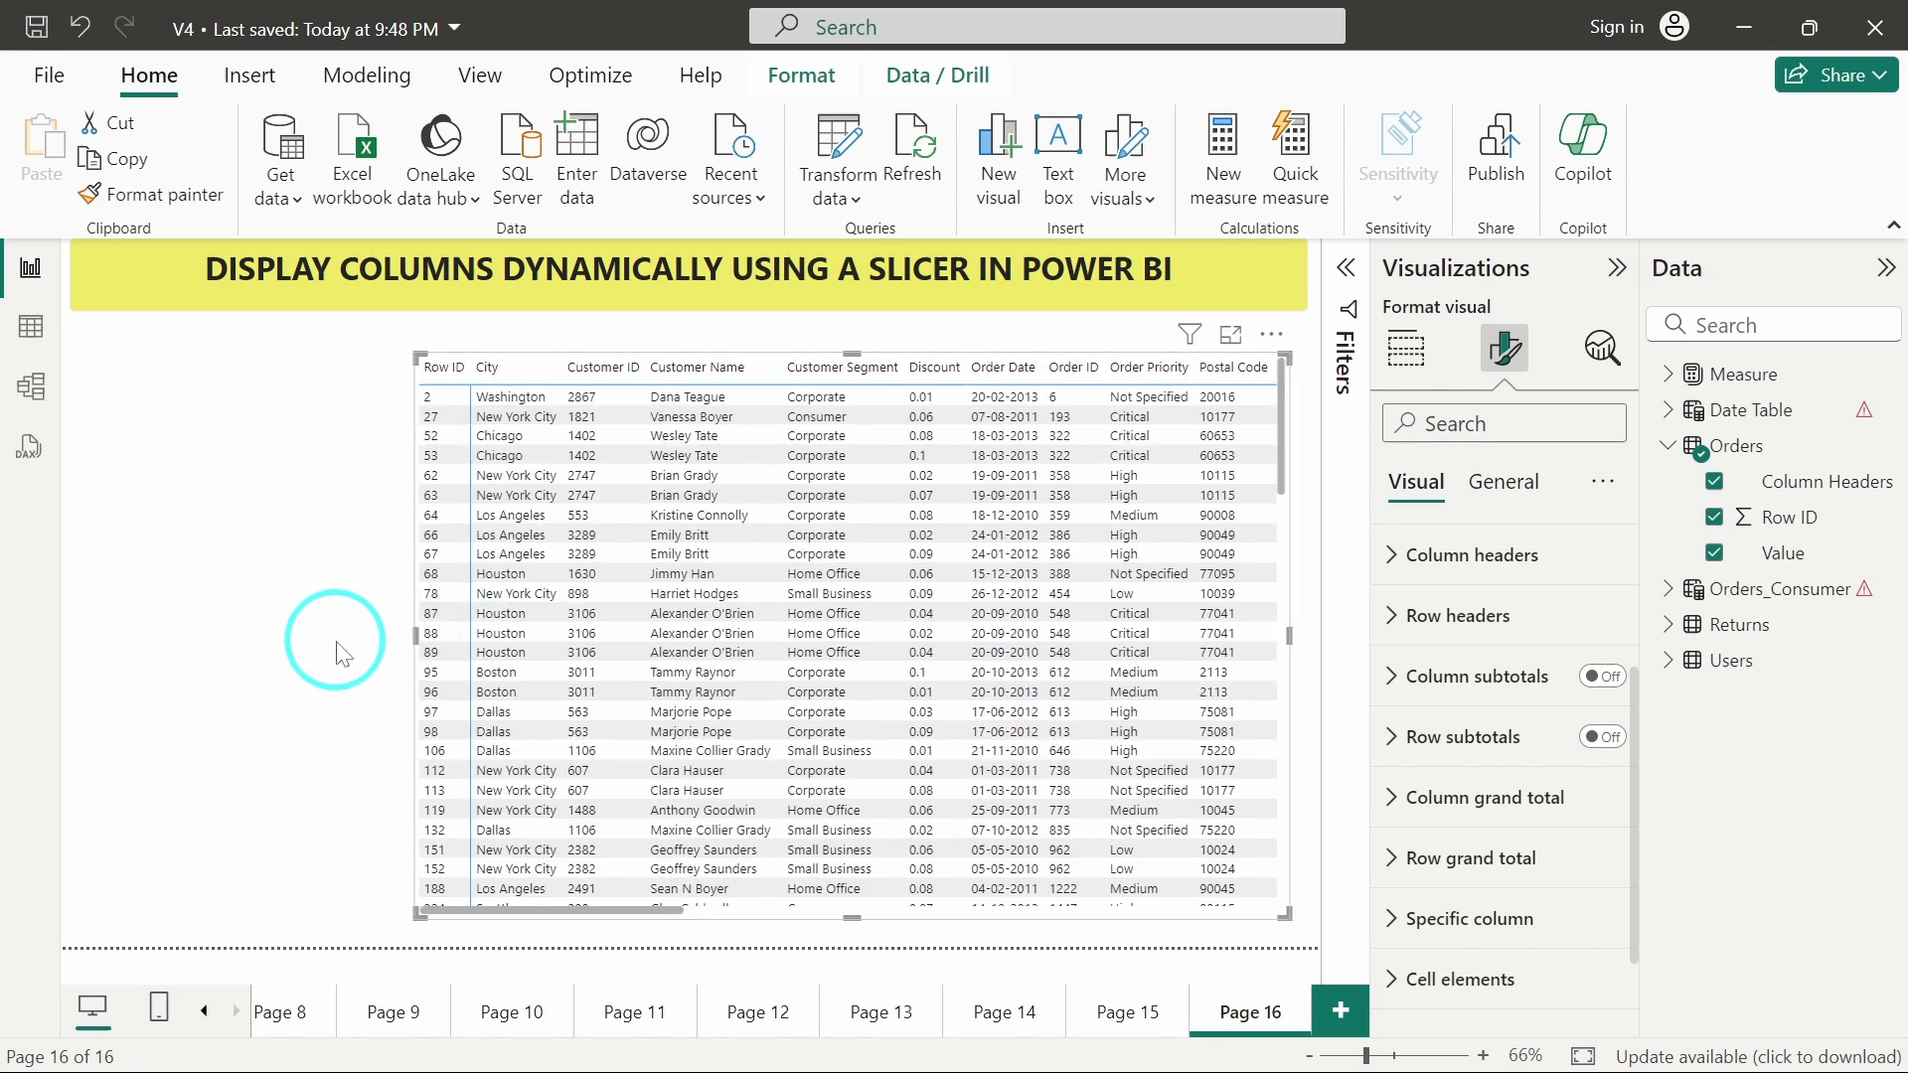
left_click(1405, 350)
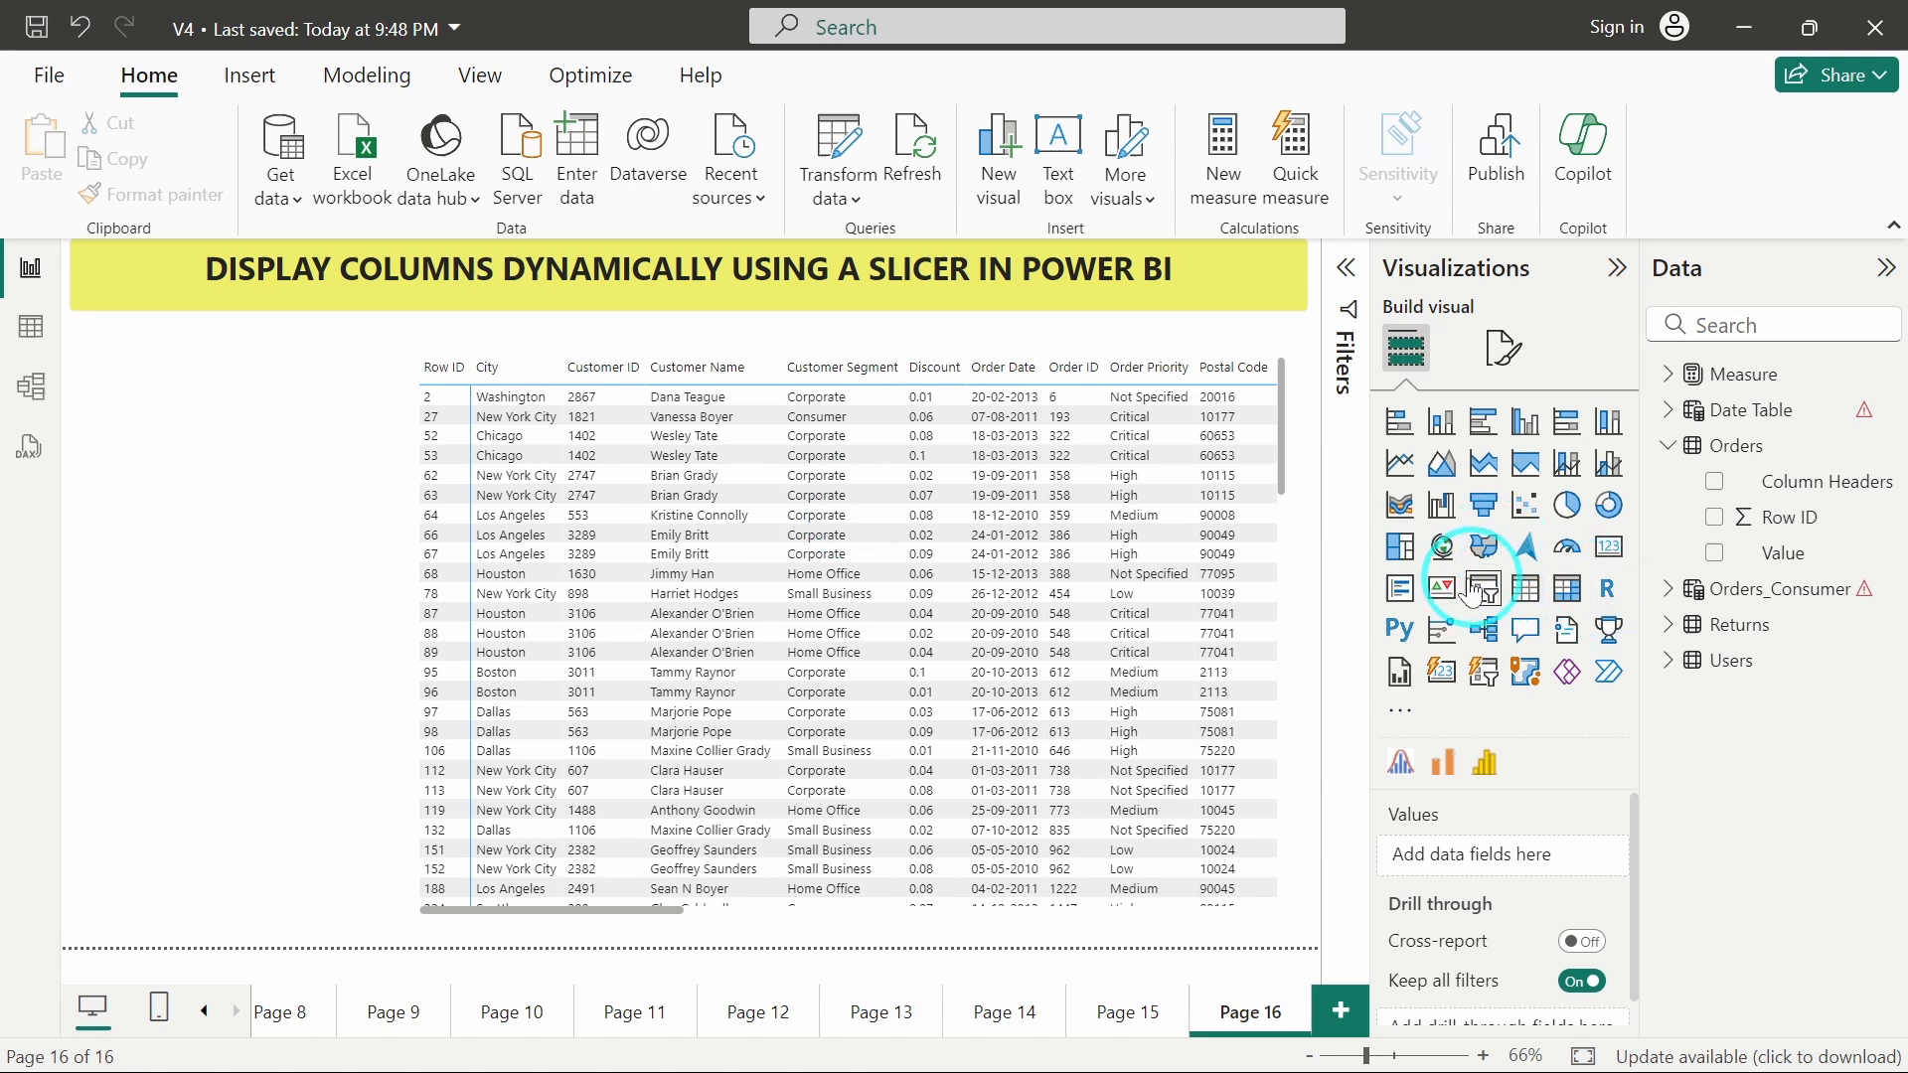
Add a slicer on Column Headers with selection settings configured, then tick City to limit the matrix
left_click(1441, 588)
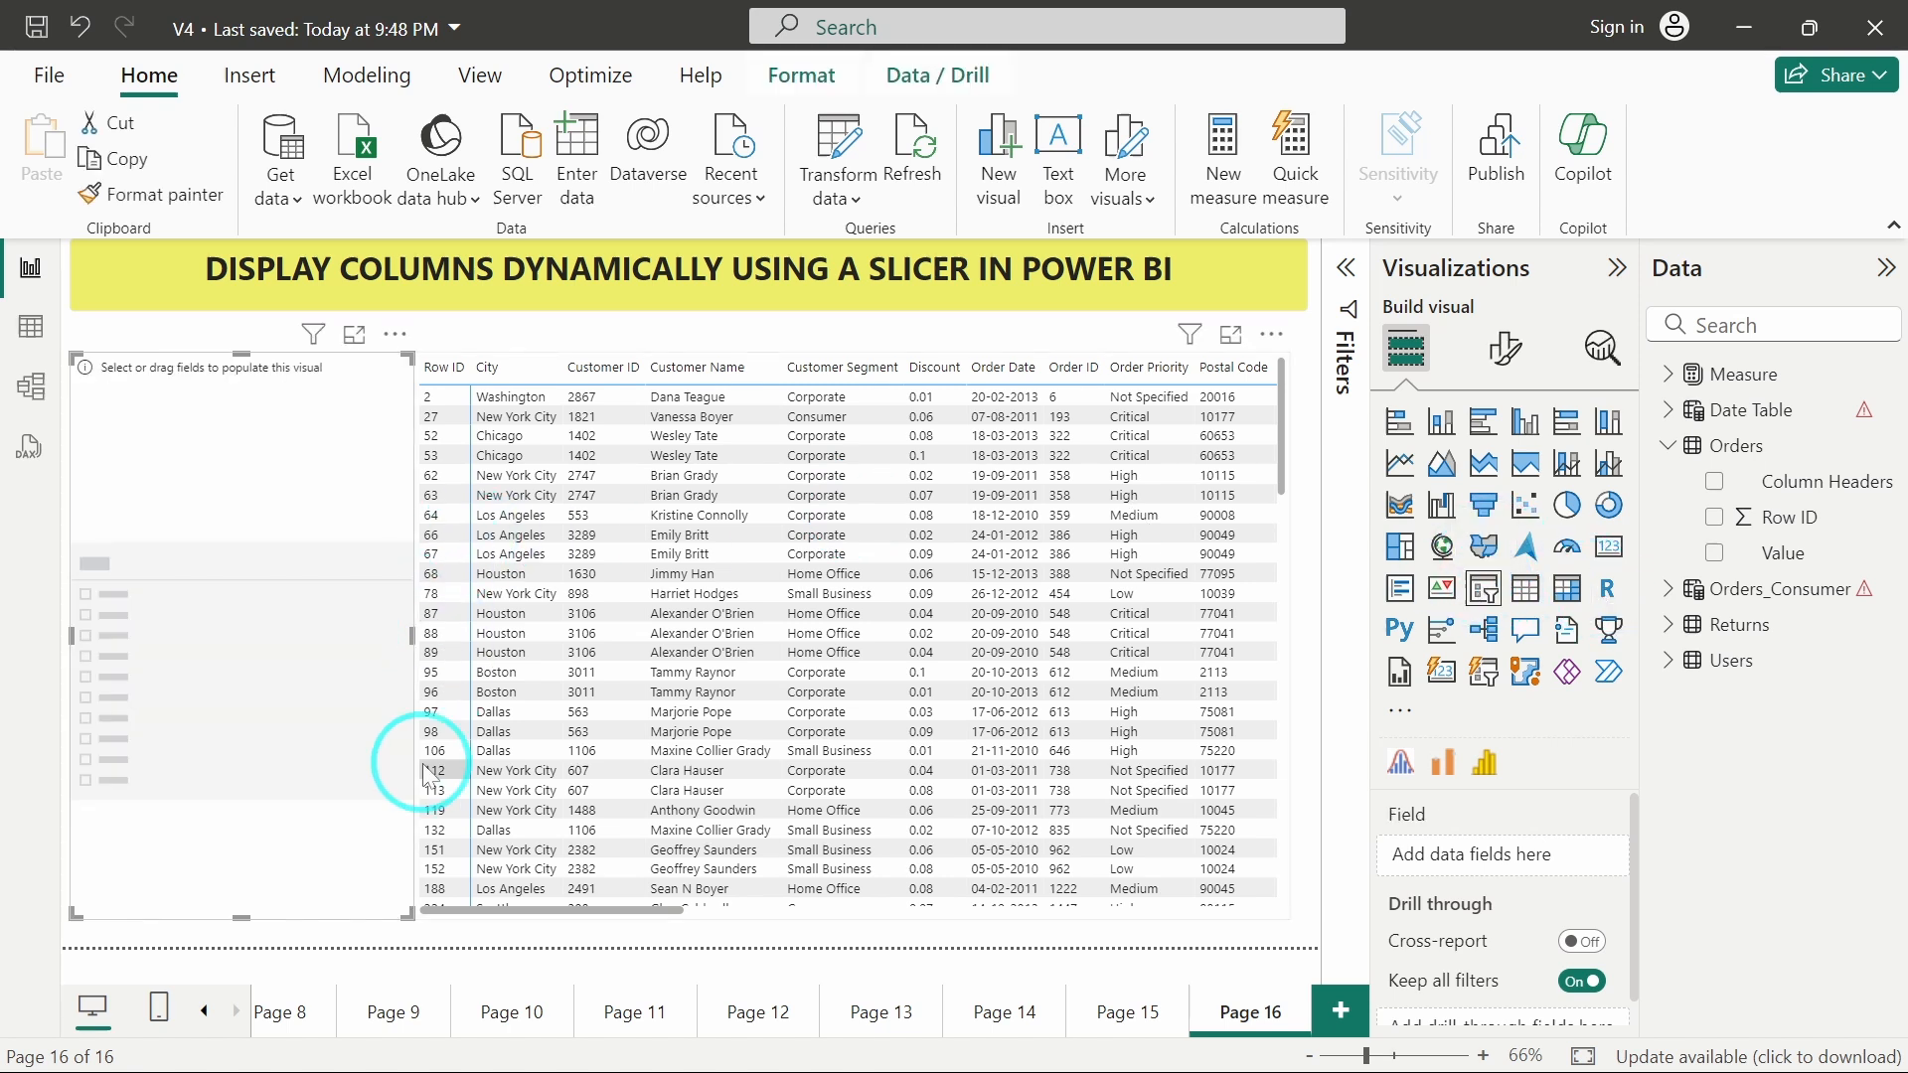
mouse_move(394, 918)
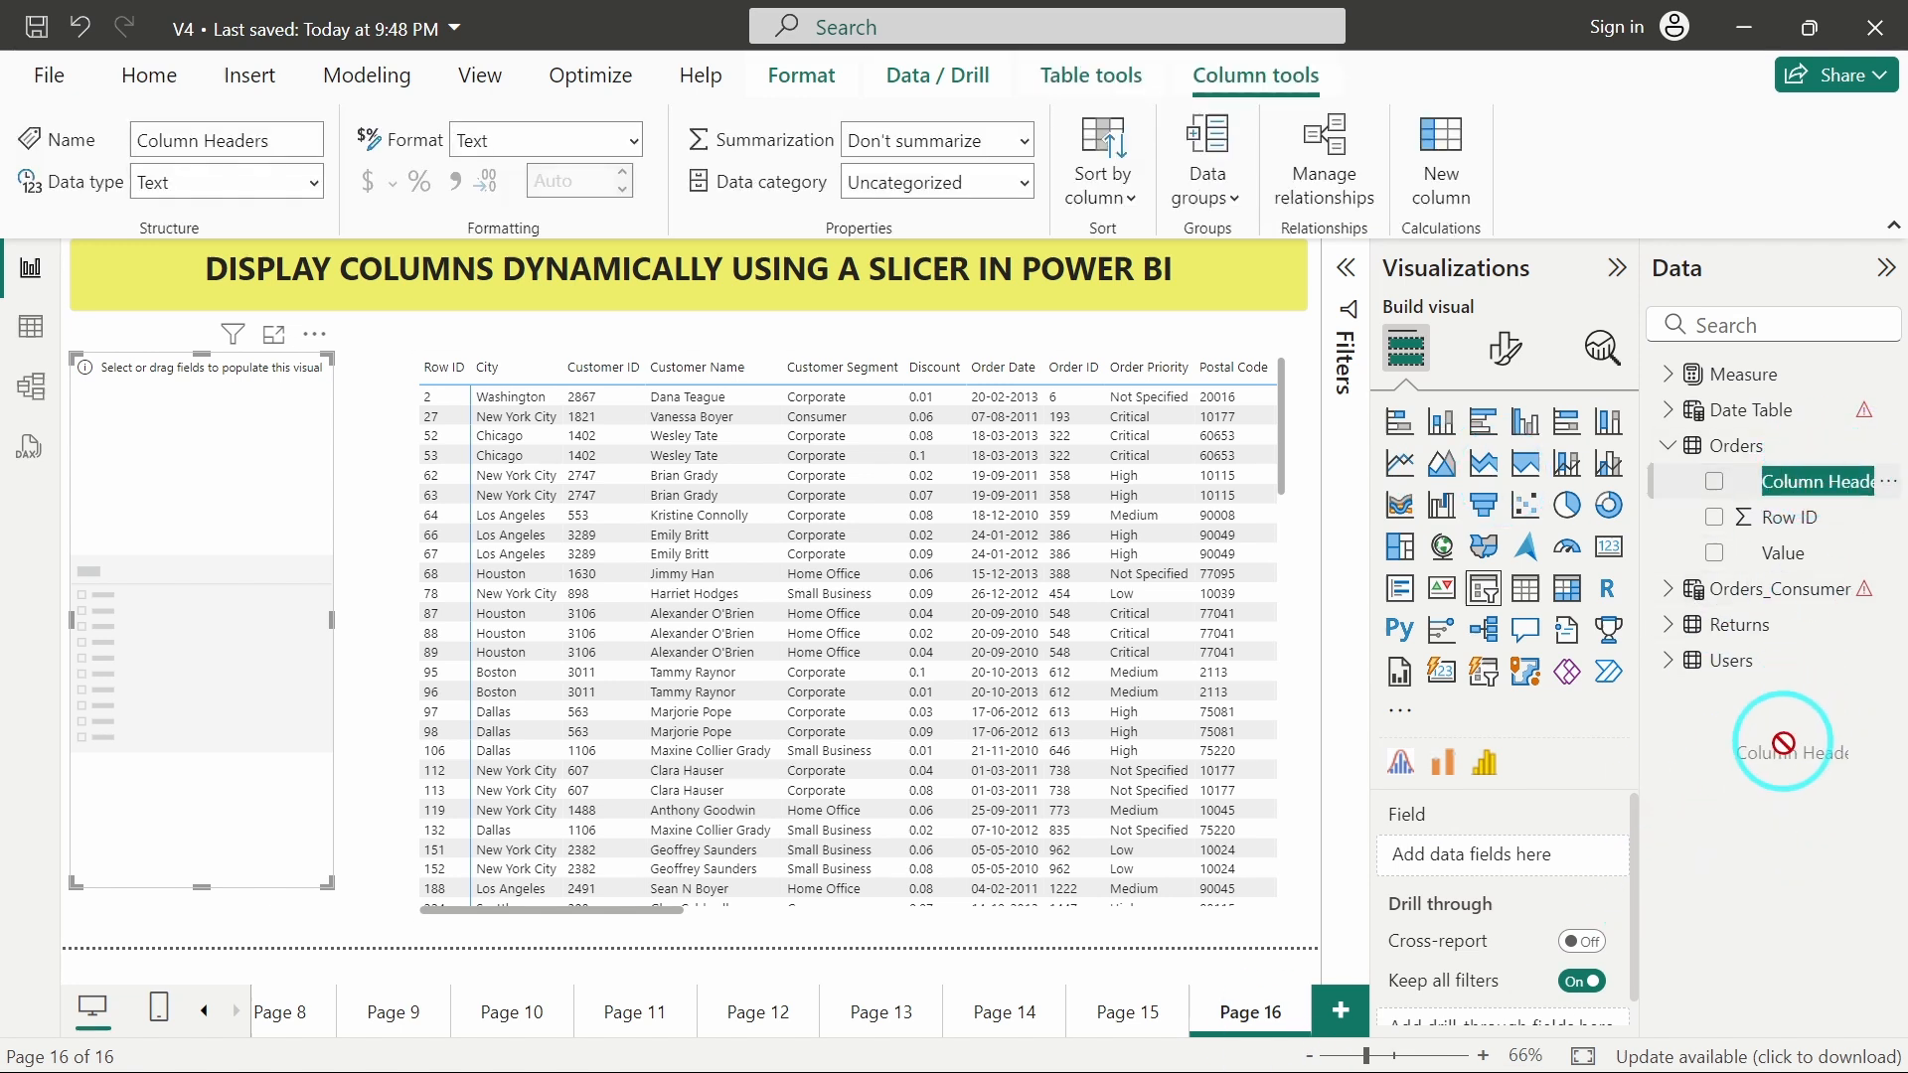
left_click(1715, 481)
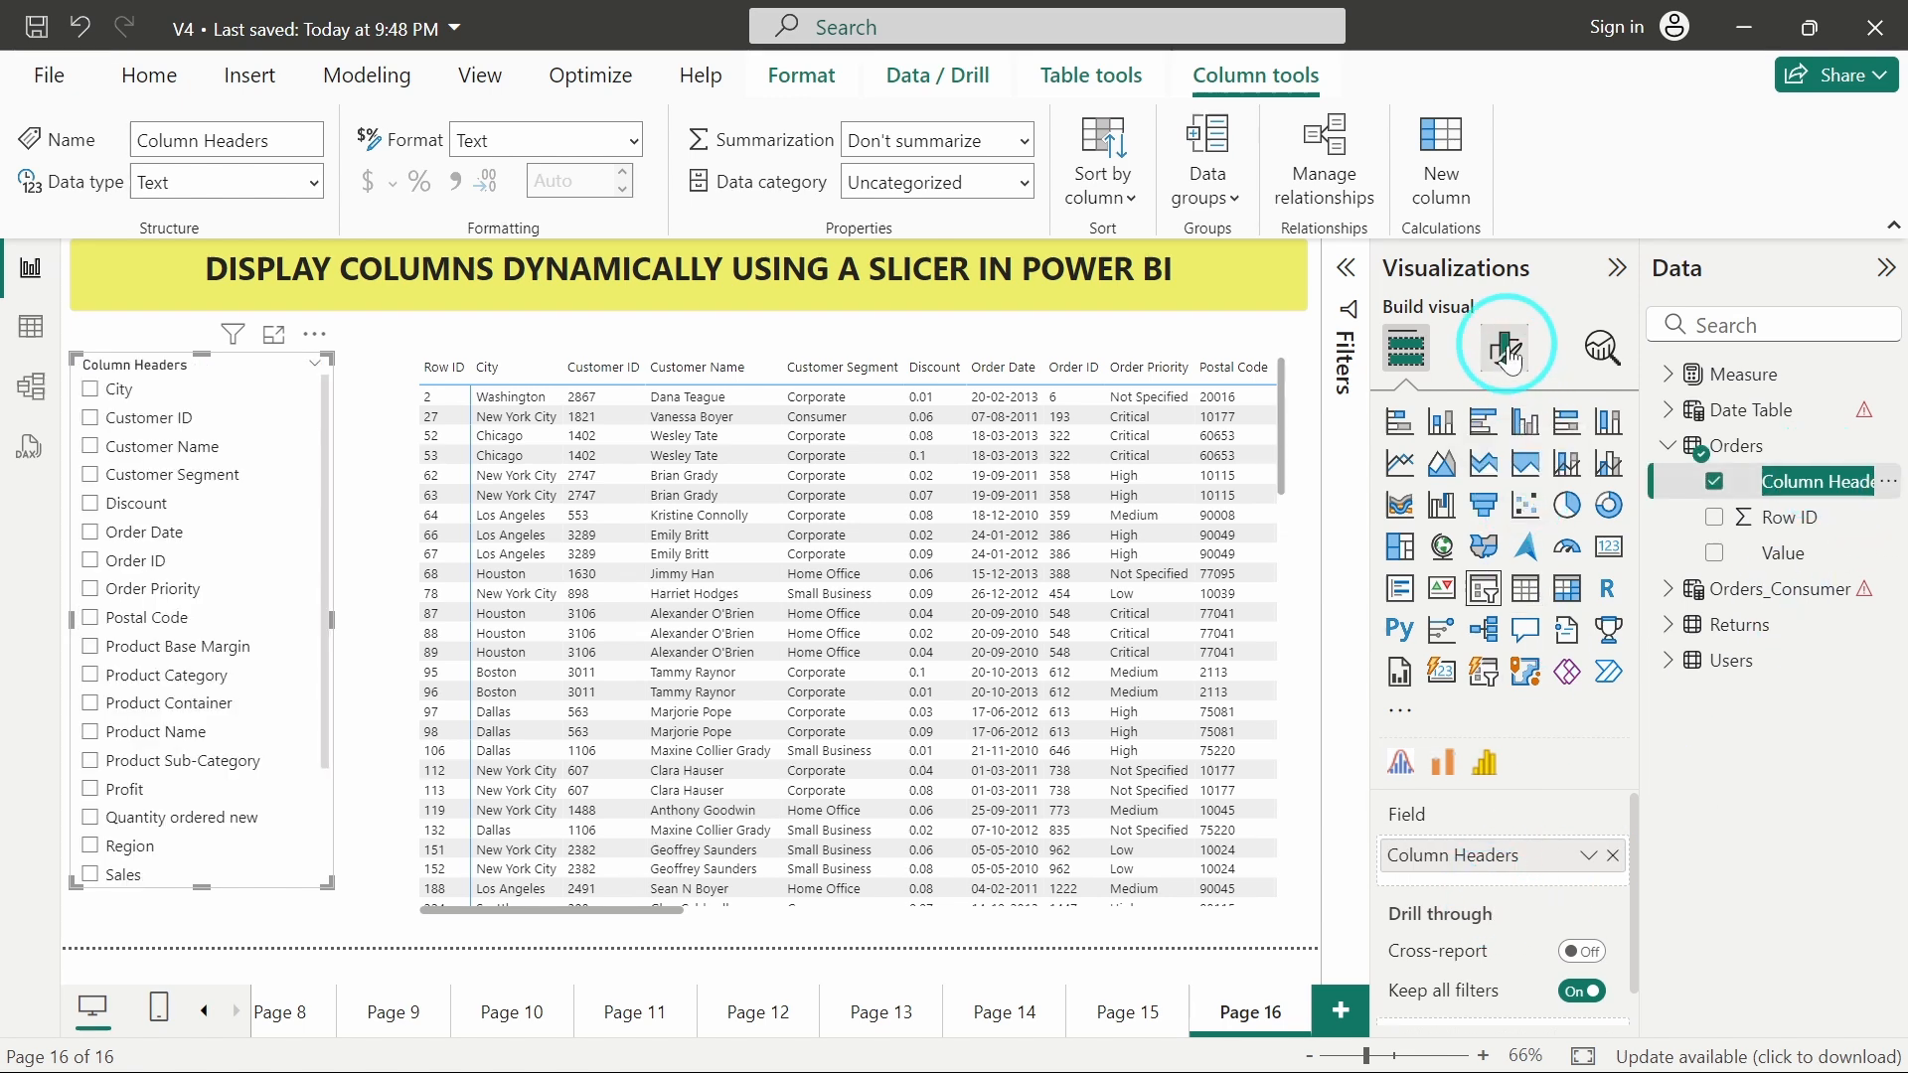
left_click(1504, 346)
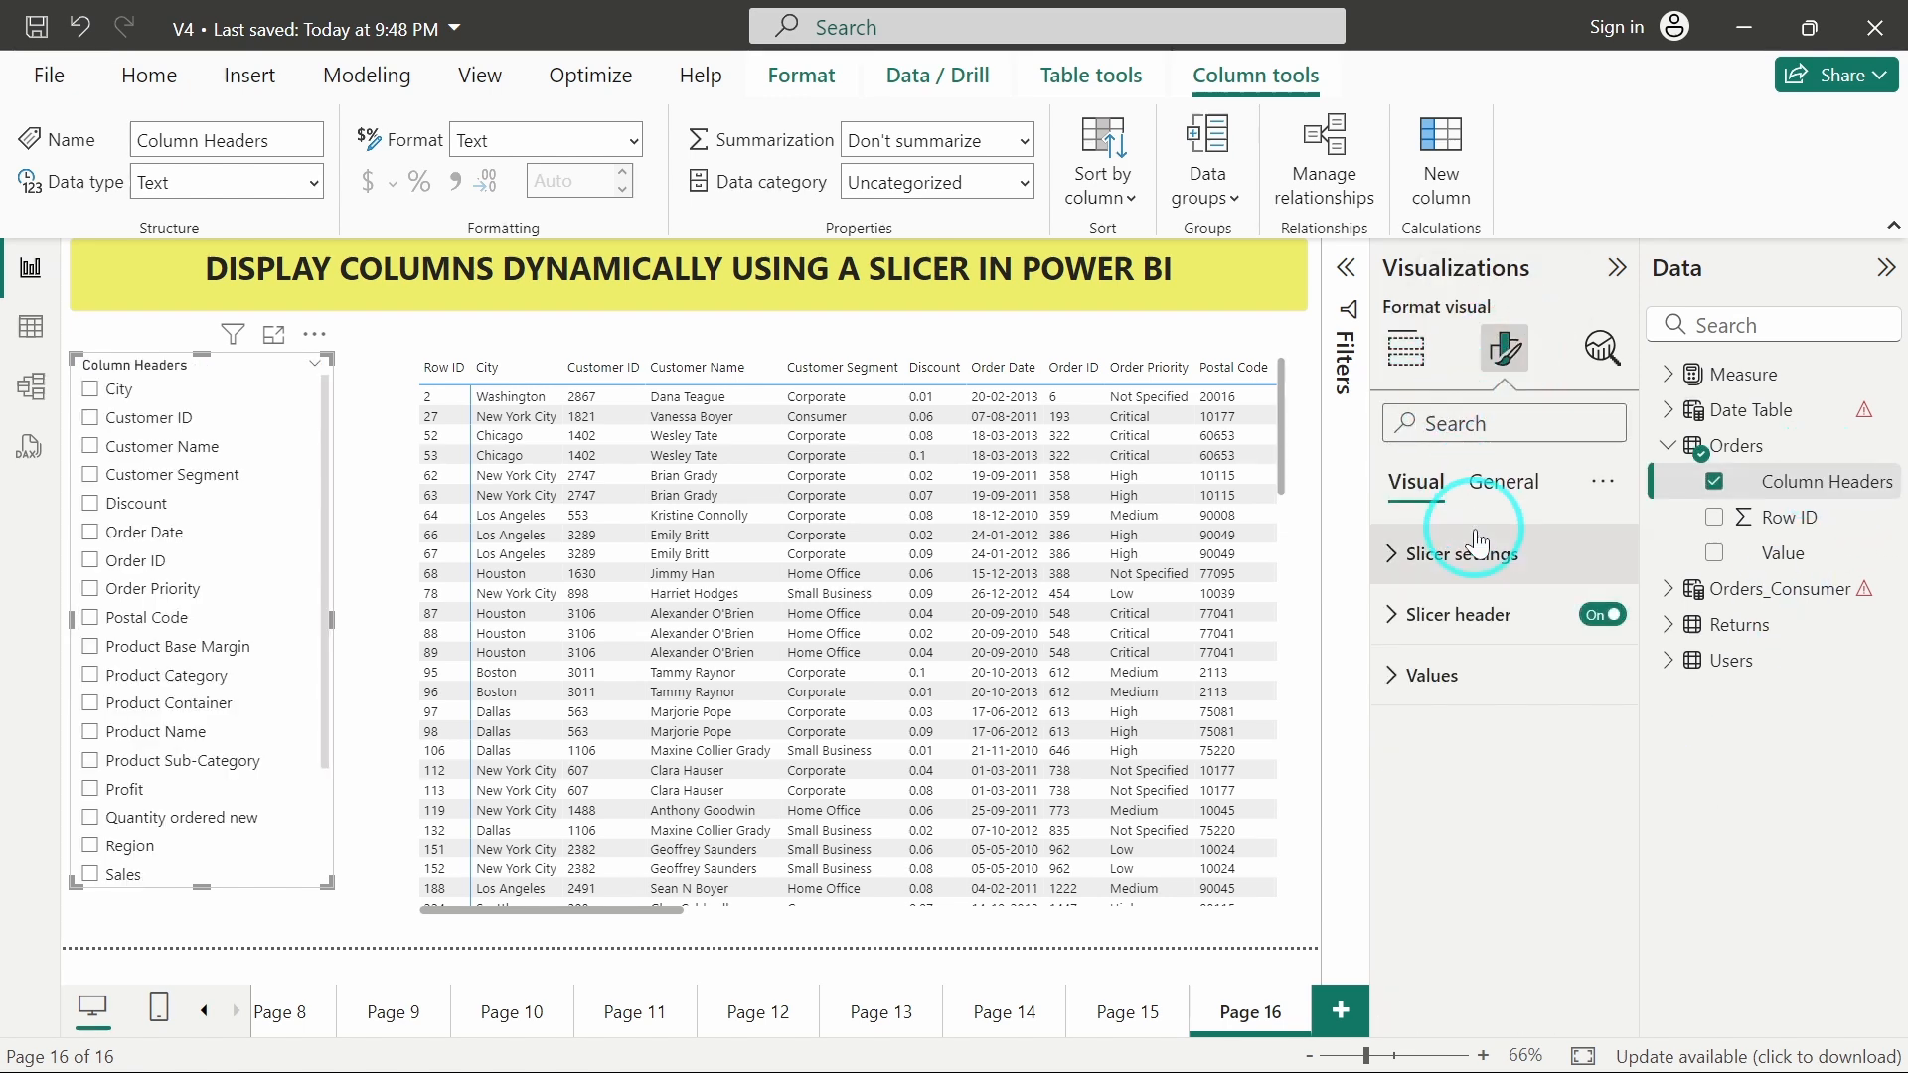
left_click(1454, 554)
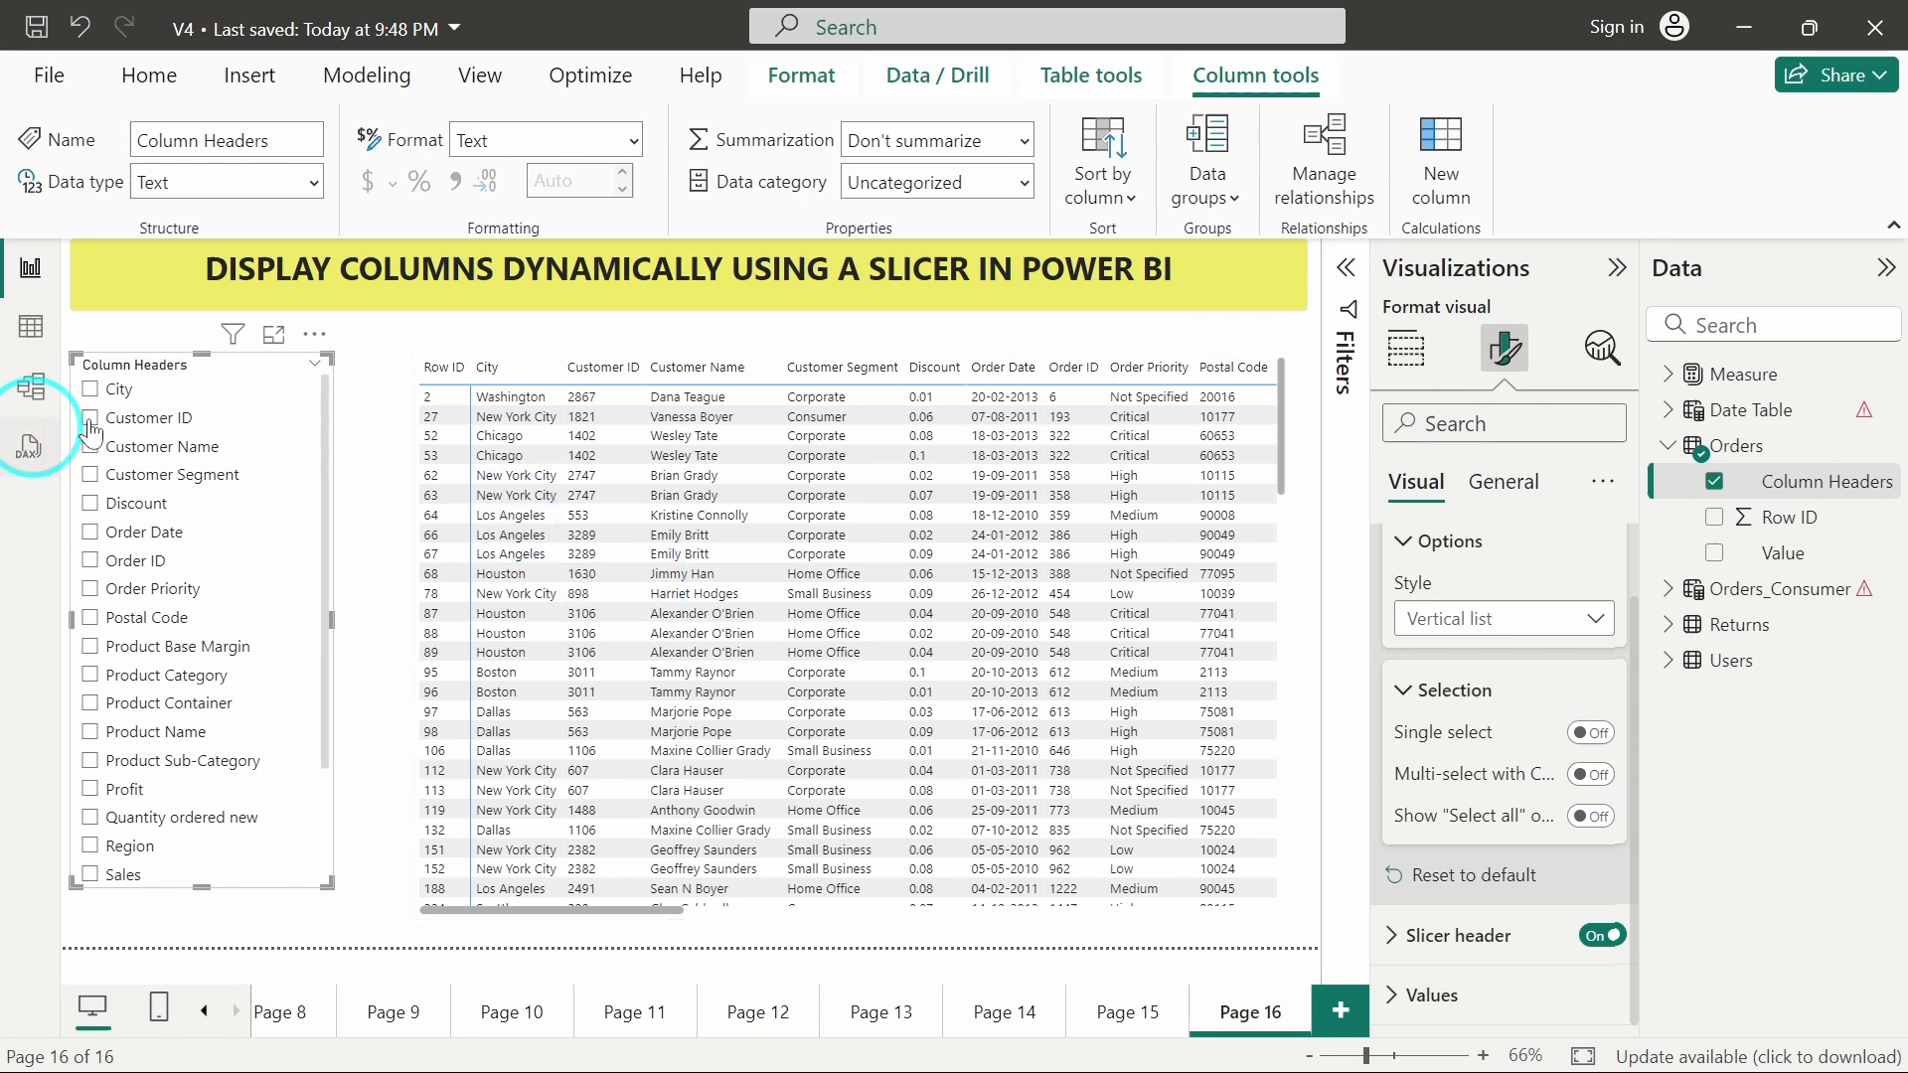
left_click(90, 388)
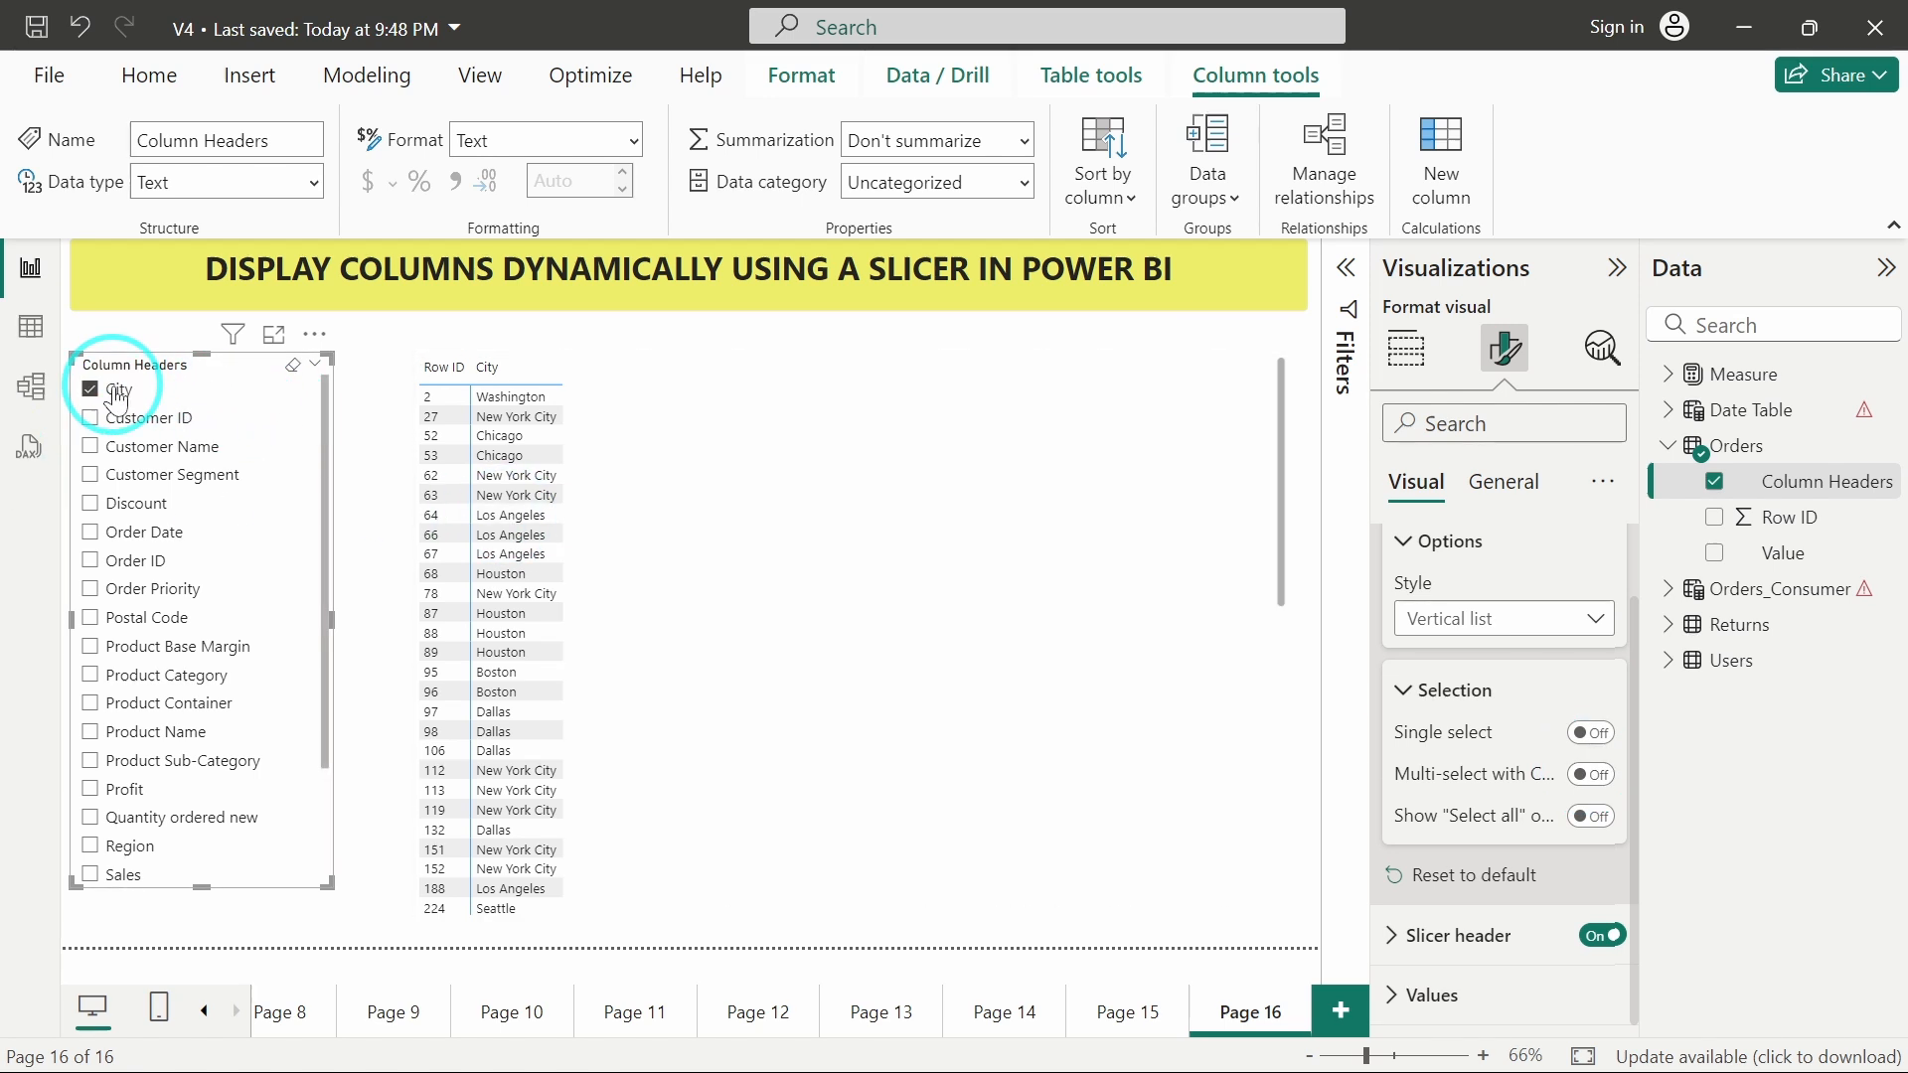
mouse_move(161, 775)
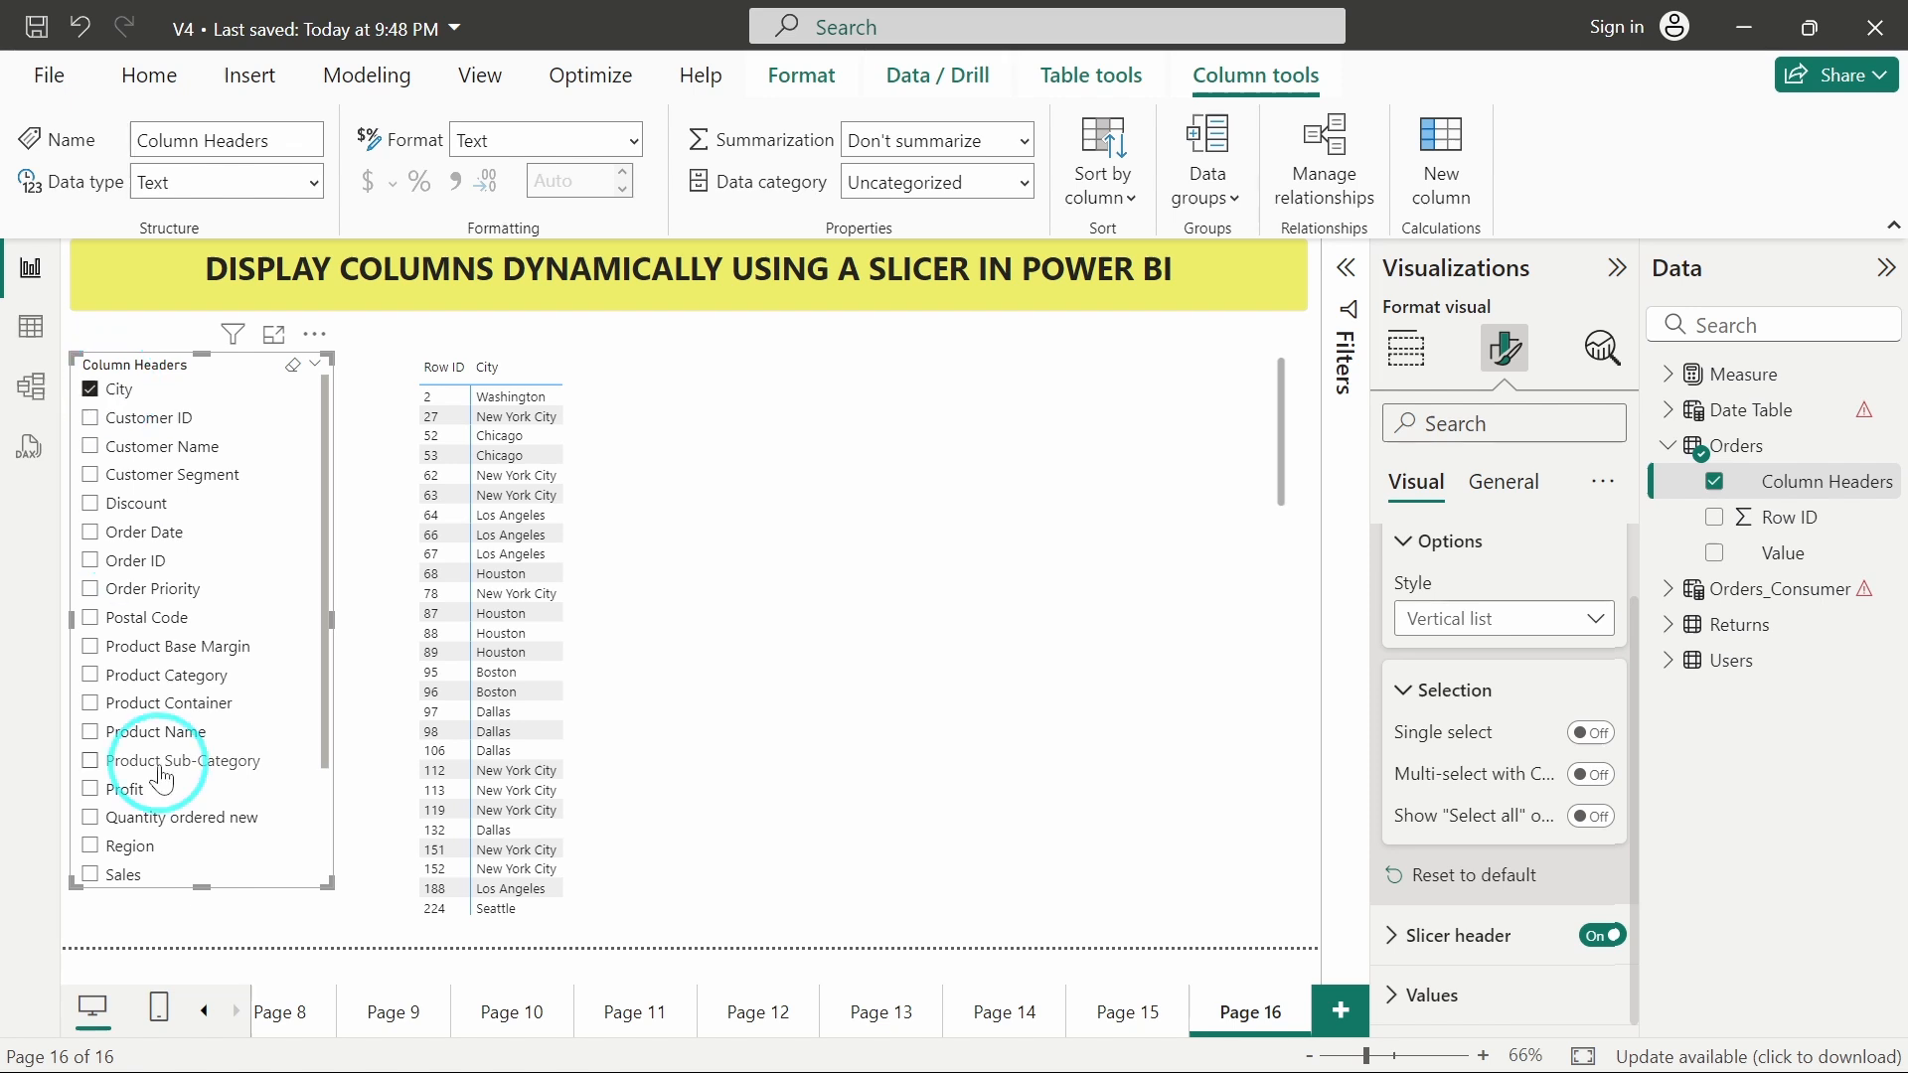
mouse_move(189, 761)
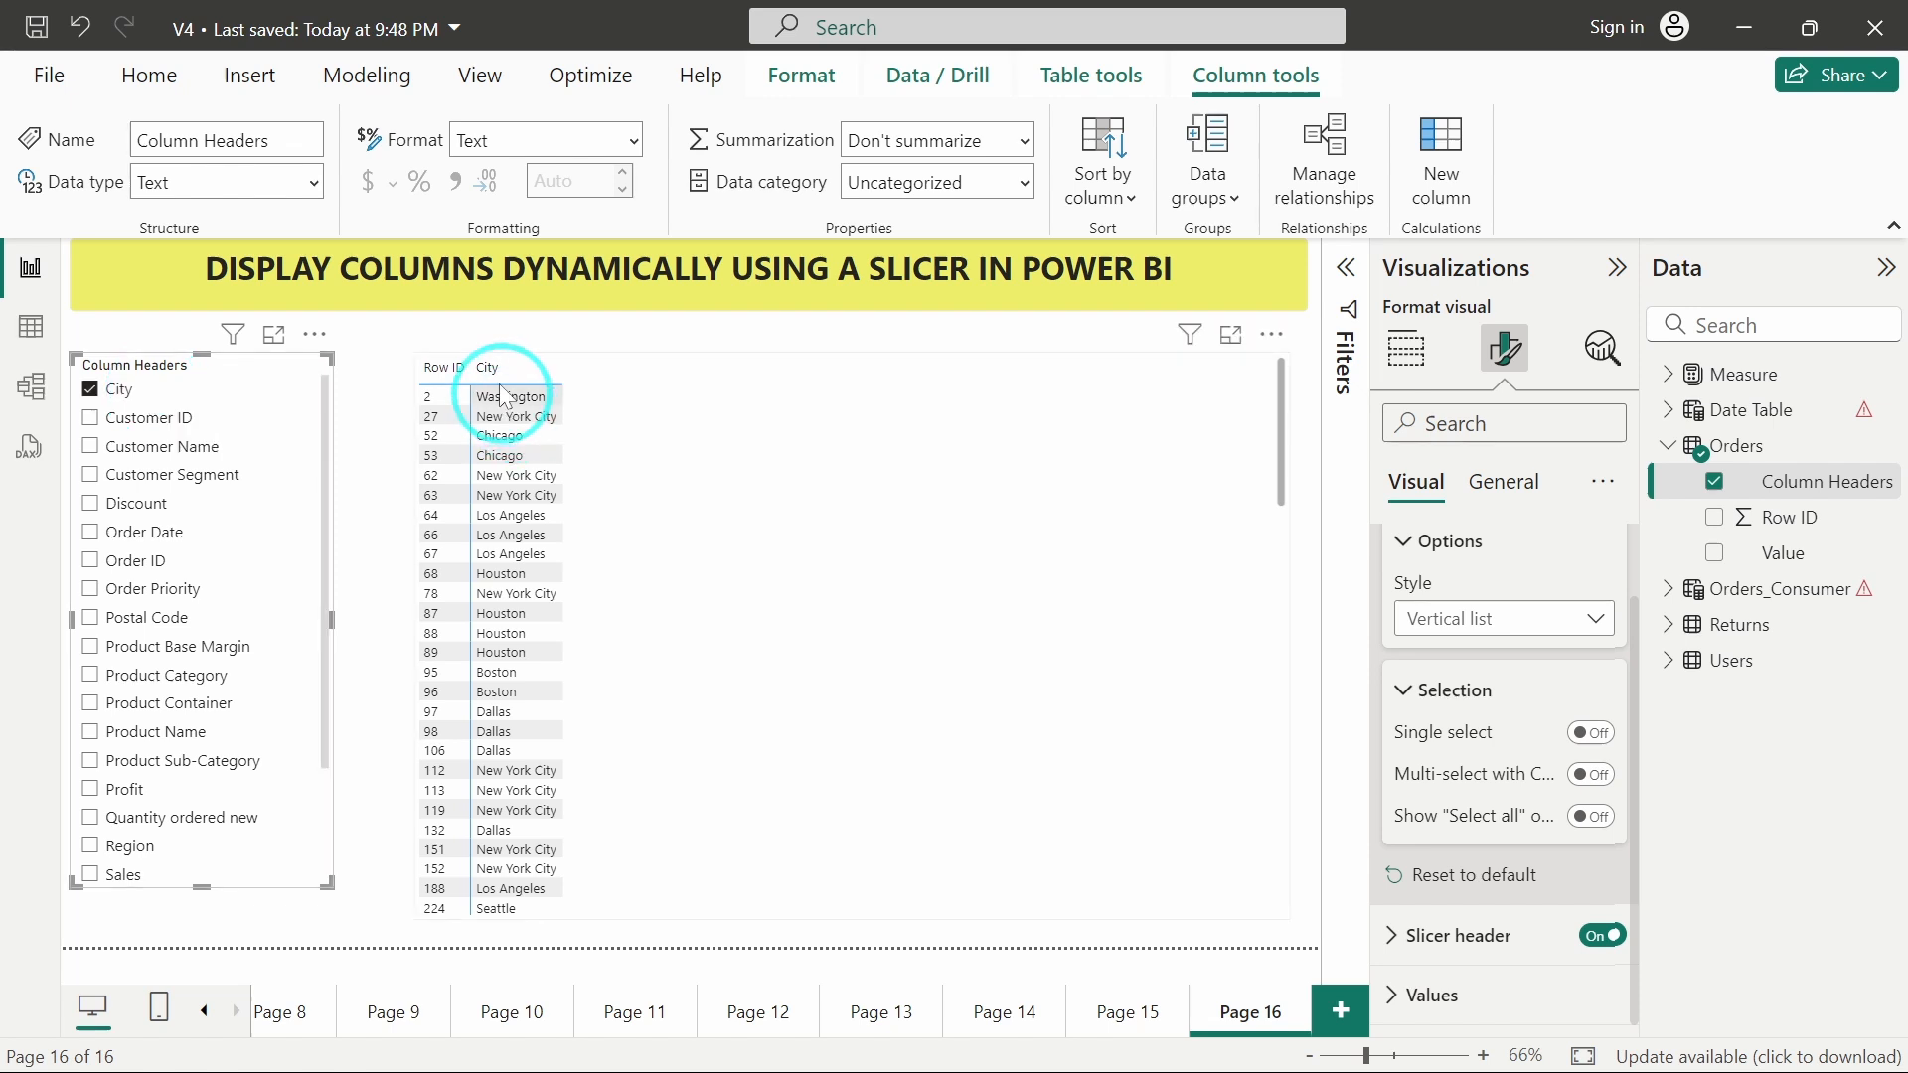
Tick Customer ID and Customer Name in the slicer, then clear selections to restore all columns
left_click(90, 417)
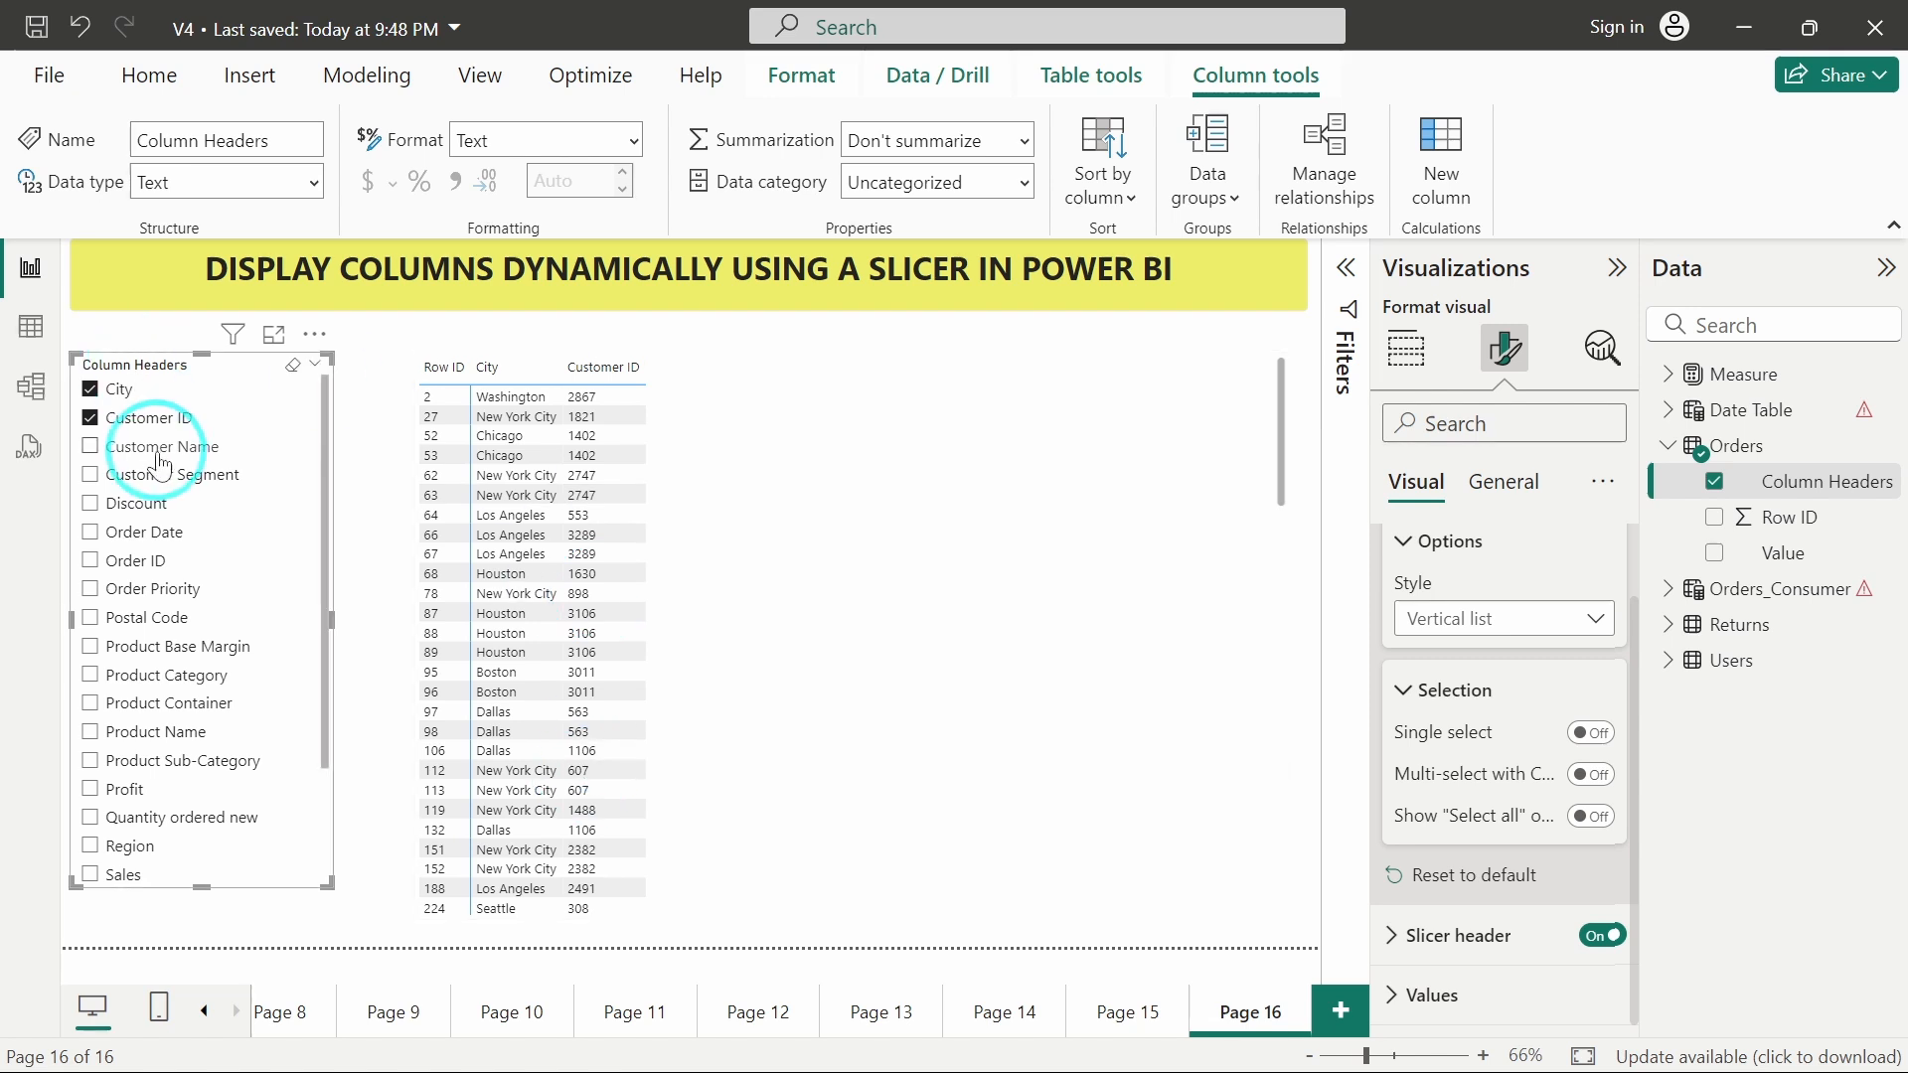
left_click(90, 445)
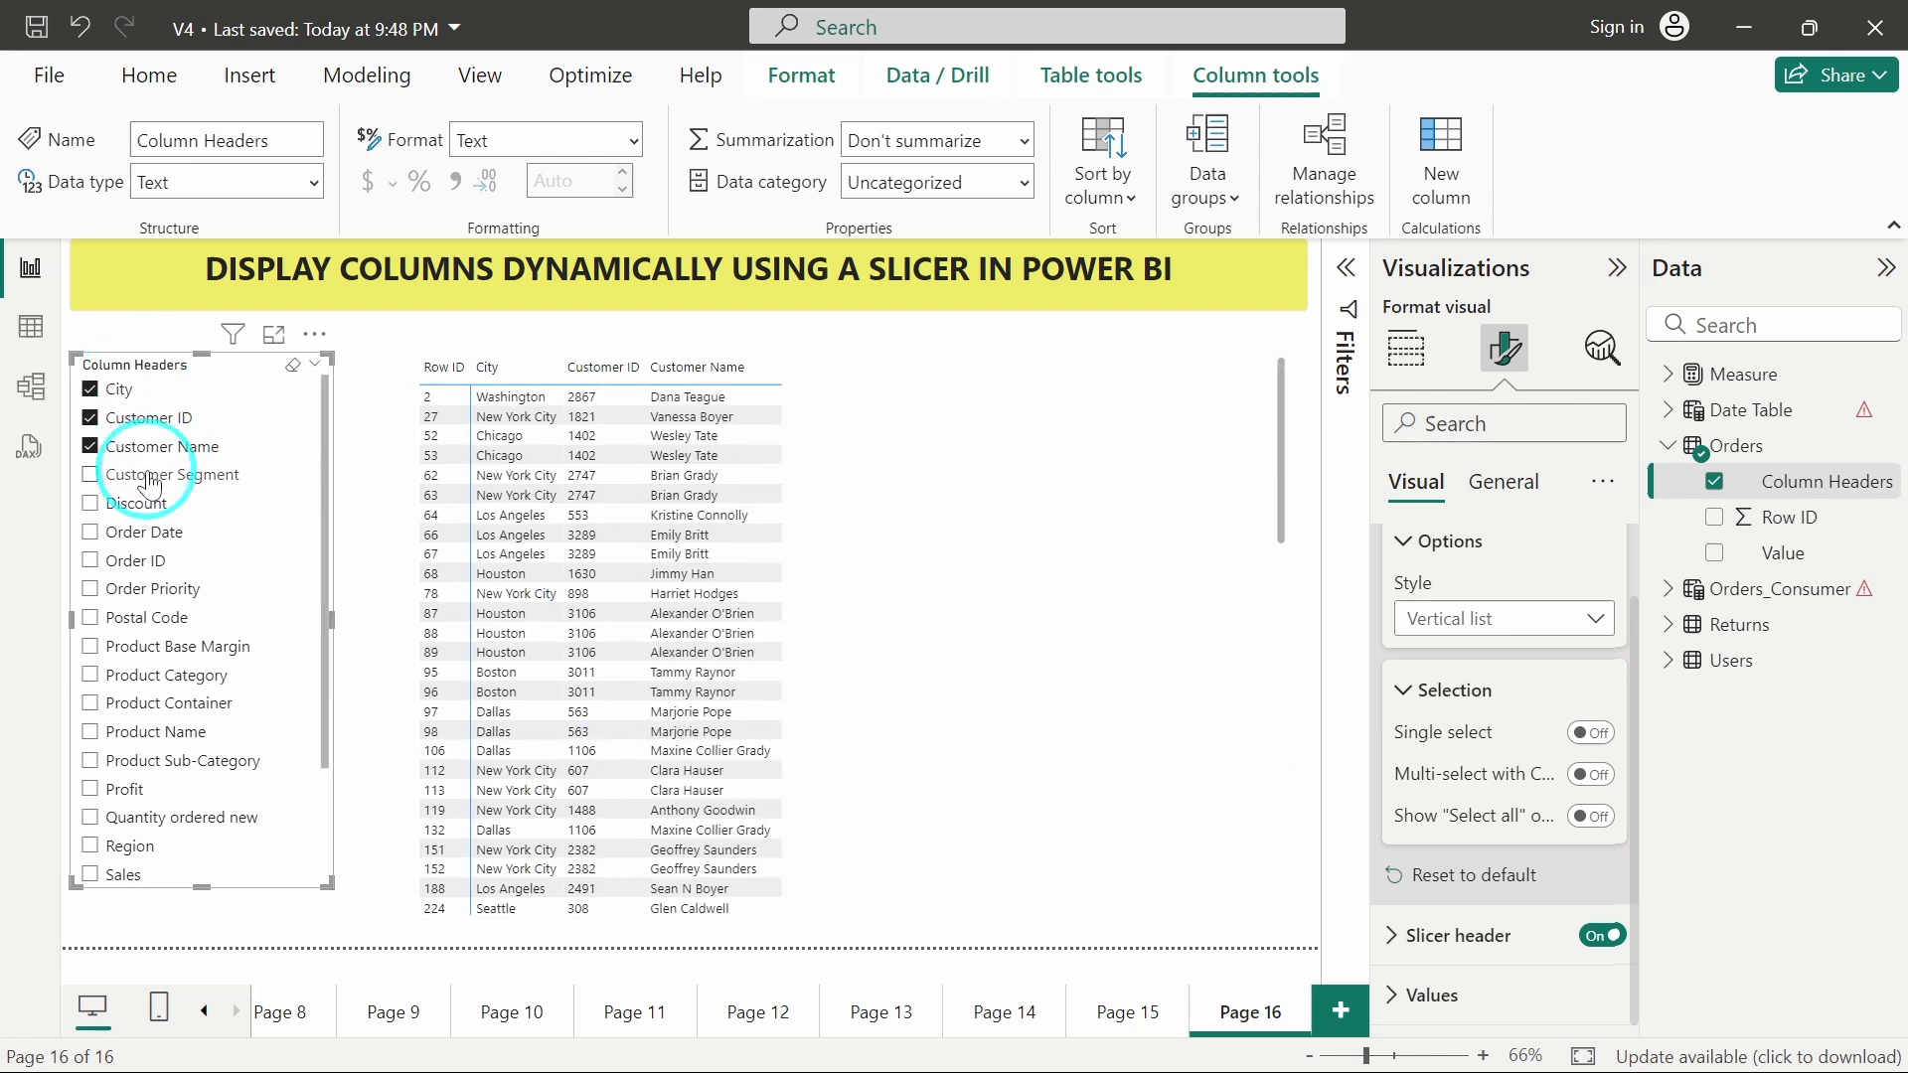
left_click(94, 447)
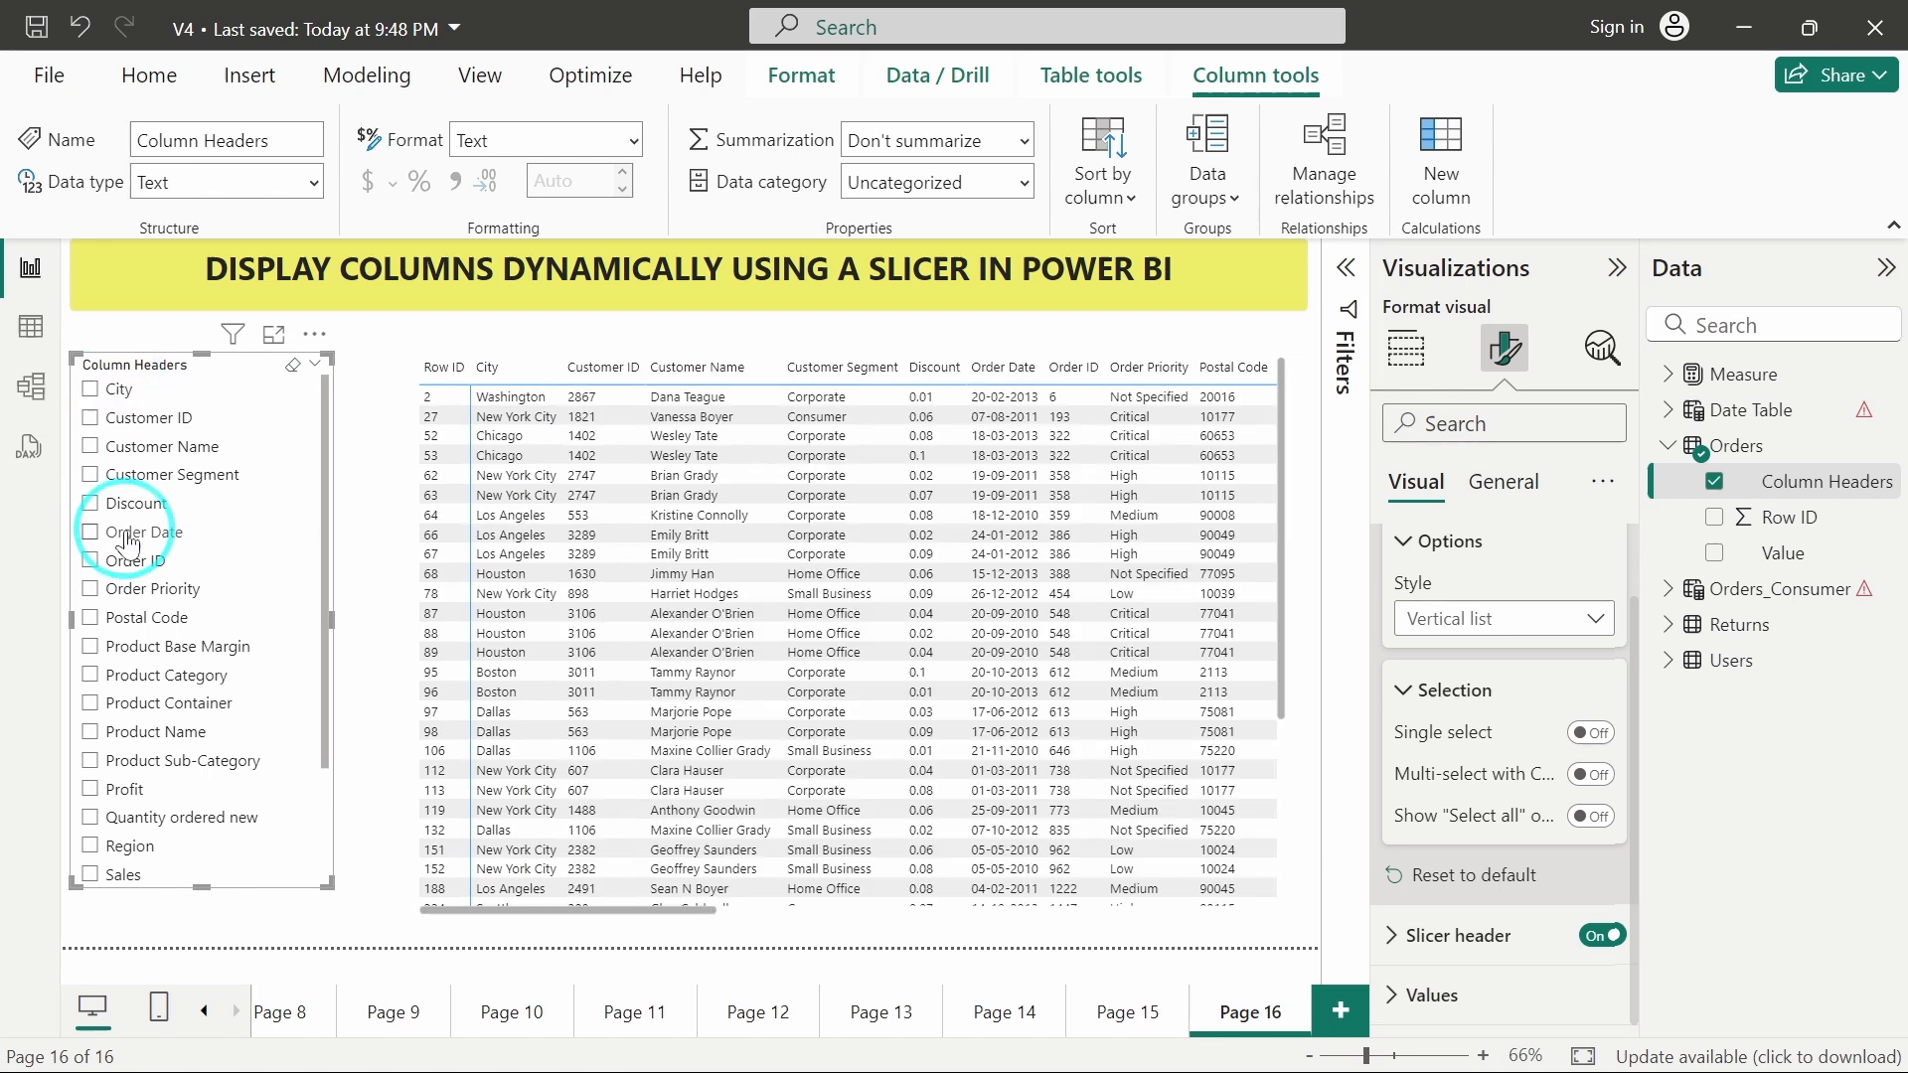
mouse_move(109, 682)
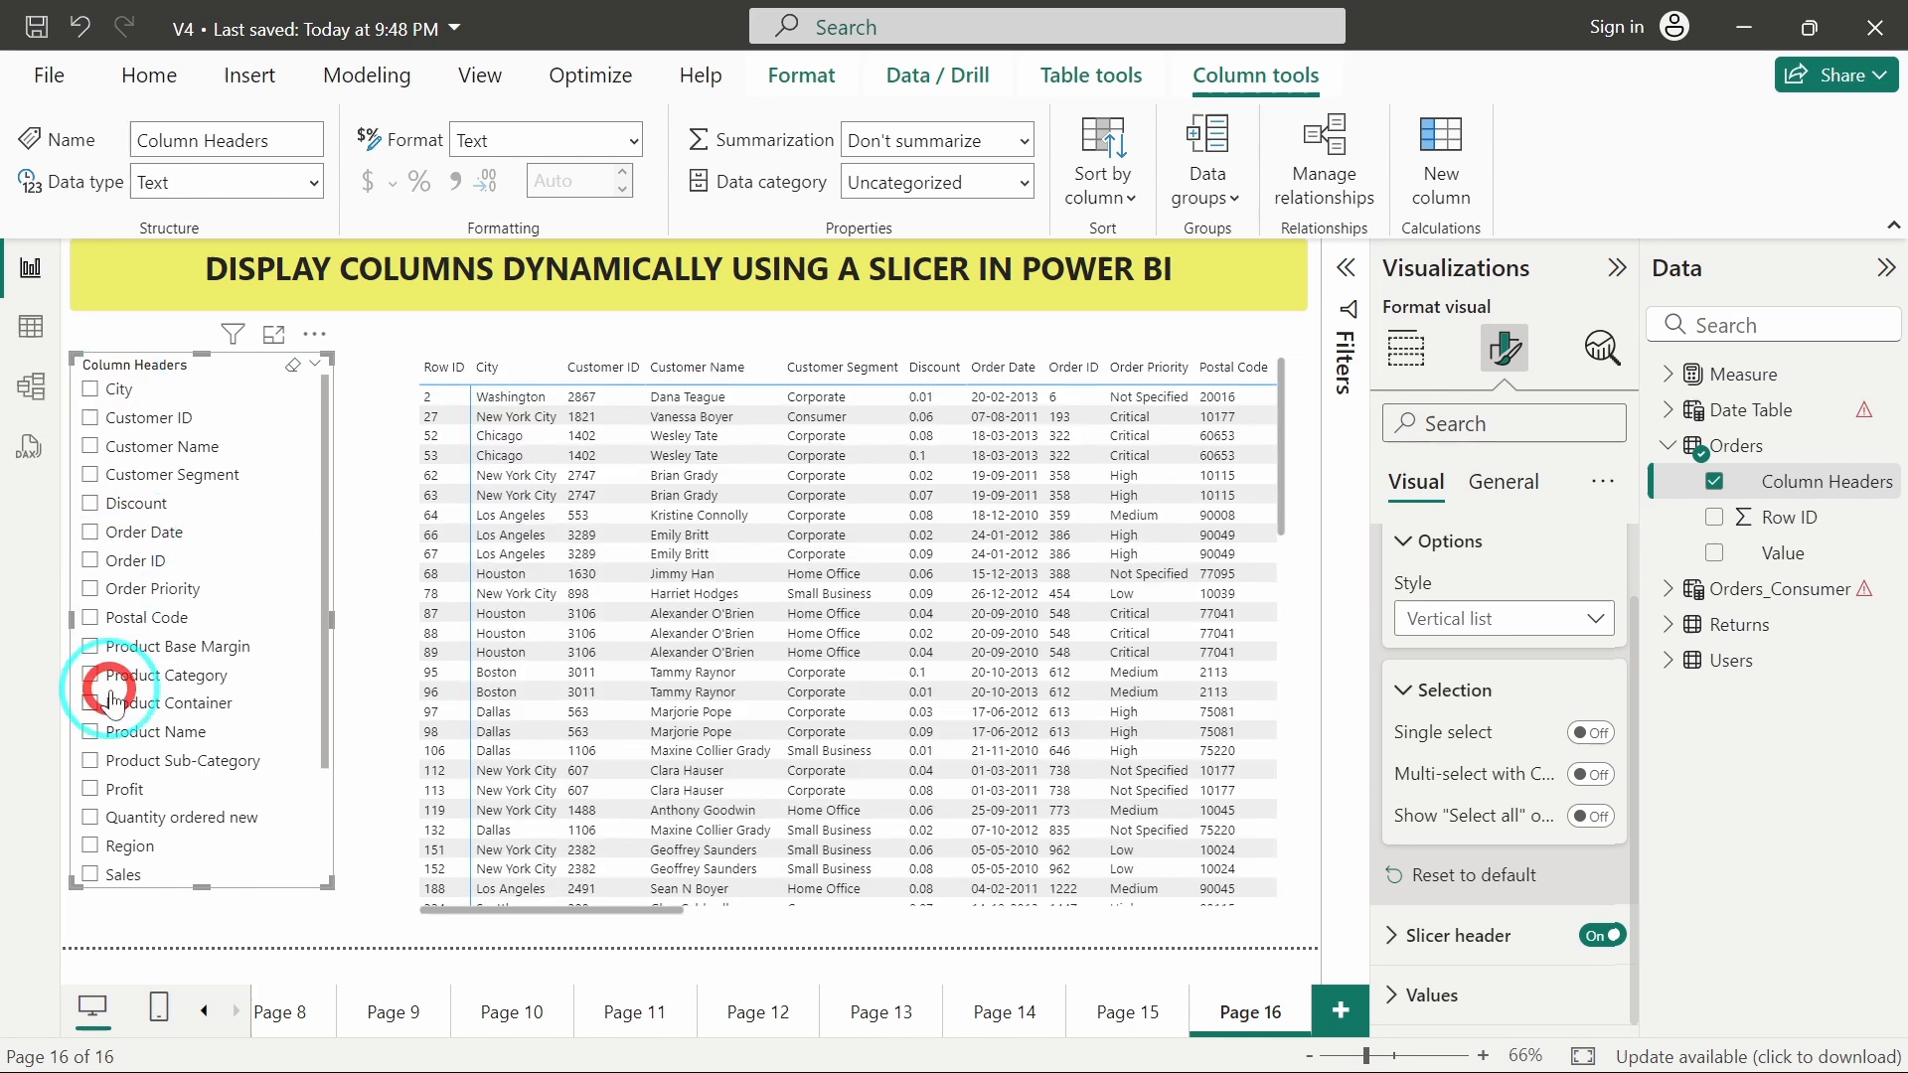
mouse_move(115, 643)
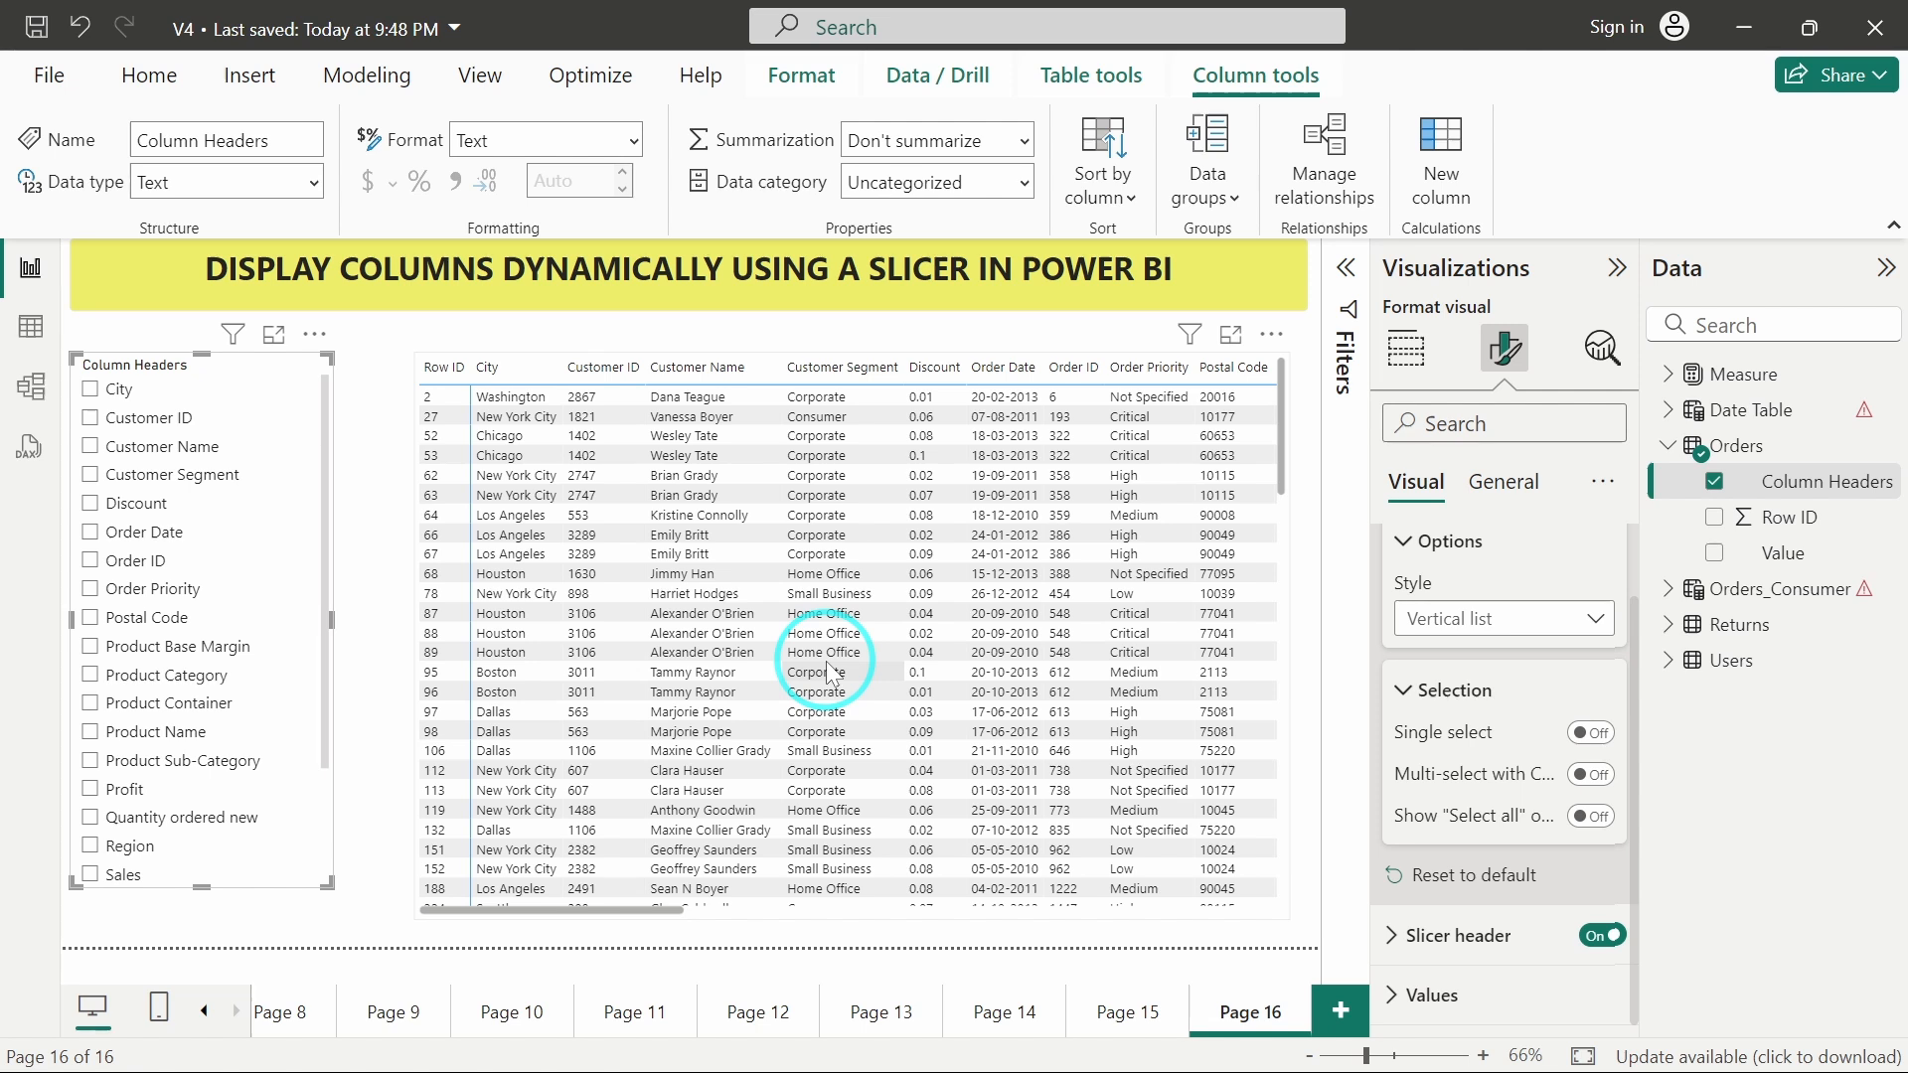
mouse_move(269, 413)
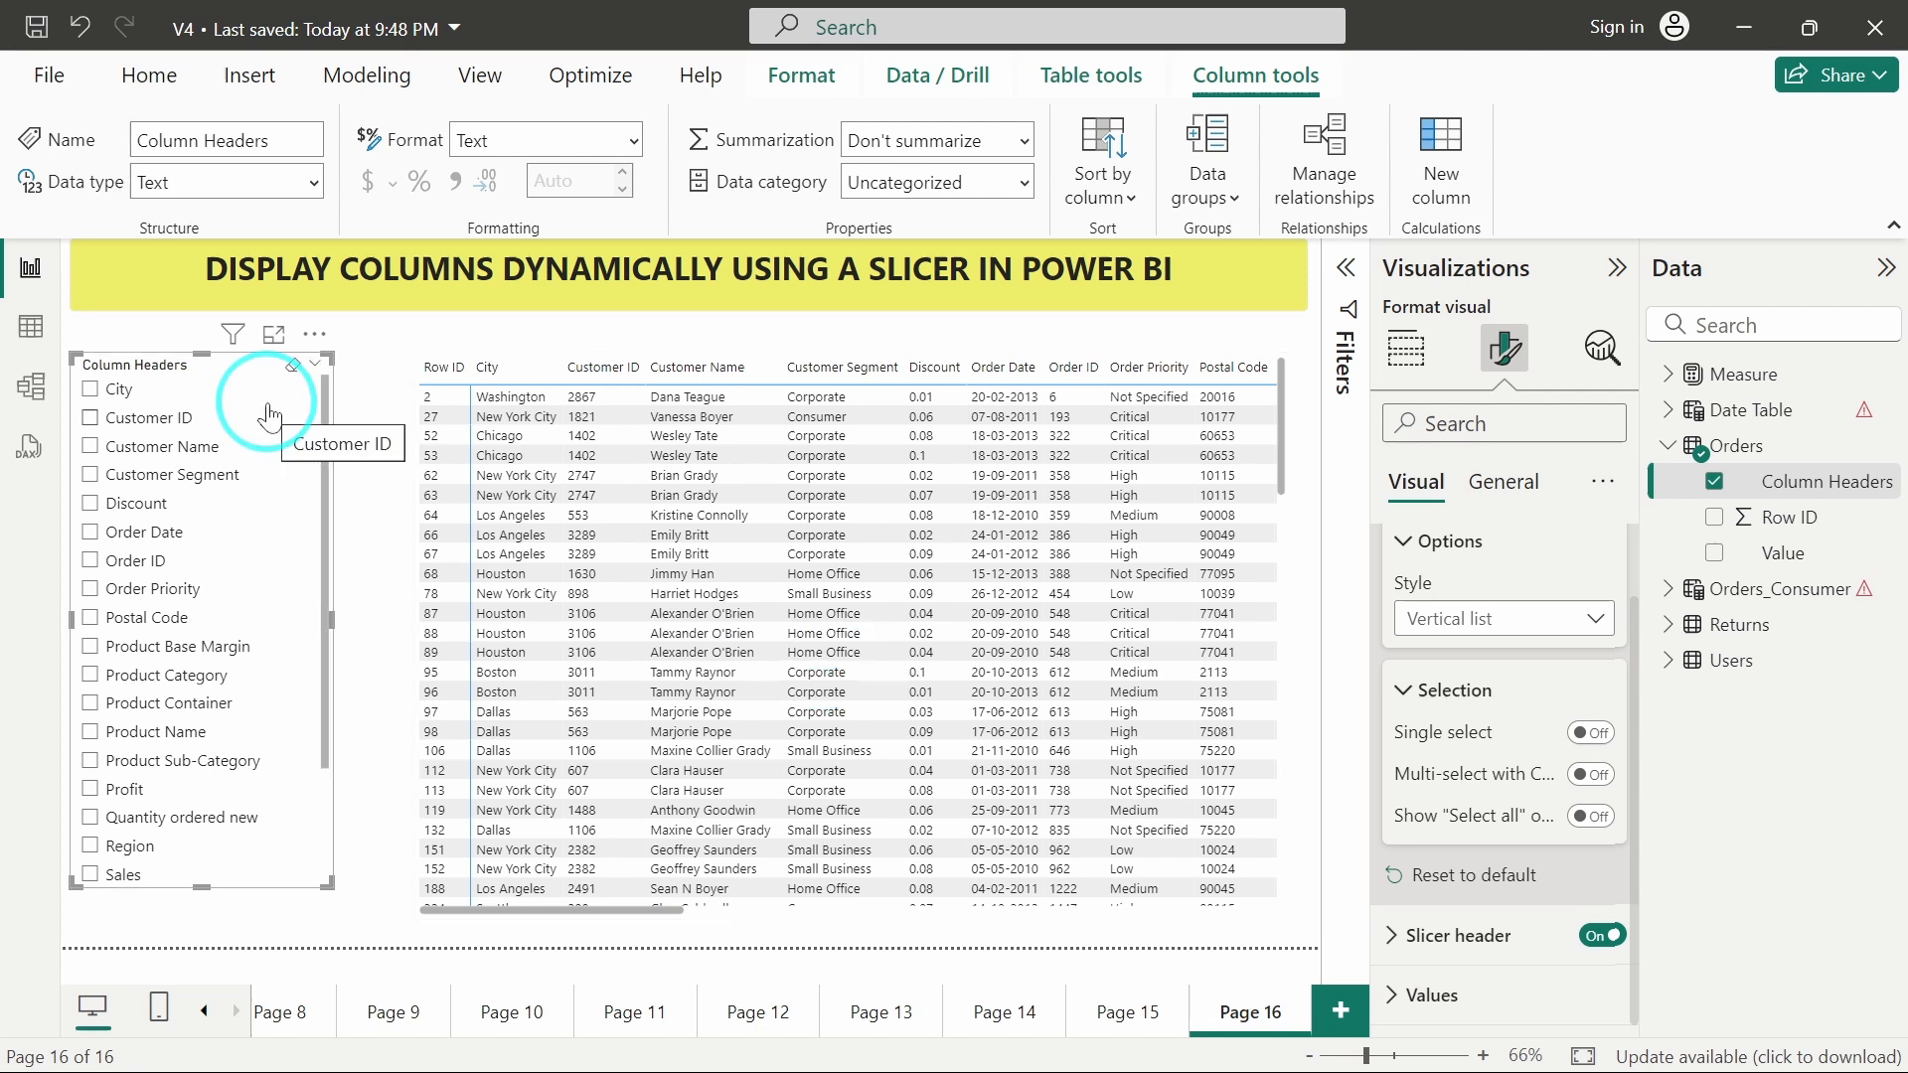
mouse_move(859, 727)
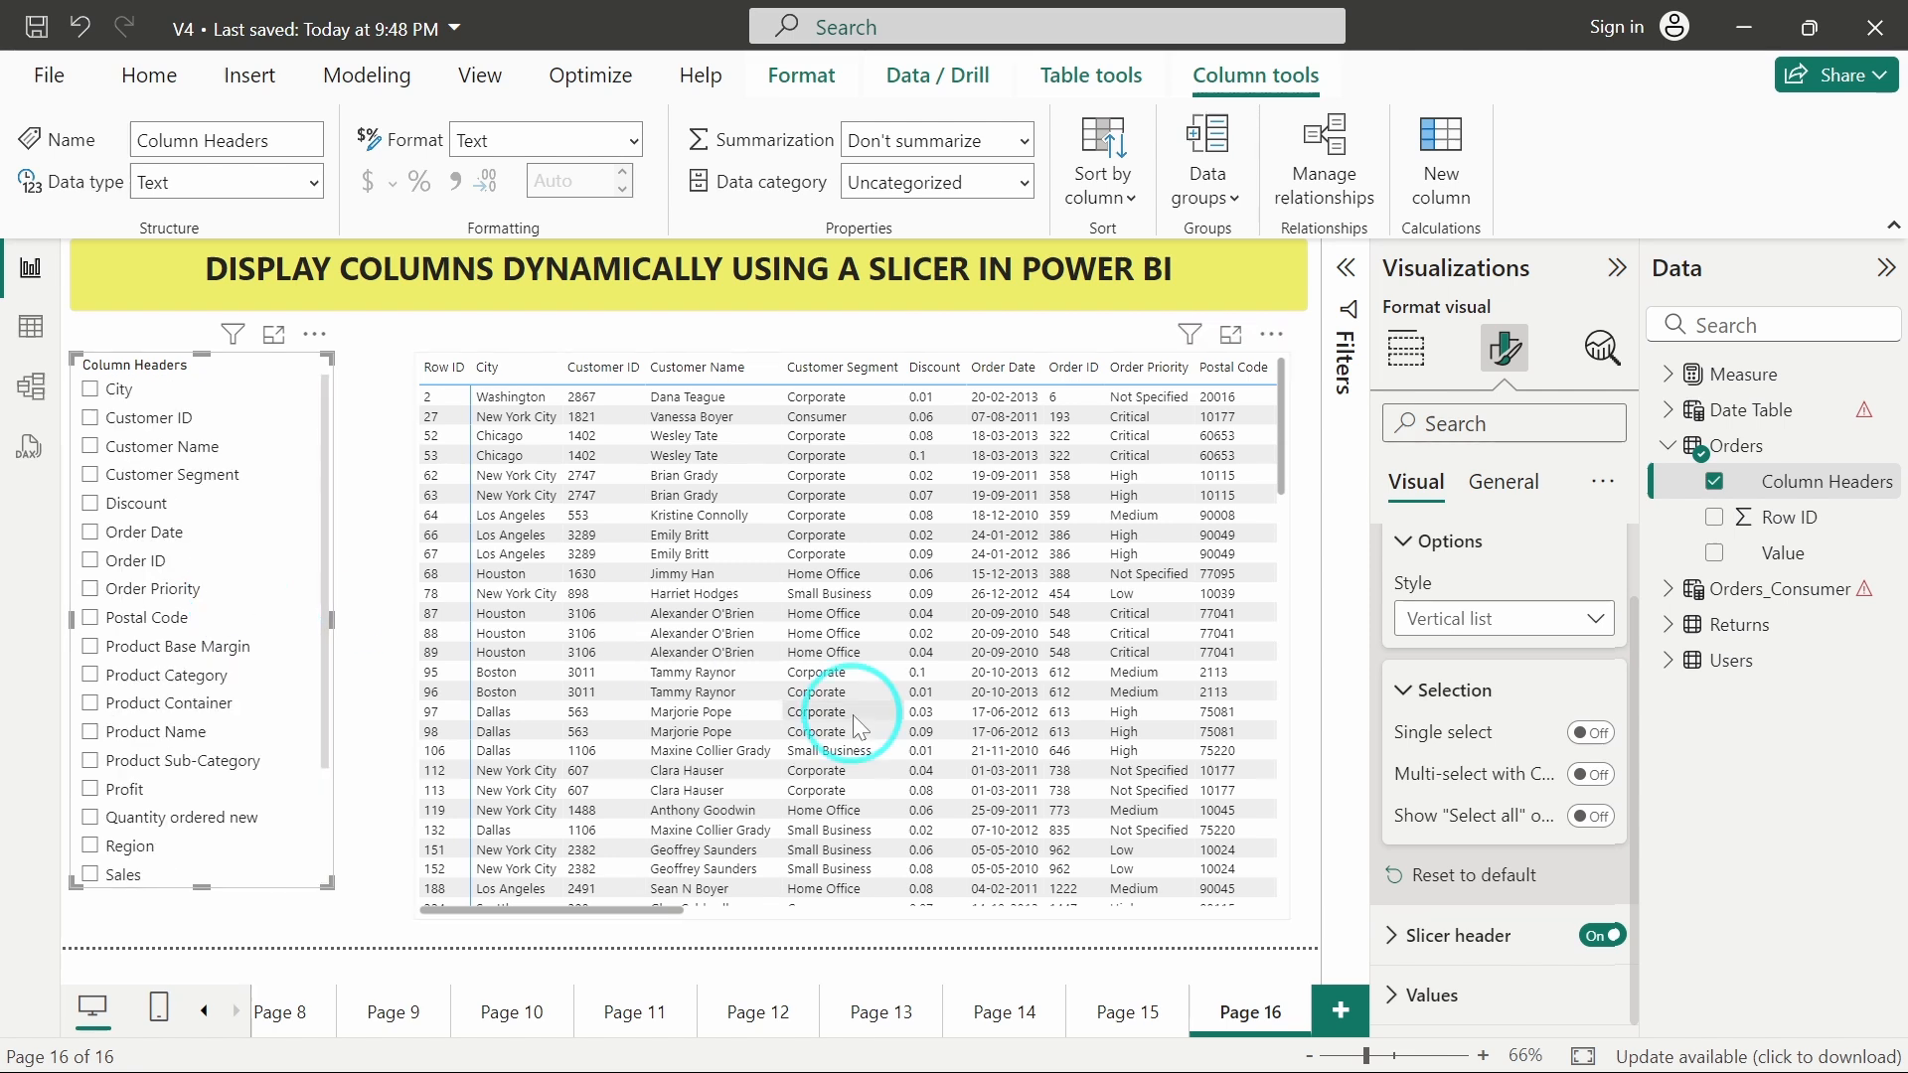